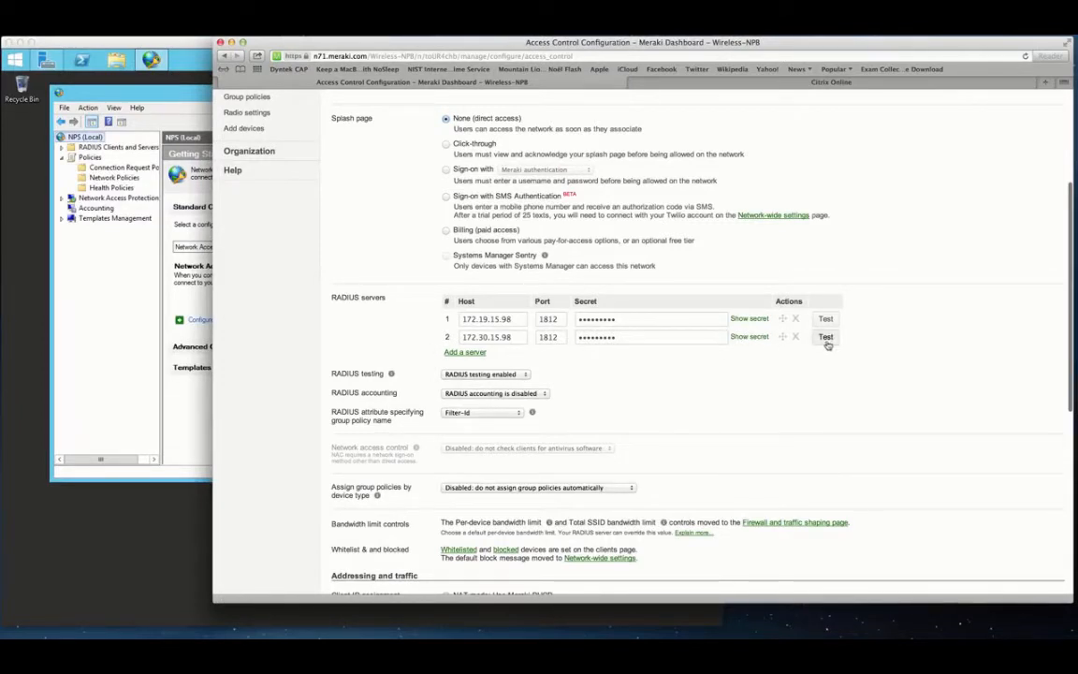
Step: Run the RADIUS connectivity test for the second server; one access point fails to reach it
{"action": "left_click", "coordinate": [825, 337]}
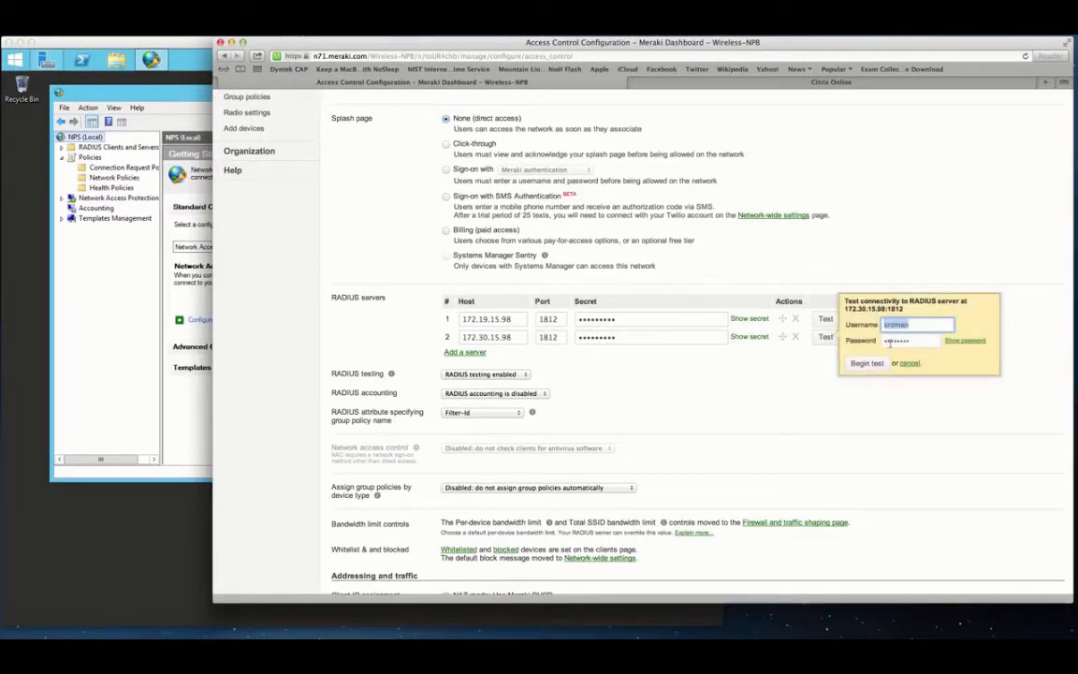
{"action": "left_click", "coordinate": [865, 363]}
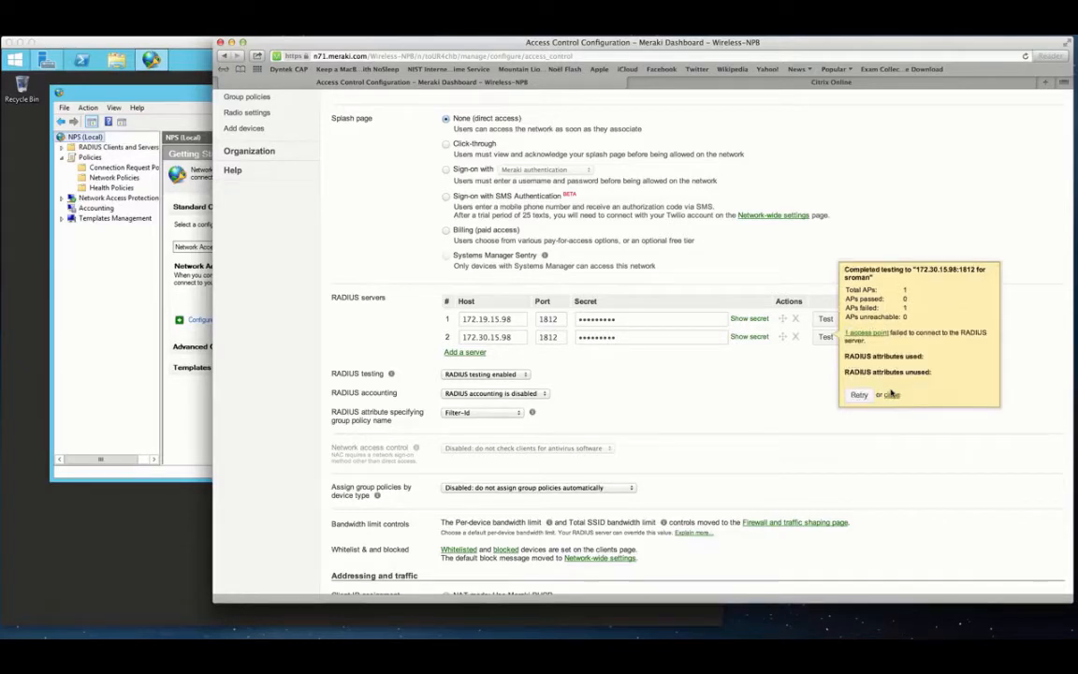
{"action": "mouse_move", "coordinate": [902, 346]}
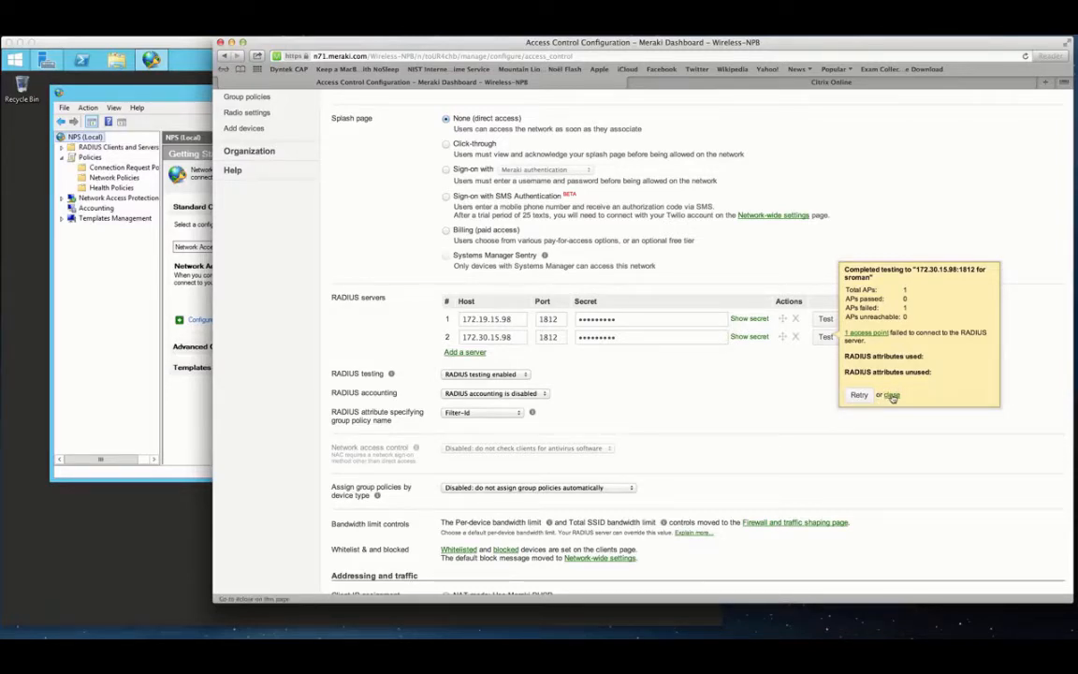
{"action": "left_click", "coordinate": [891, 393]}
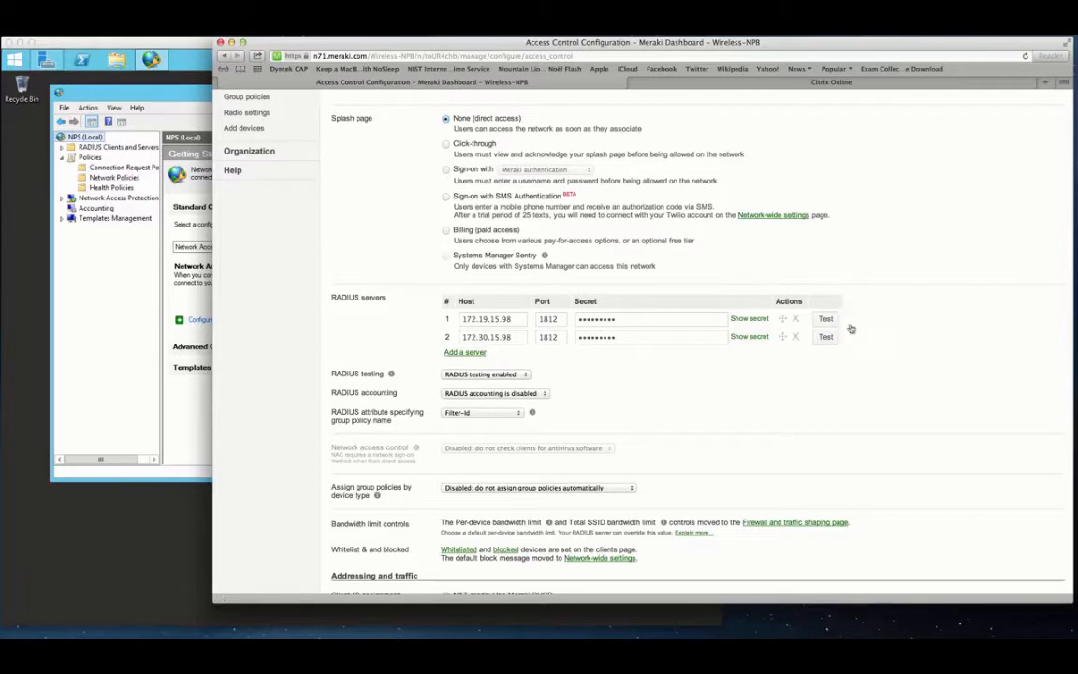
Step: Rerun the test for the second RADIUS server until all access points pass with returned attributes
{"action": "left_click", "coordinate": [826, 318]}
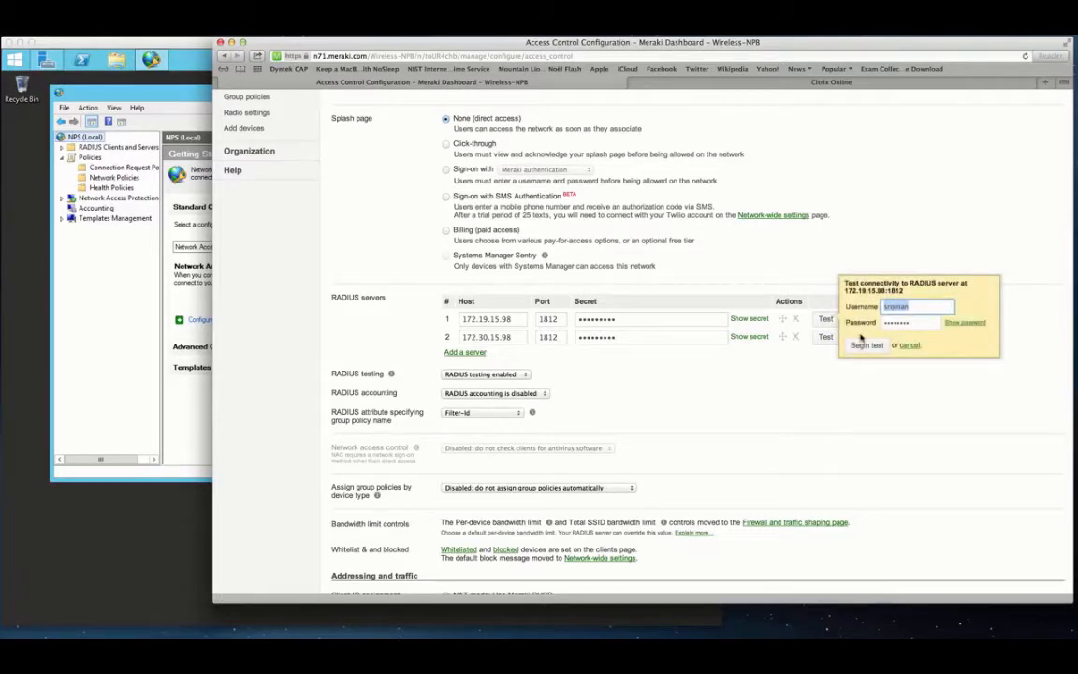
{"action": "left_click", "coordinate": [865, 344]}
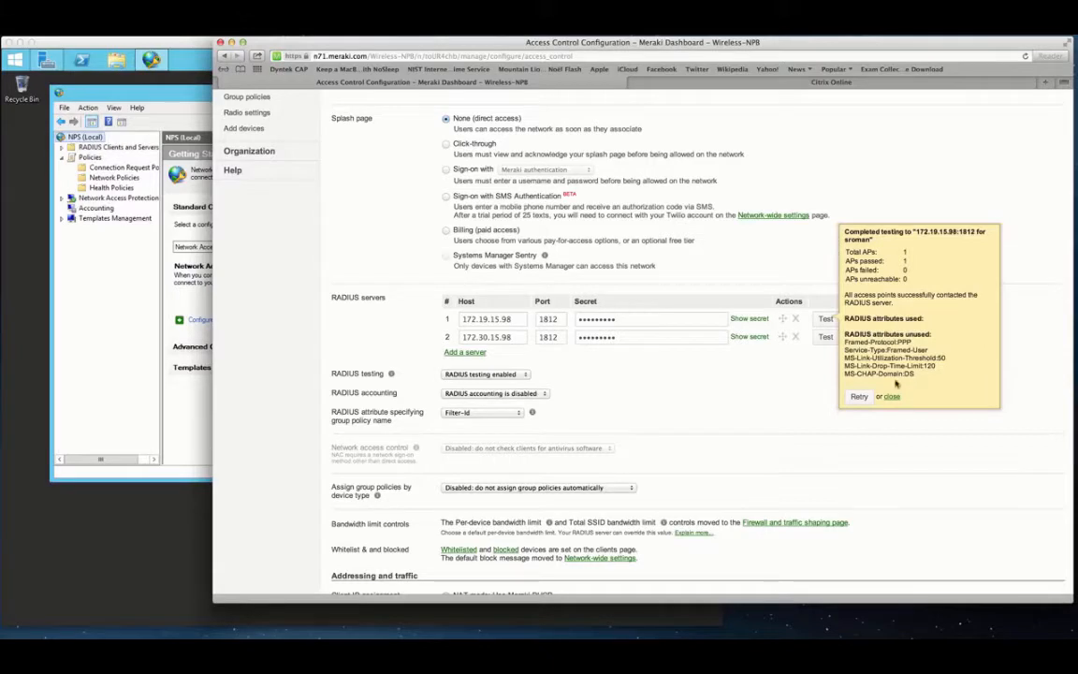
{"action": "left_click", "coordinate": [890, 397]}
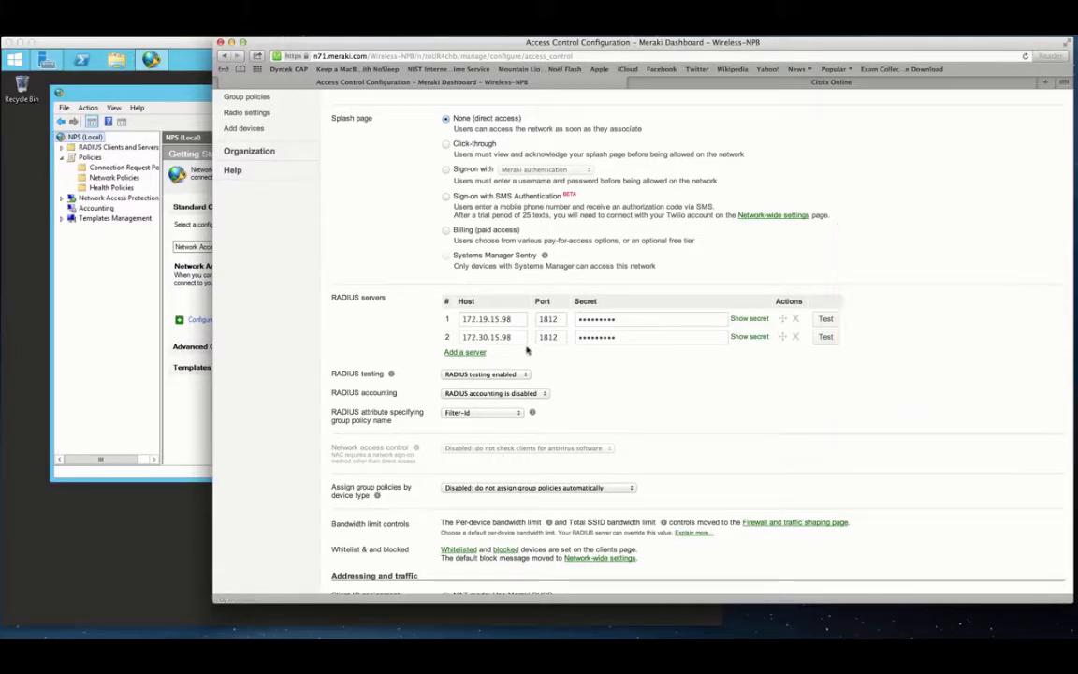
{"action": "mouse_move", "coordinate": [138, 391]}
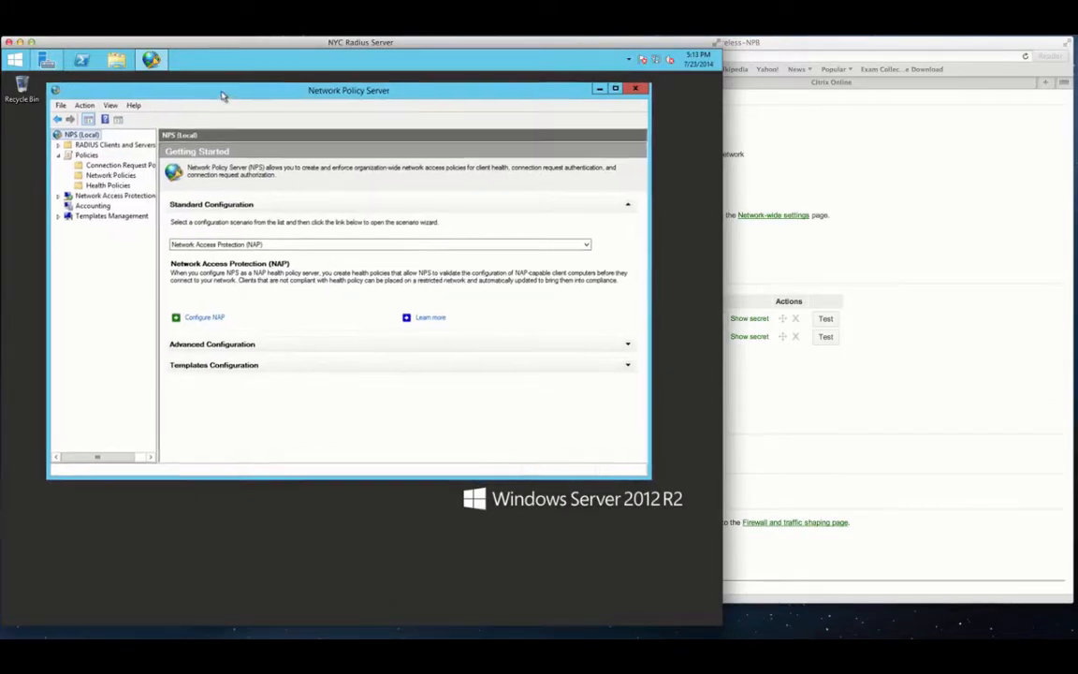
Step: Show the empty RADIUS Clients list under RADIUS Clients and Servers
{"action": "left_click_drag", "start_coordinate": [348, 90], "coordinate": [330, 82]}
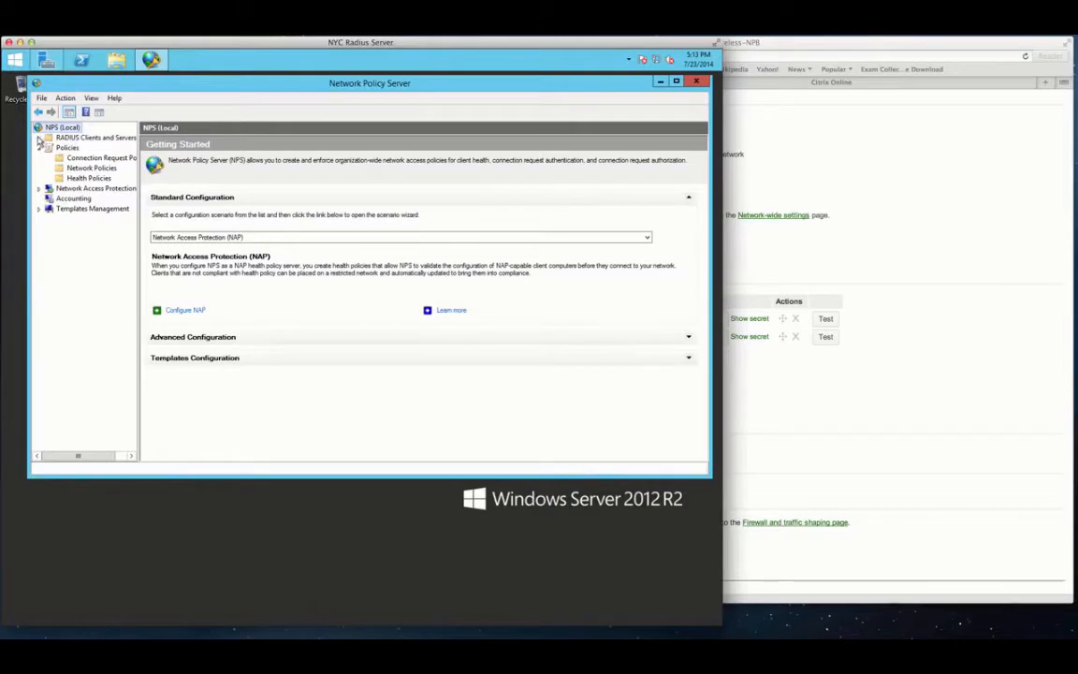
{"action": "left_click", "coordinate": [42, 137]}
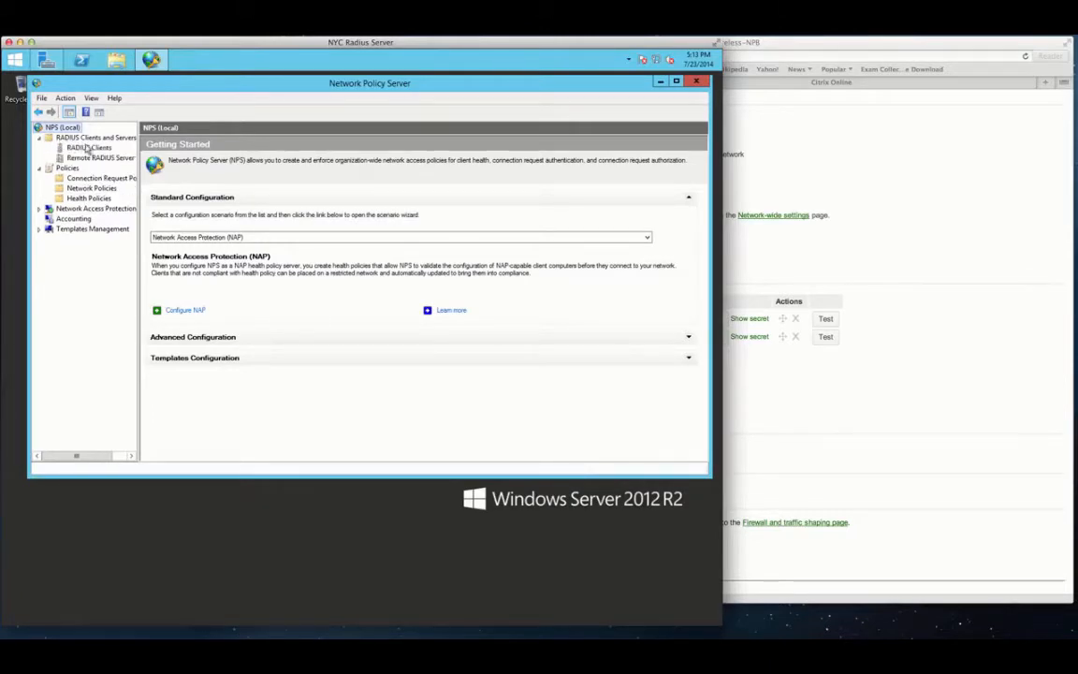
{"action": "left_click", "coordinate": [90, 148]}
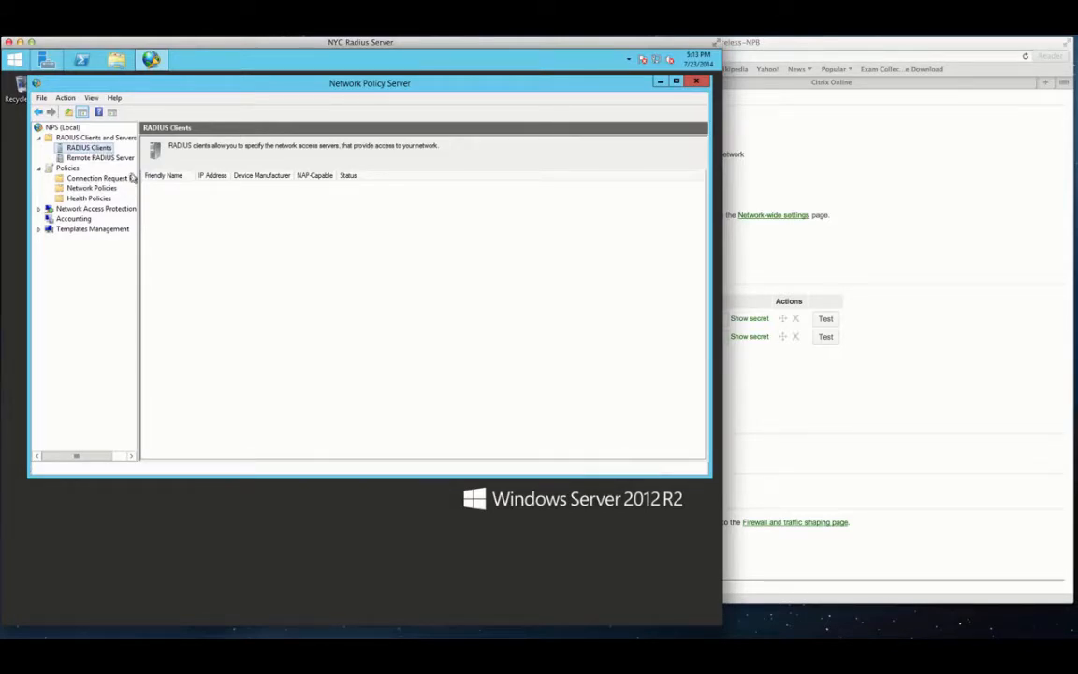
Step: Start a new RADIUS client and enter its friendly name and the 172...0/24 access point subnet address
{"action": "right_click", "coordinate": [90, 146]}
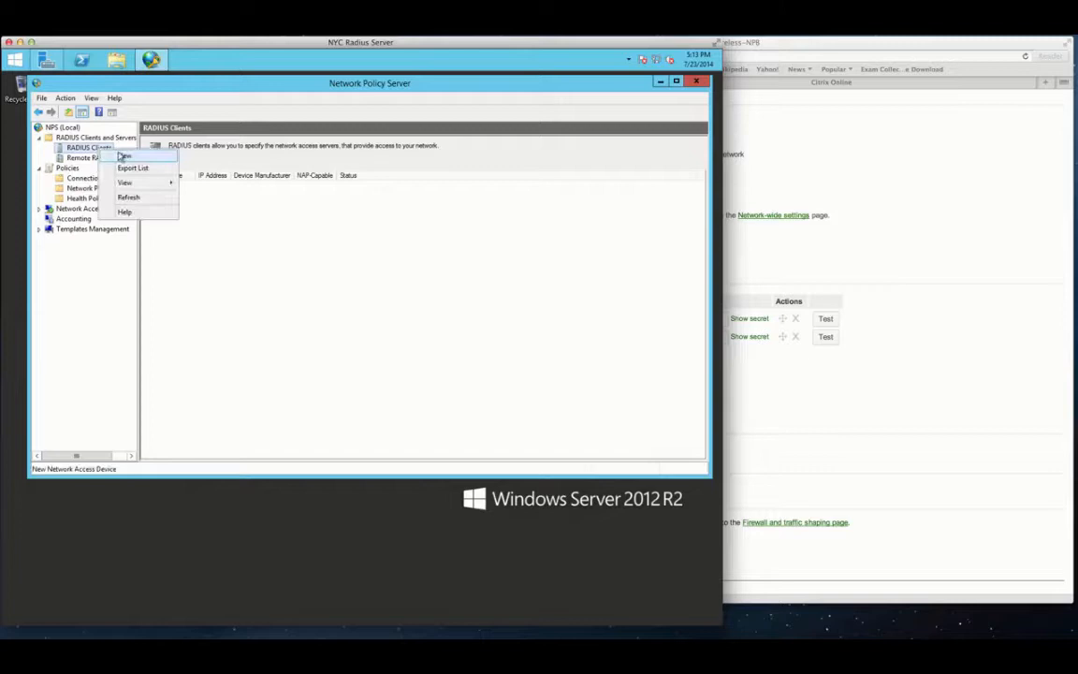
{"action": "left_click", "coordinate": [123, 157]}
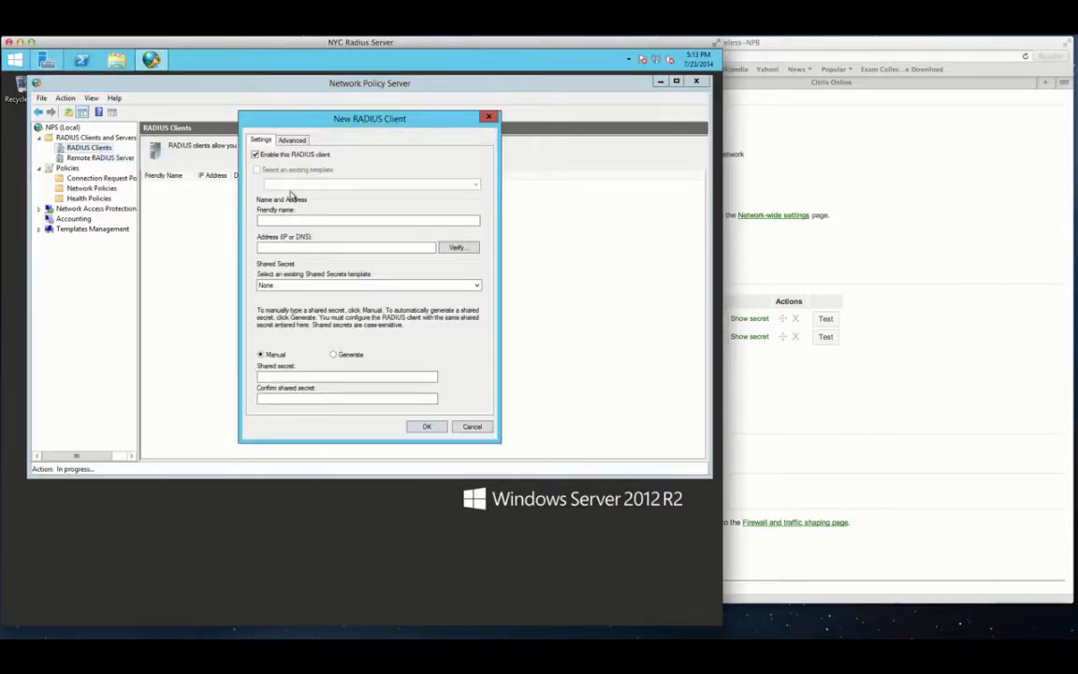
{"action": "mouse_move", "coordinate": [288, 191]}
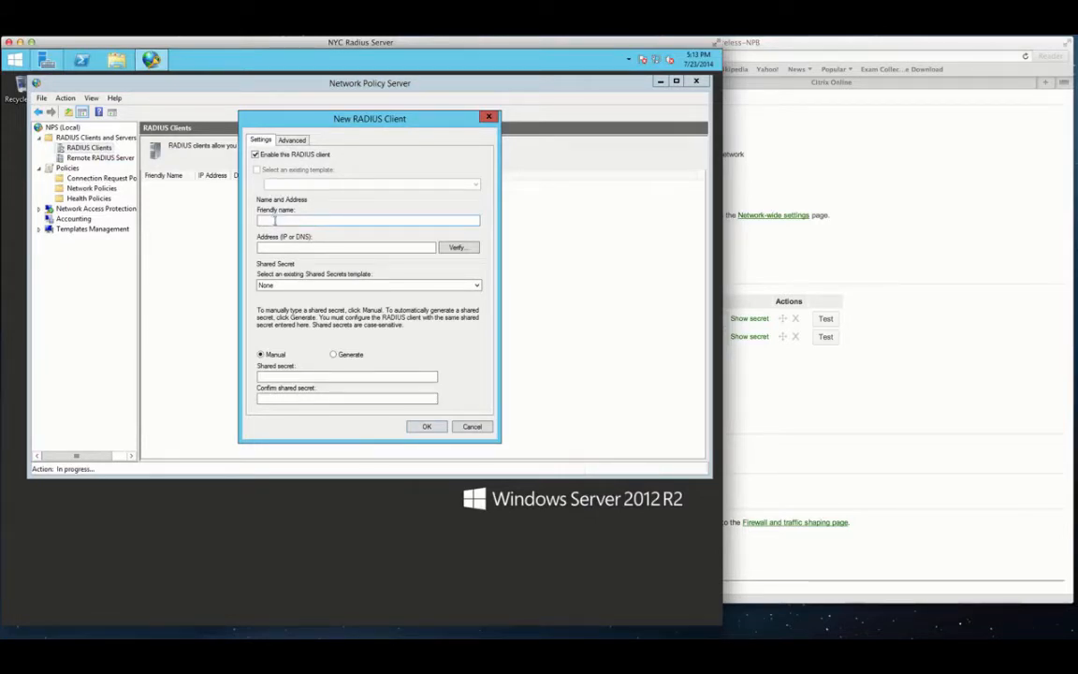
{"action": "left_click", "coordinate": [367, 221]}
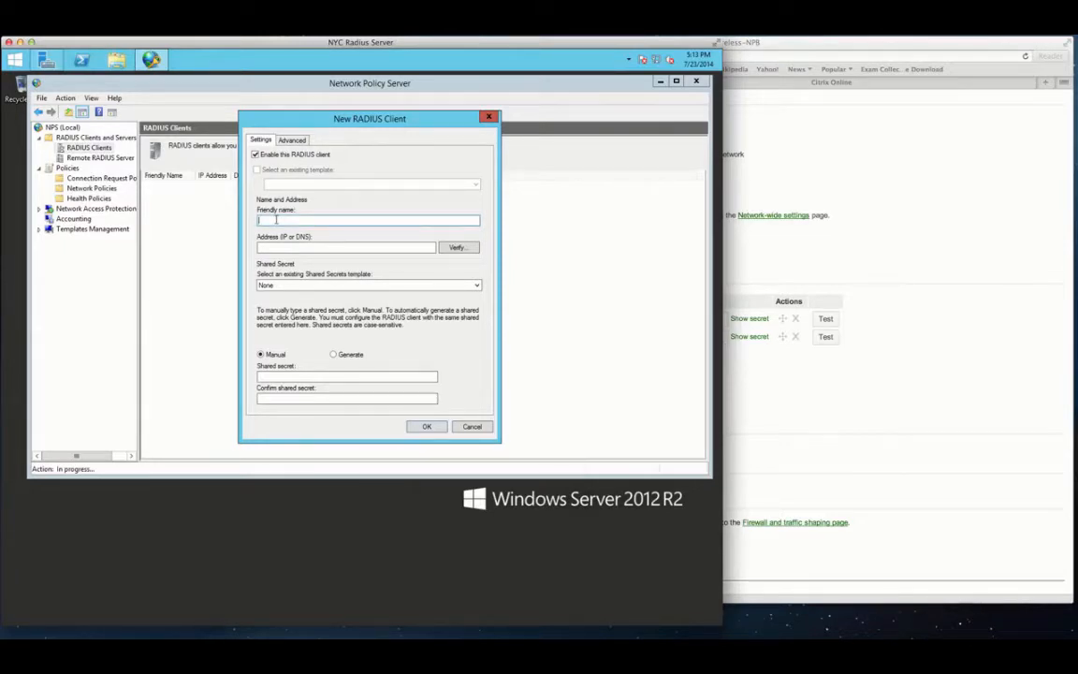
{"action": "type", "text": "173"}
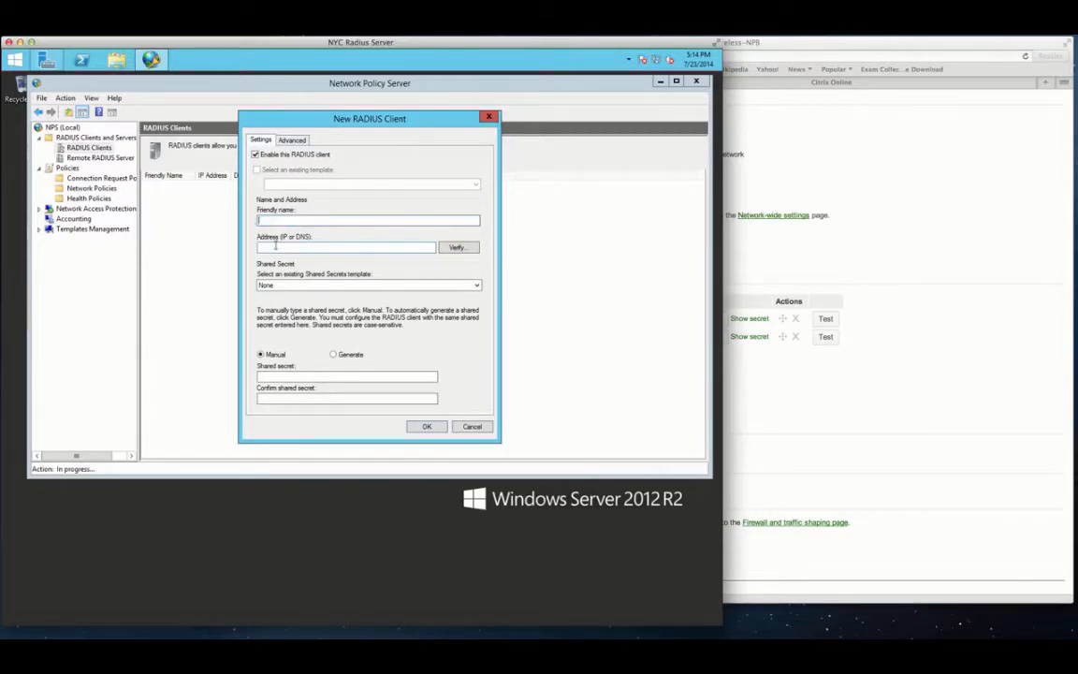
{"action": "type", "text": "17"}
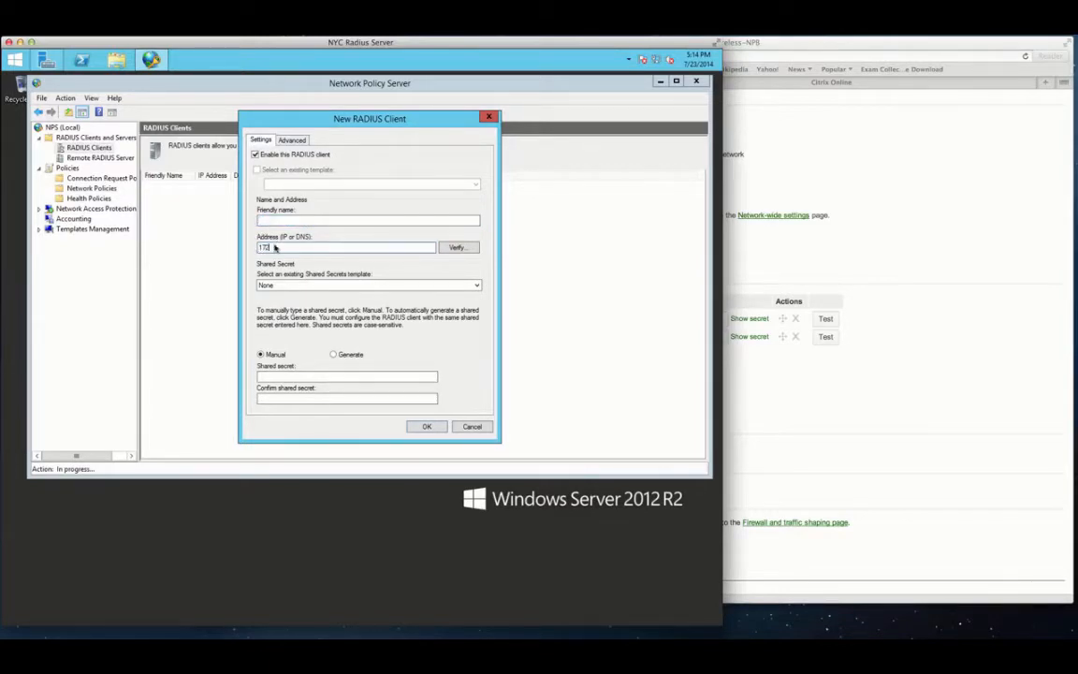
{"action": "type", "text": "254"}
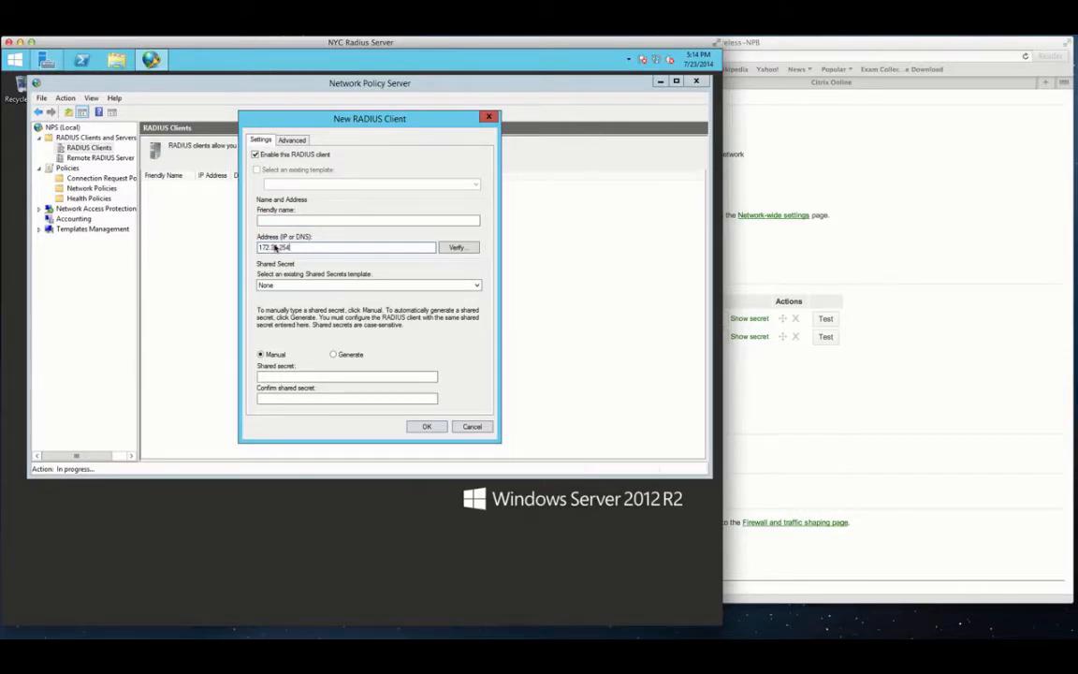
{"action": "type", "text": ".0/24"}
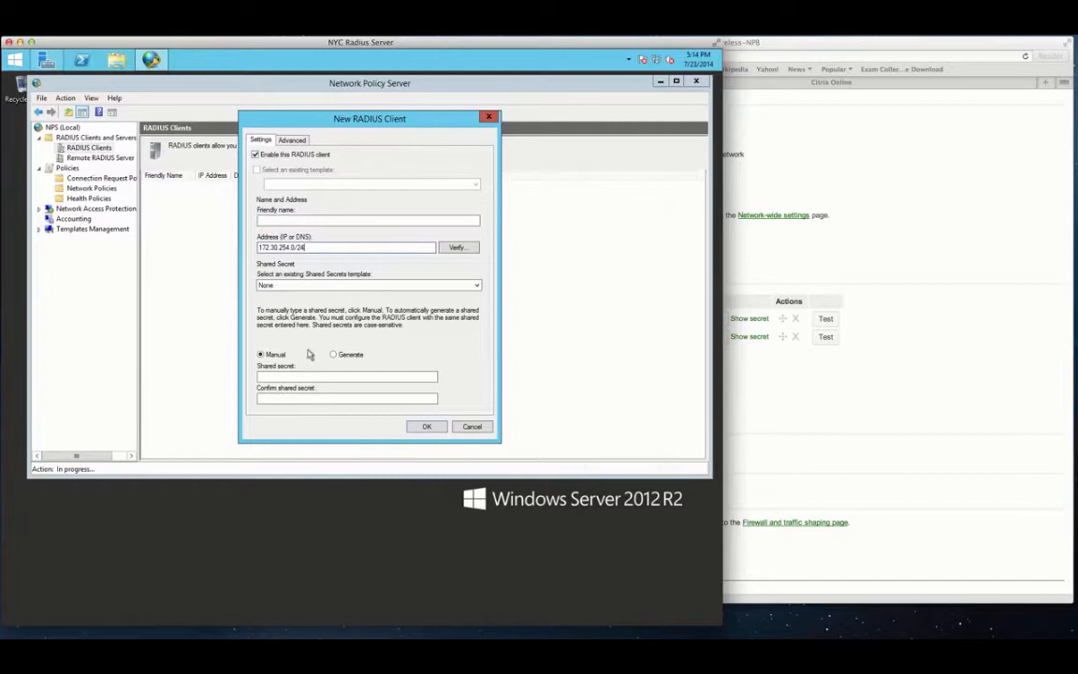
{"action": "mouse_move", "coordinate": [273, 337]}
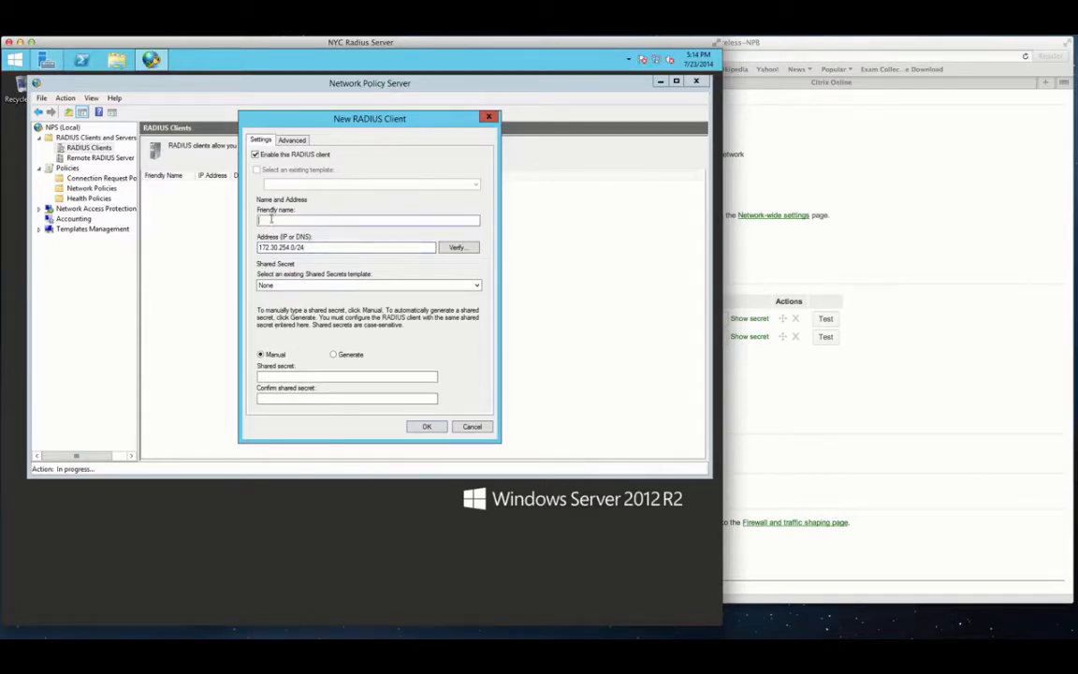
Step: Complete the NYC friendly name, enter the manual shared secret and save the client
{"action": "type", "text": "N"}
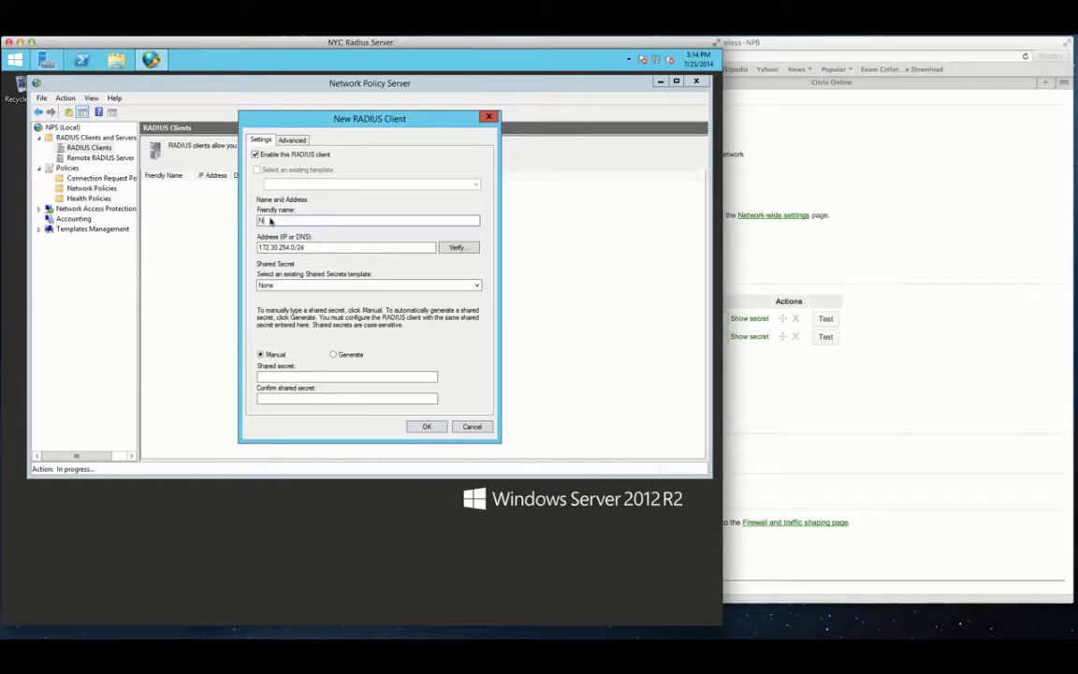
{"action": "type", "text": "NYC-Meraki-WAPs"}
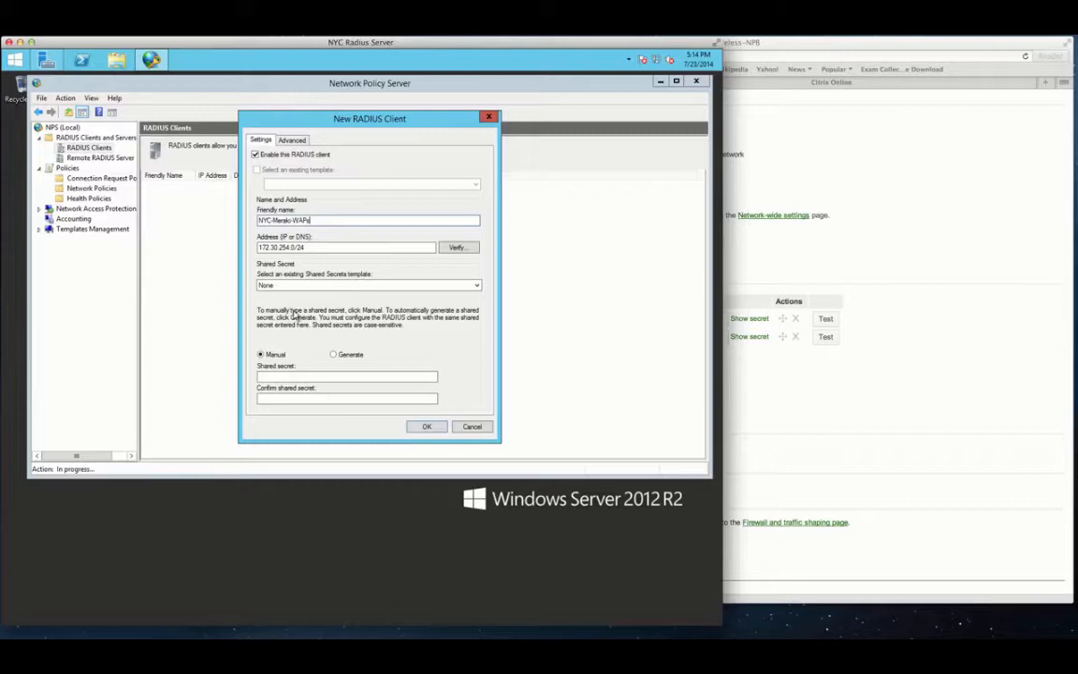
{"action": "left_click", "coordinate": [346, 374]}
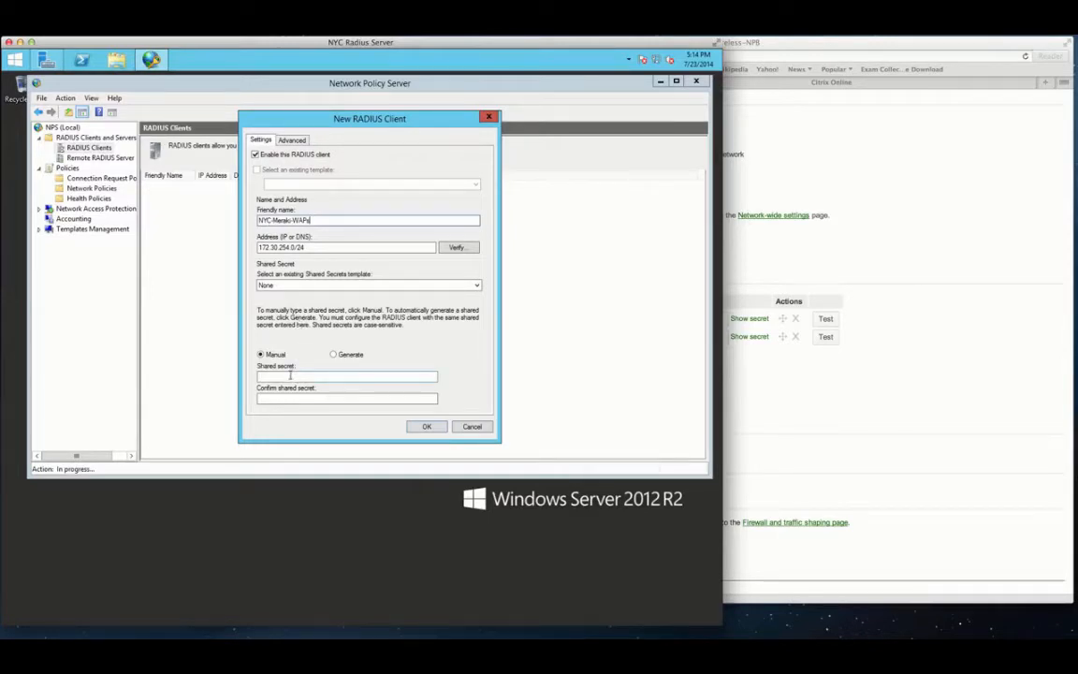
{"action": "left_click", "coordinate": [346, 374]}
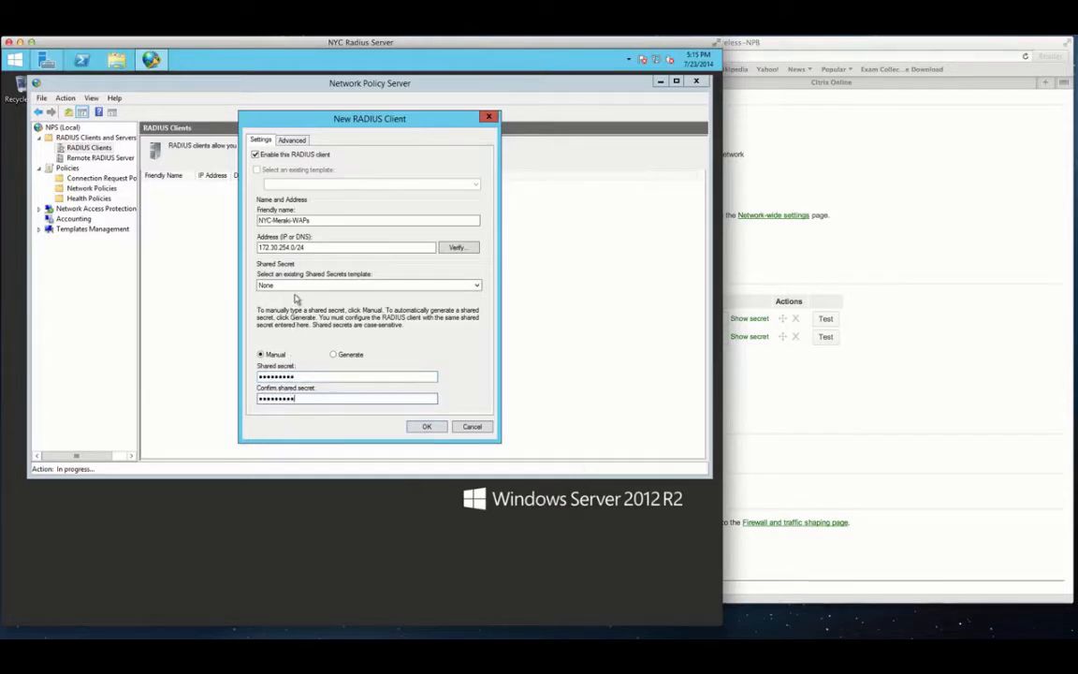
{"action": "left_click", "coordinate": [427, 427]}
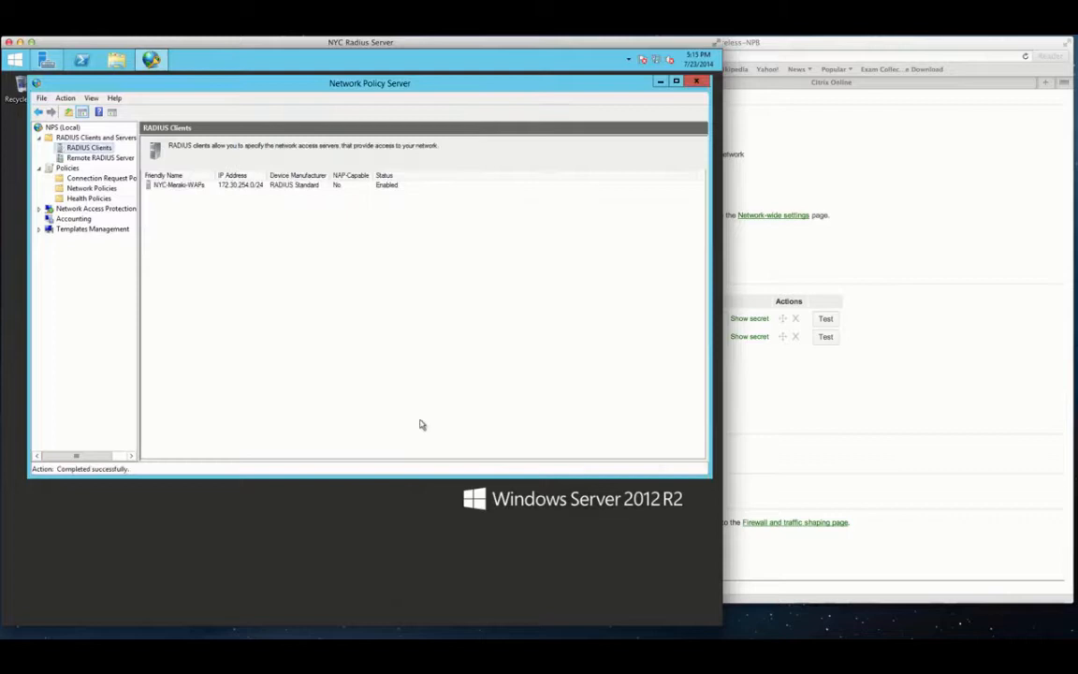
{"action": "mouse_move", "coordinate": [264, 213]}
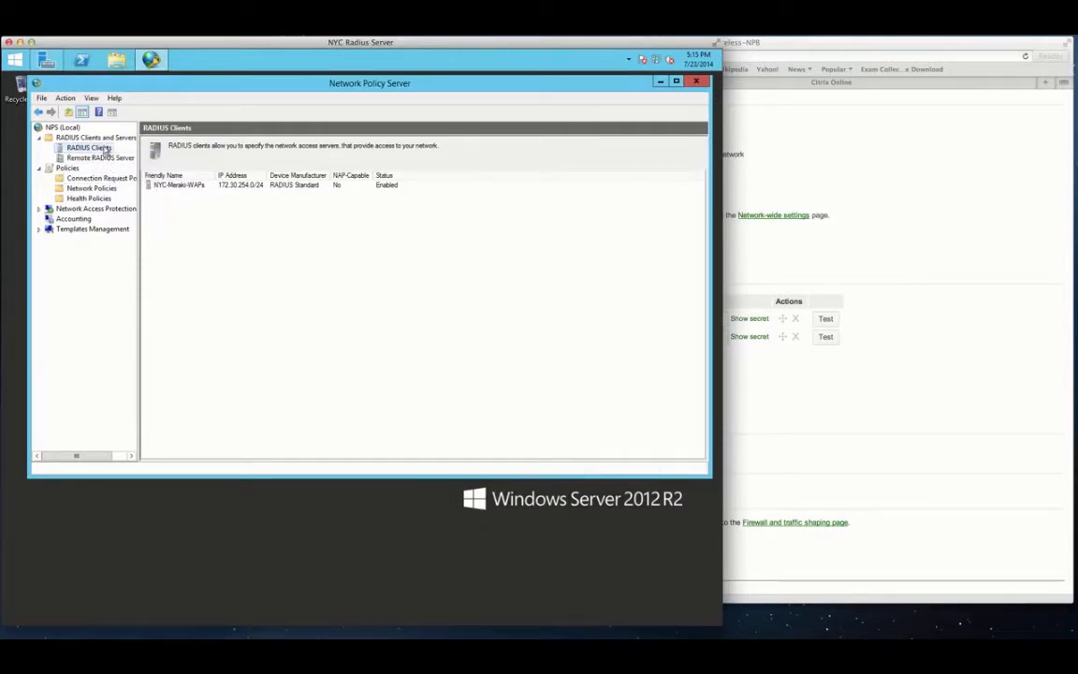
Step: Add a second 'Wi APs' RADIUS client at 172.19.204.0/24 with a manual shared secret and save it
{"action": "right_click", "coordinate": [90, 146]}
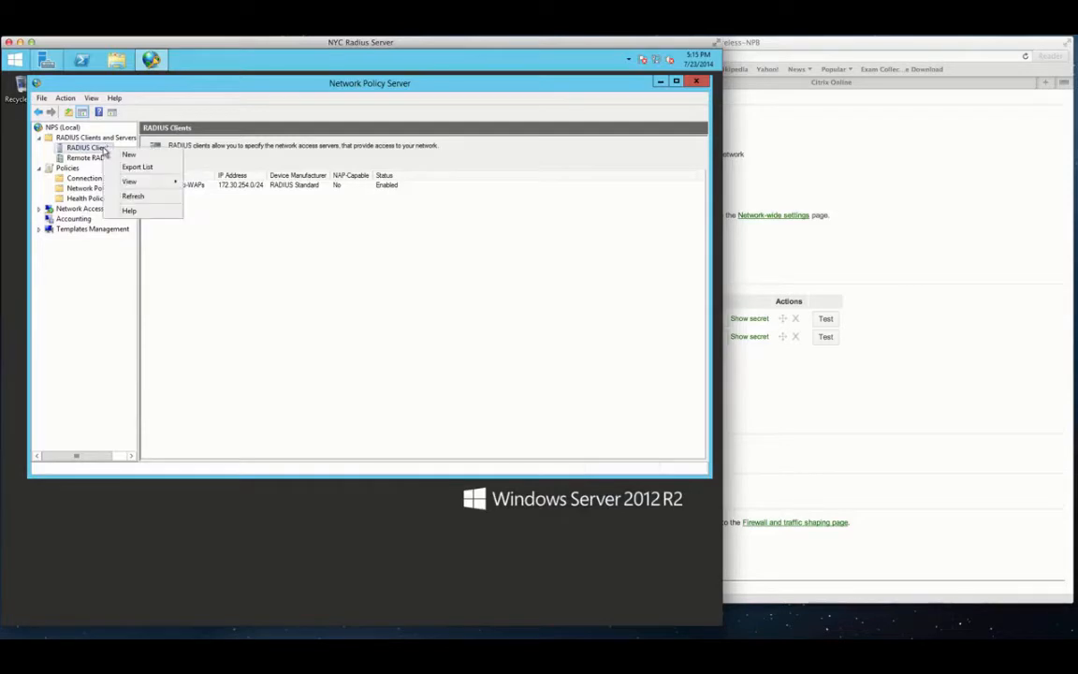
{"action": "left_click", "coordinate": [129, 154]}
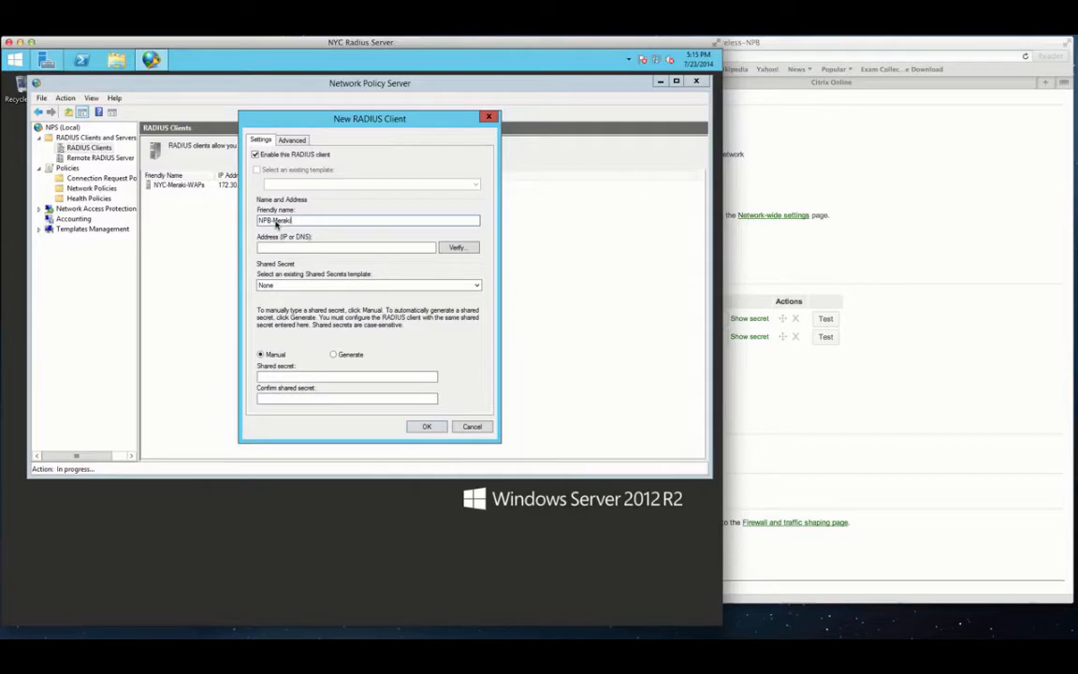
{"action": "type", "text": "-Wi"}
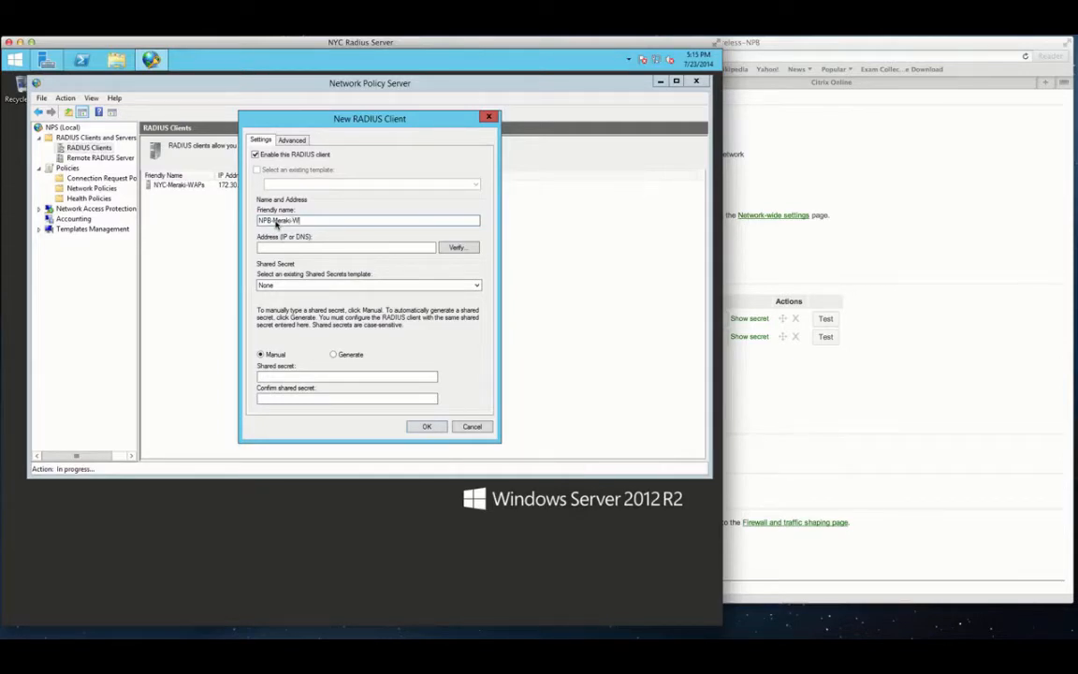
{"action": "type", "text": "APs"}
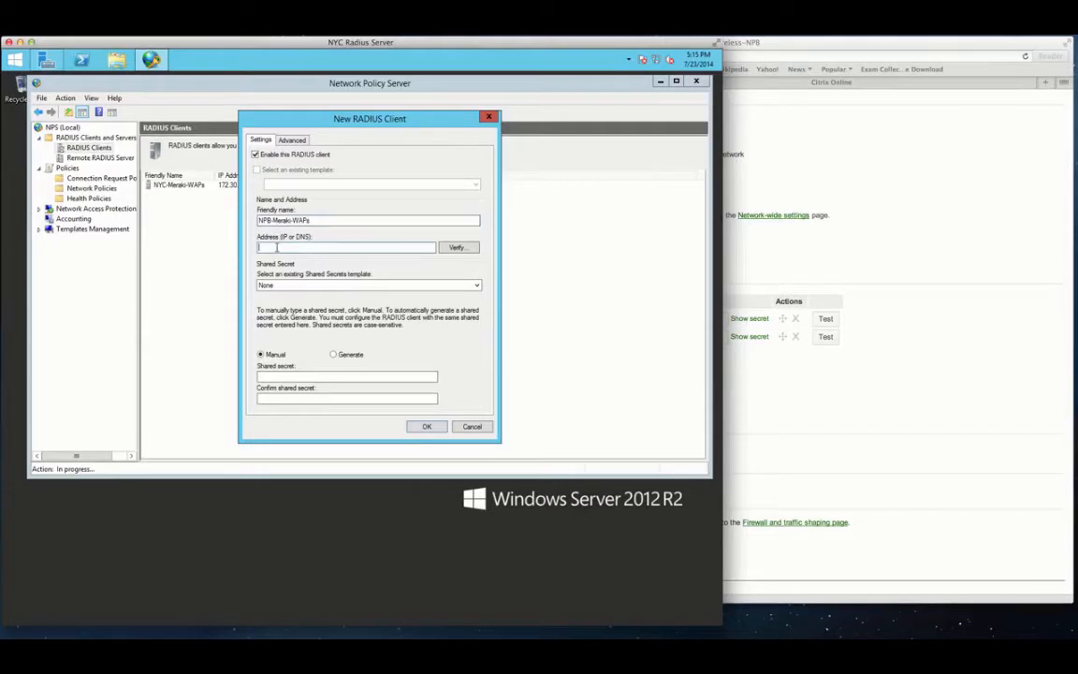
{"action": "type", "text": "1"}
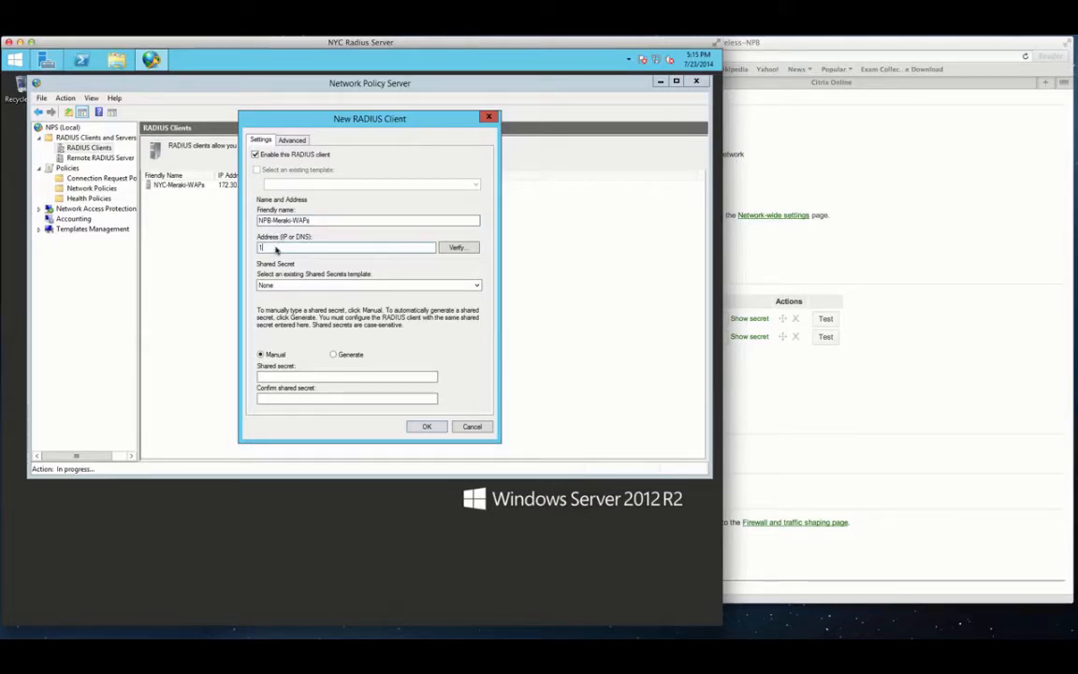
{"action": "type", "text": "172.19.254.0/24"}
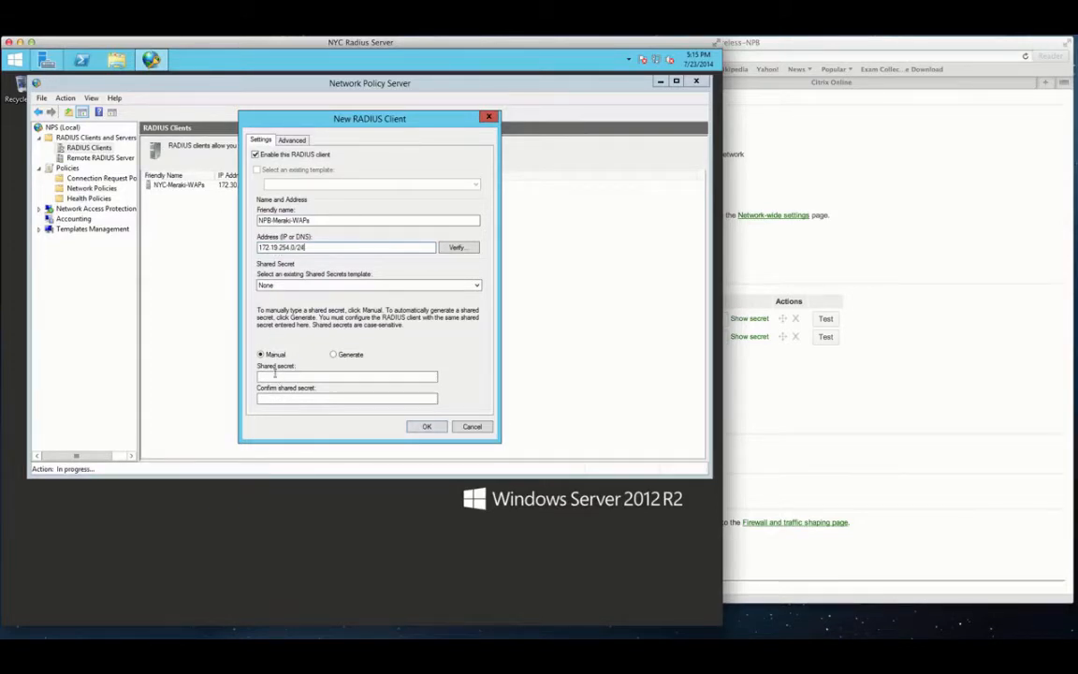
{"action": "type", "text": "•"}
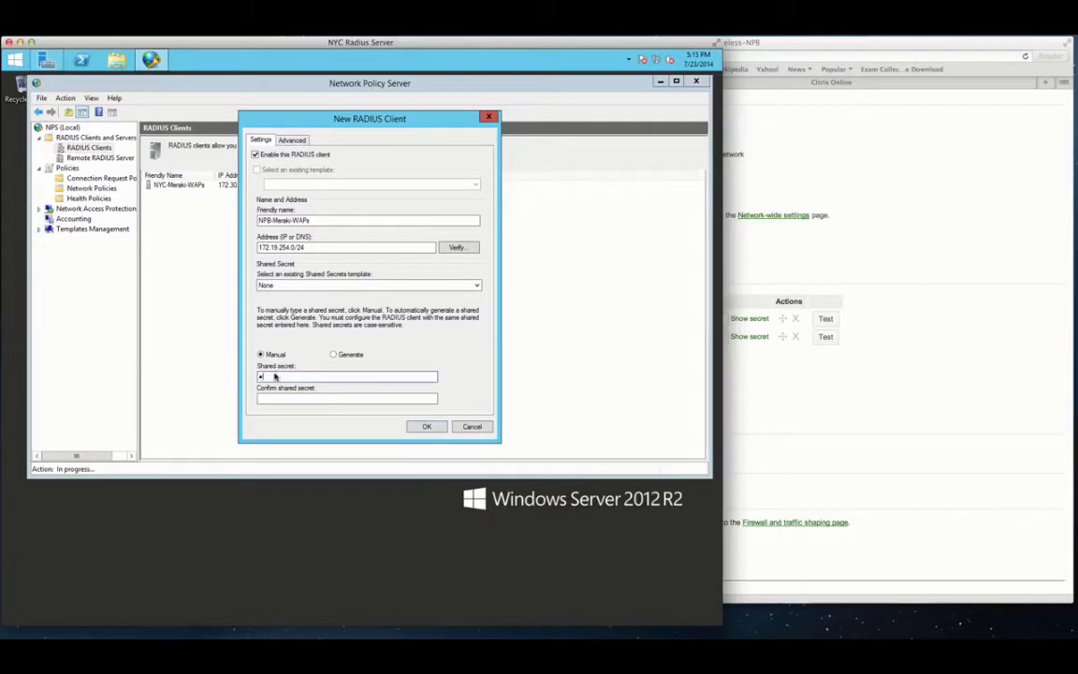
{"action": "type", "text": "password"}
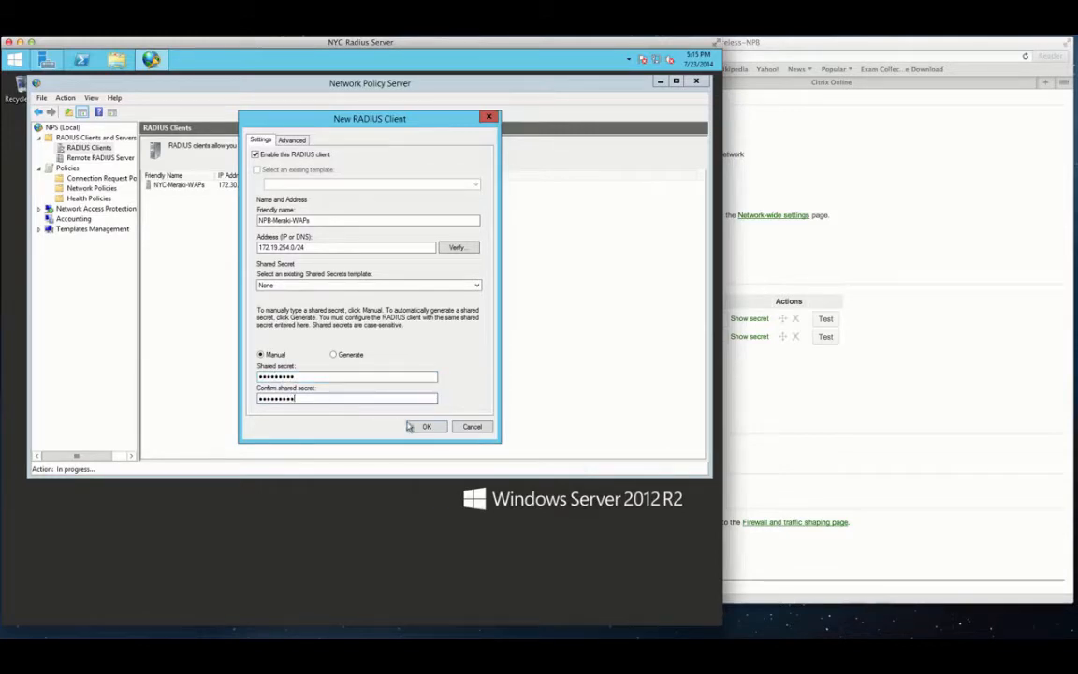
{"action": "left_click", "coordinate": [427, 426]}
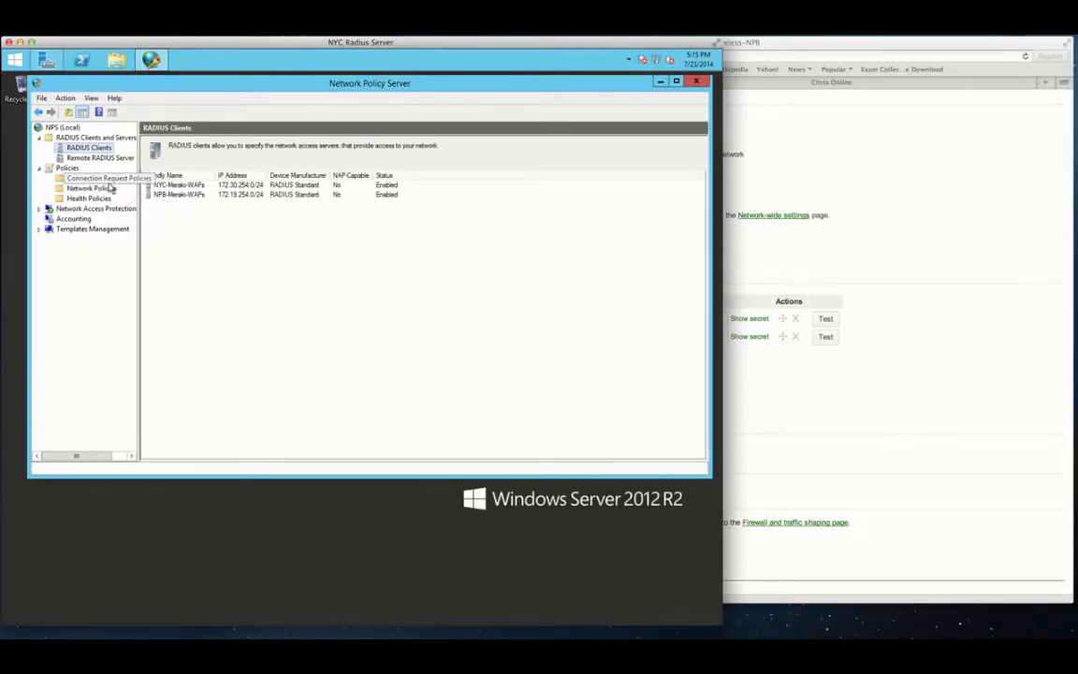
Step: Create a new connection request policy named 'Auth-Conn' with unspecified network access server type
{"action": "left_click", "coordinate": [101, 178]}
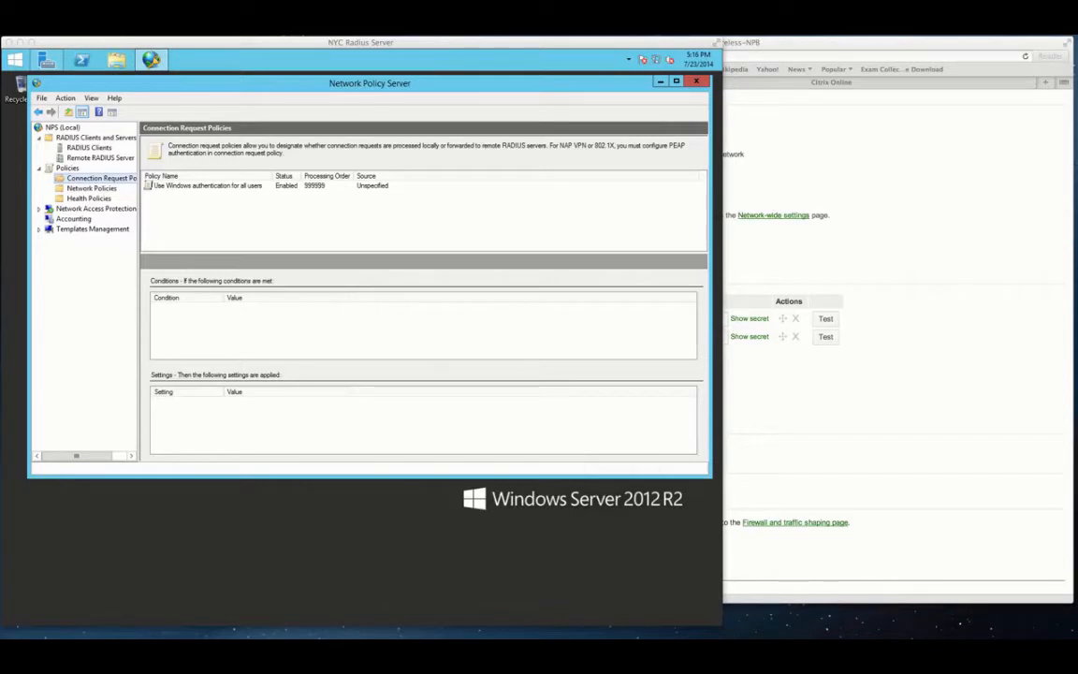
{"action": "mouse_move", "coordinate": [286, 509]}
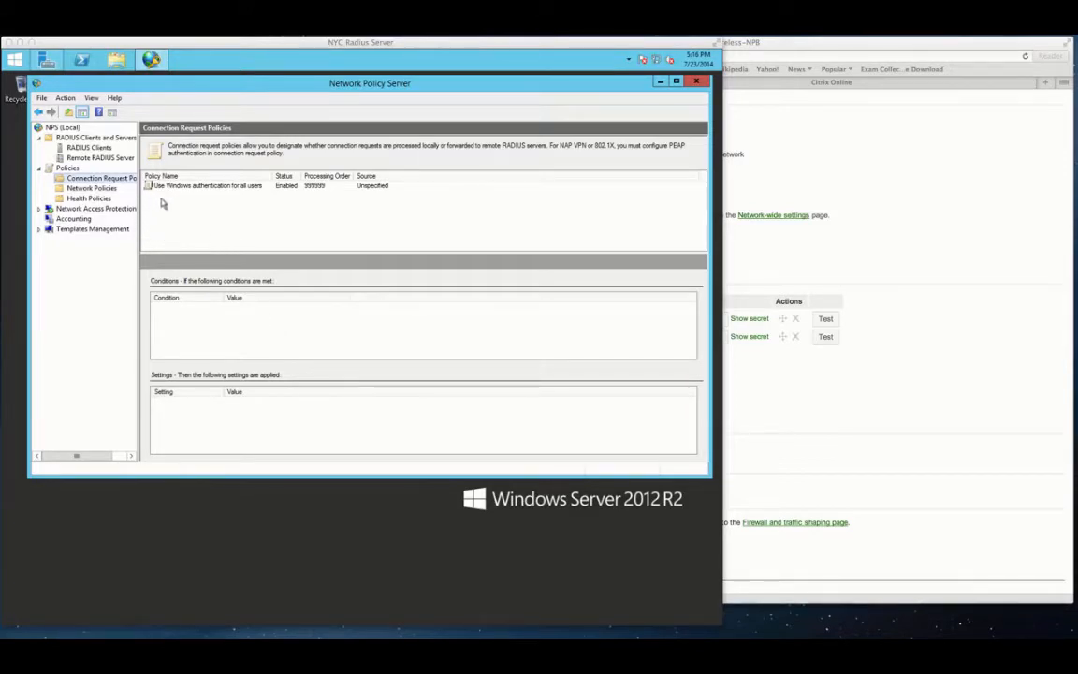
{"action": "left_click", "coordinate": [101, 178]}
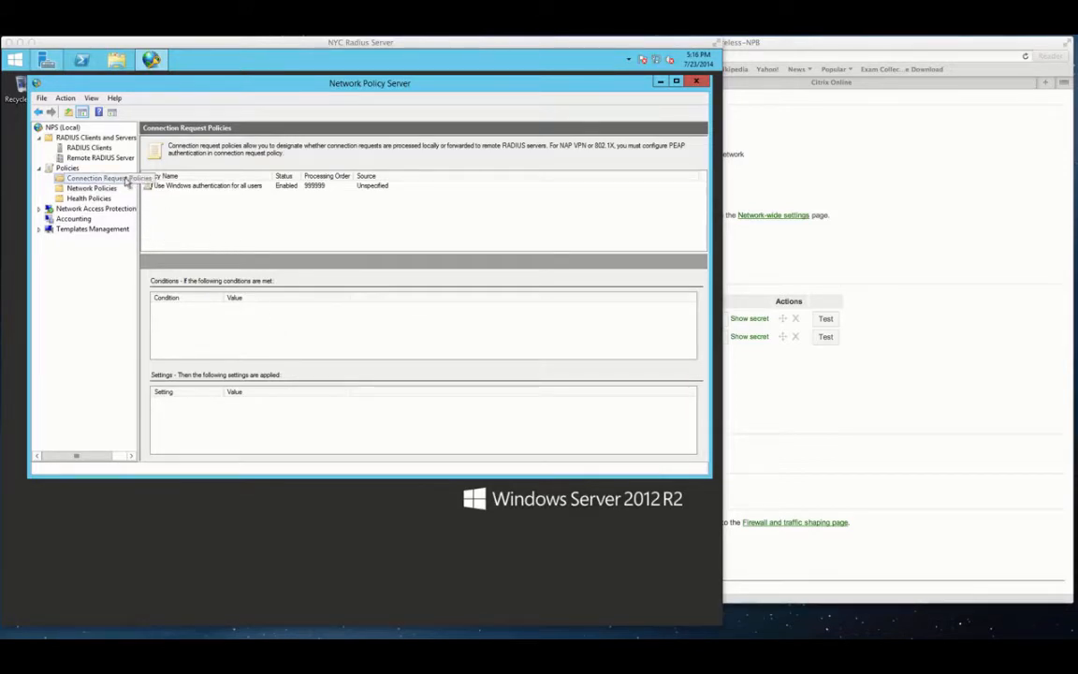
{"action": "right_click", "coordinate": [105, 178]}
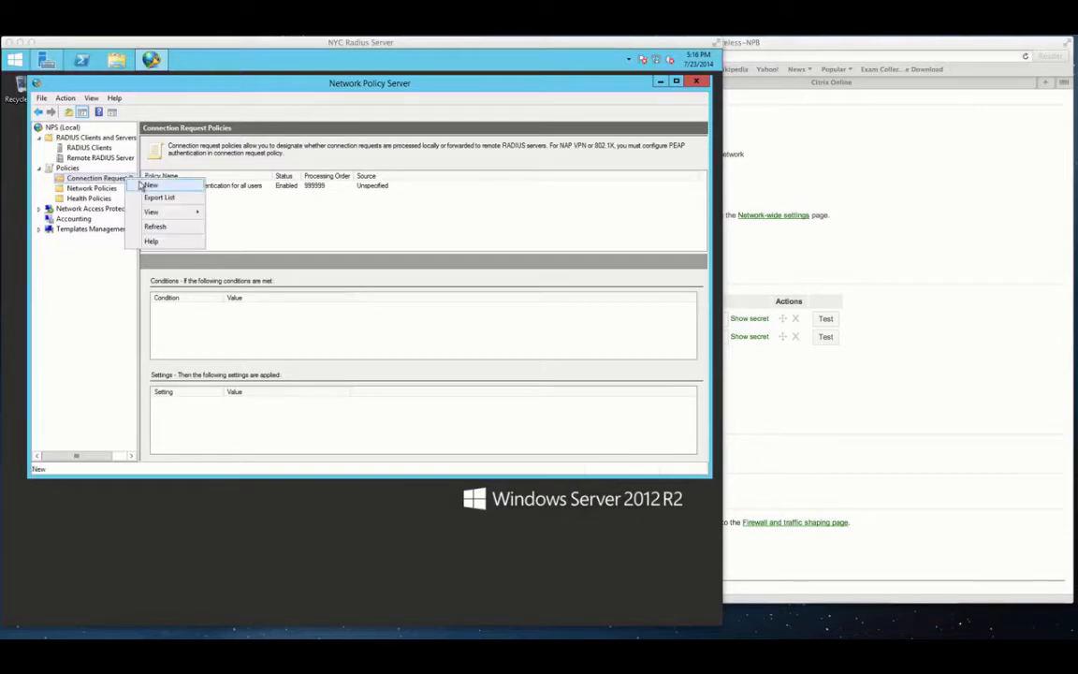
{"action": "left_click", "coordinate": [150, 186]}
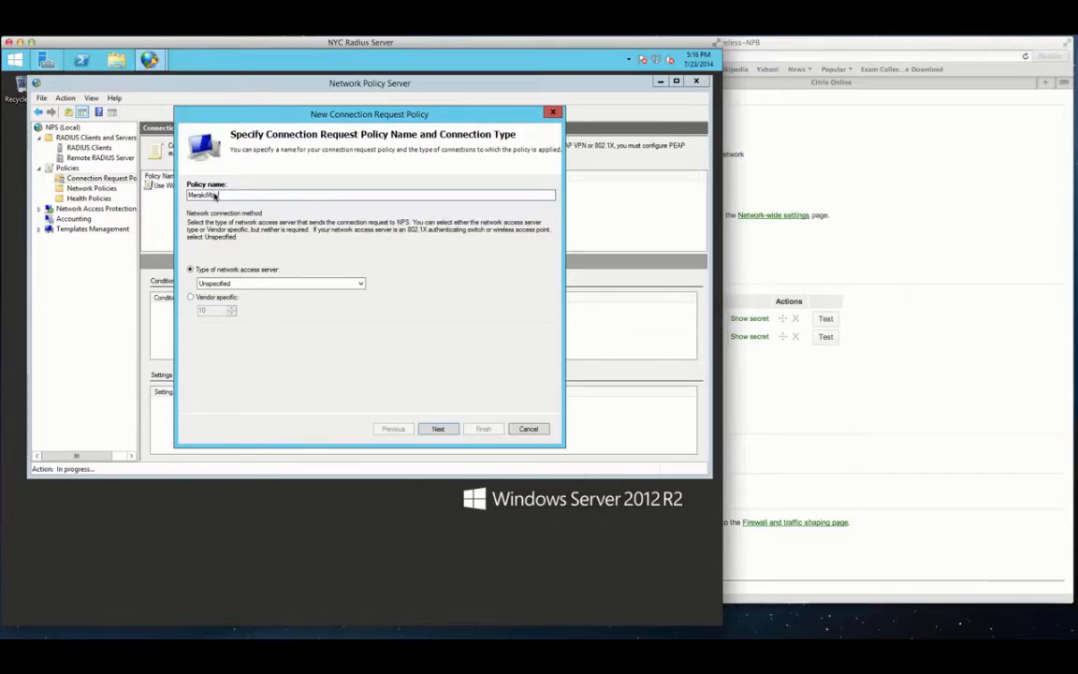
{"action": "type", "text": "Auth"}
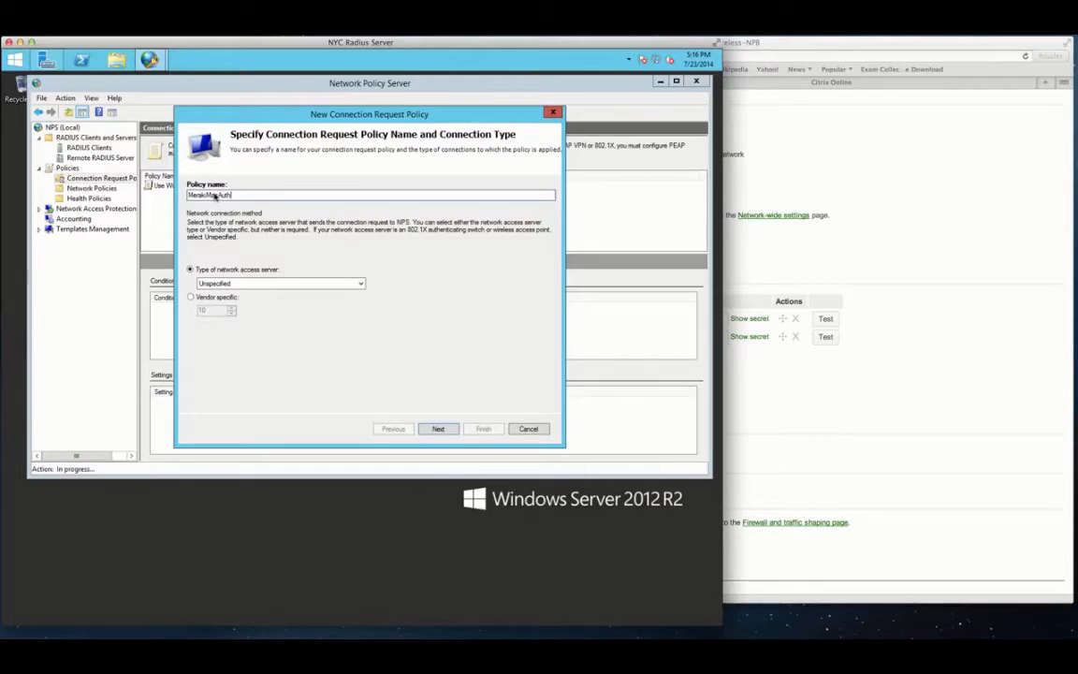
{"action": "type", "text": "-Connection"}
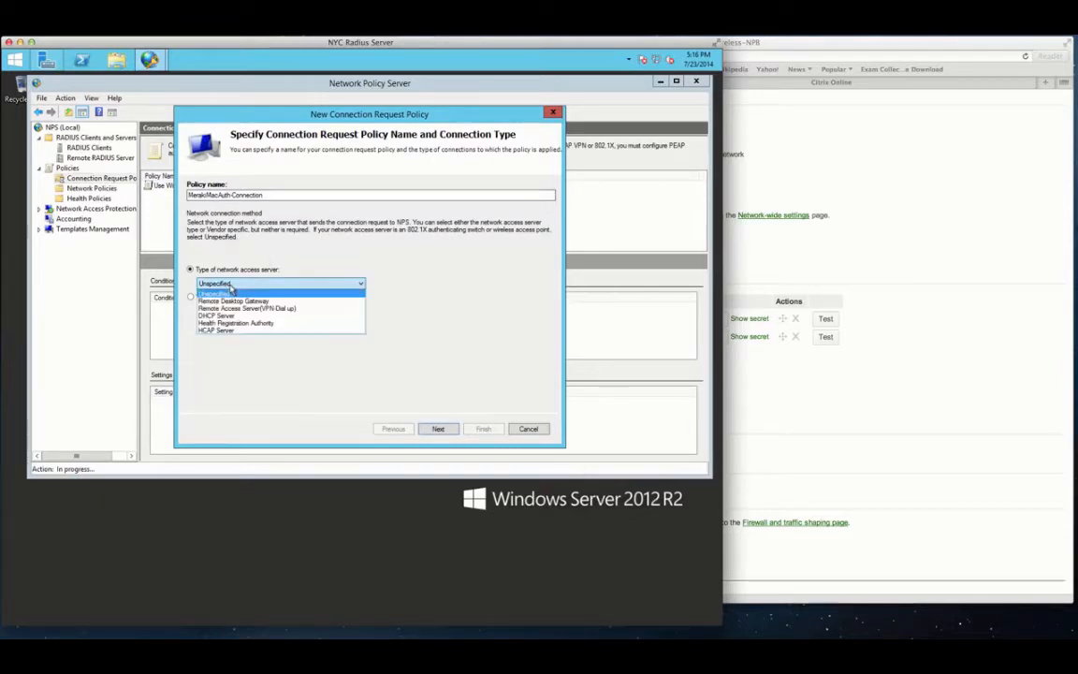
{"action": "left_click", "coordinate": [215, 292]}
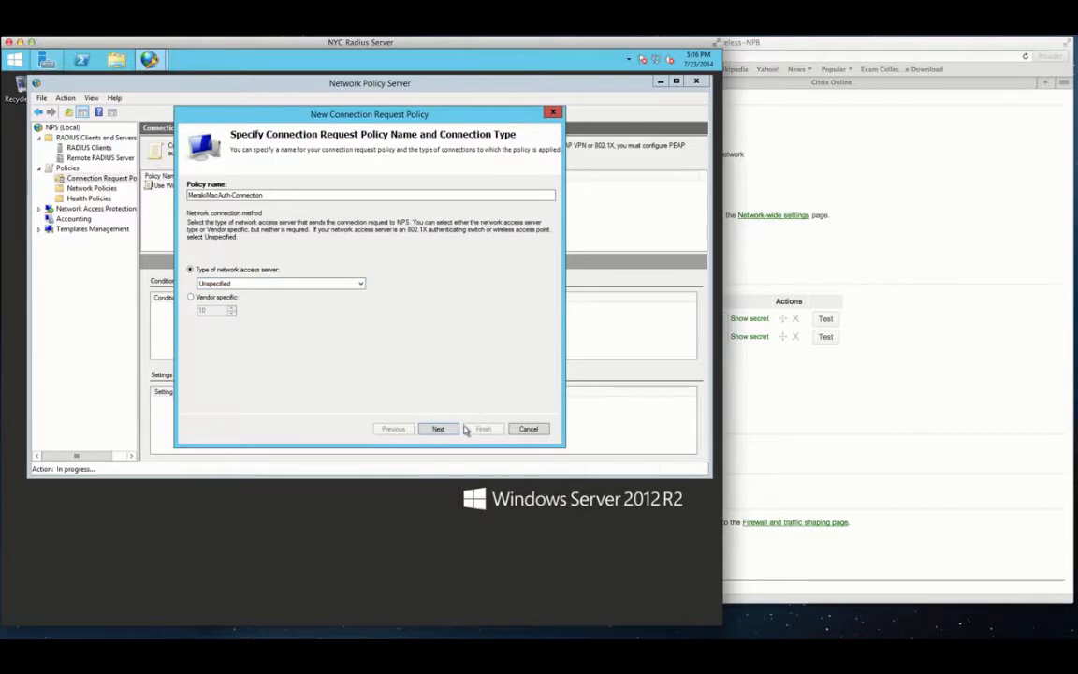
{"action": "left_click", "coordinate": [438, 428]}
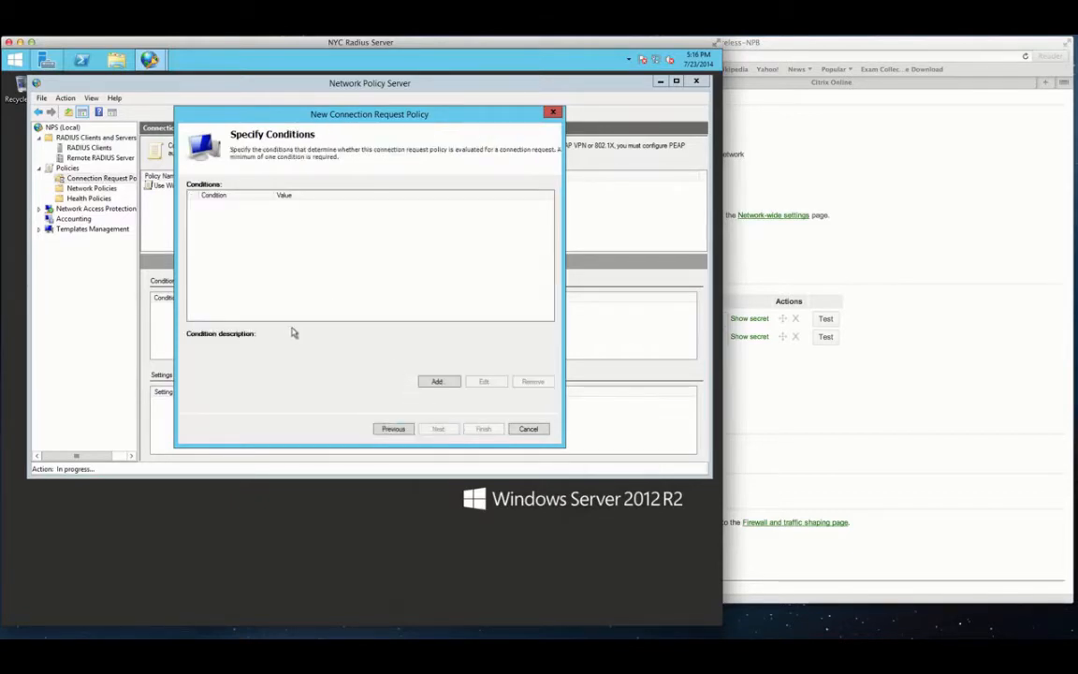
Step: Add a NAS Port Type condition matching Wireless 802.11 and other wireless connections
{"action": "left_click", "coordinate": [436, 382]}
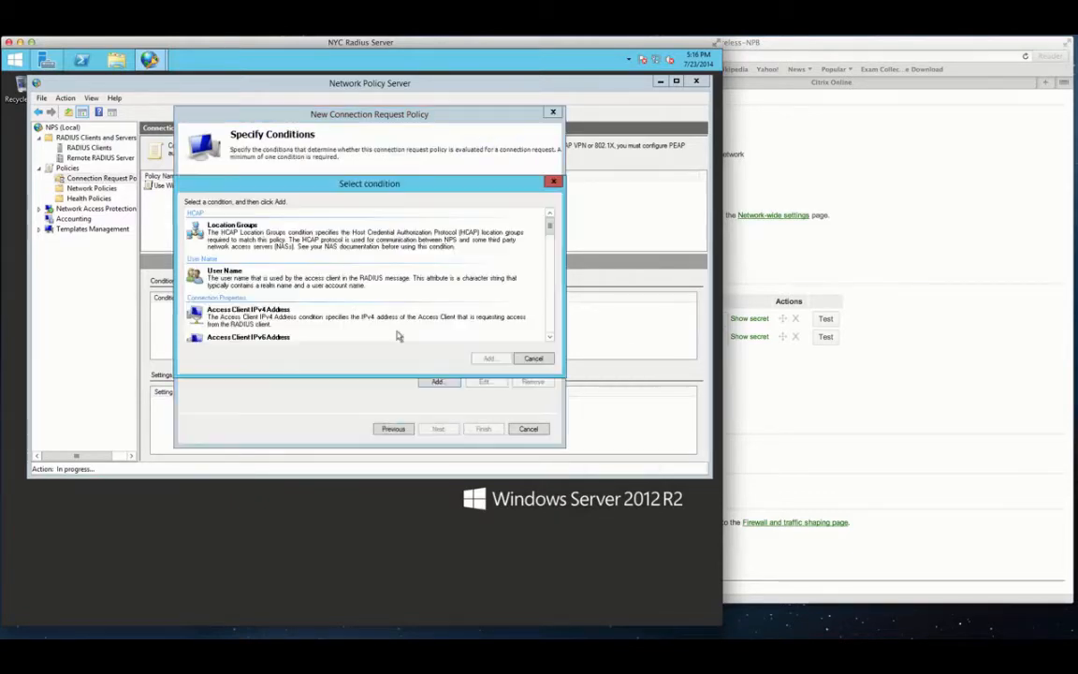
{"action": "mouse_move", "coordinate": [329, 283]}
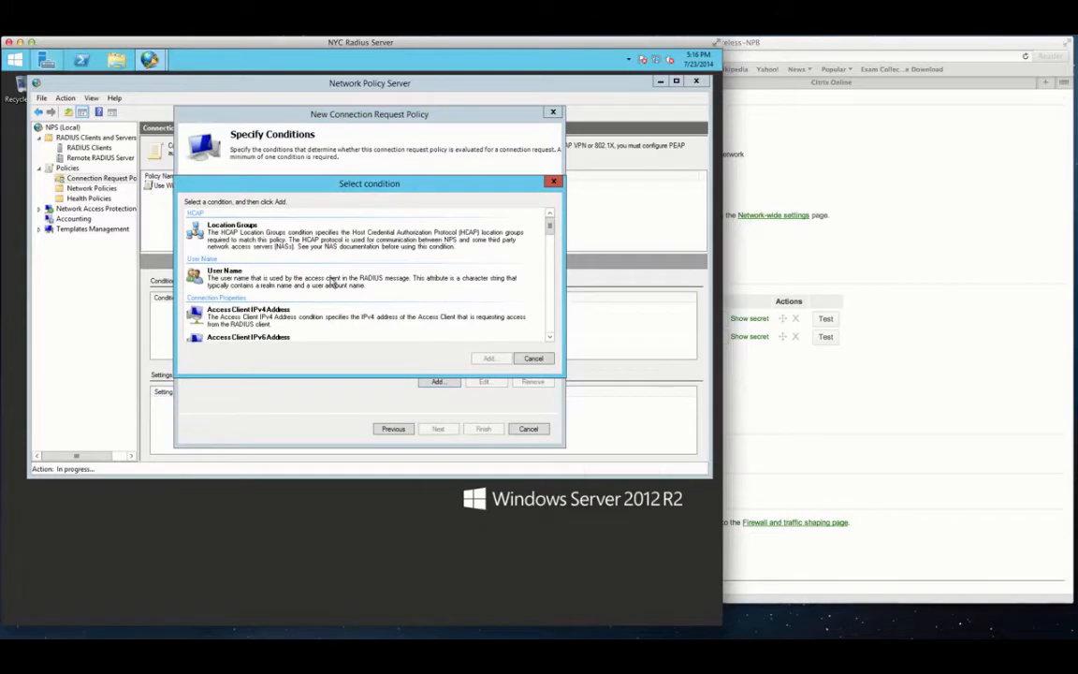
{"action": "scroll", "scroll_direction": "down", "scroll_amount": 3}
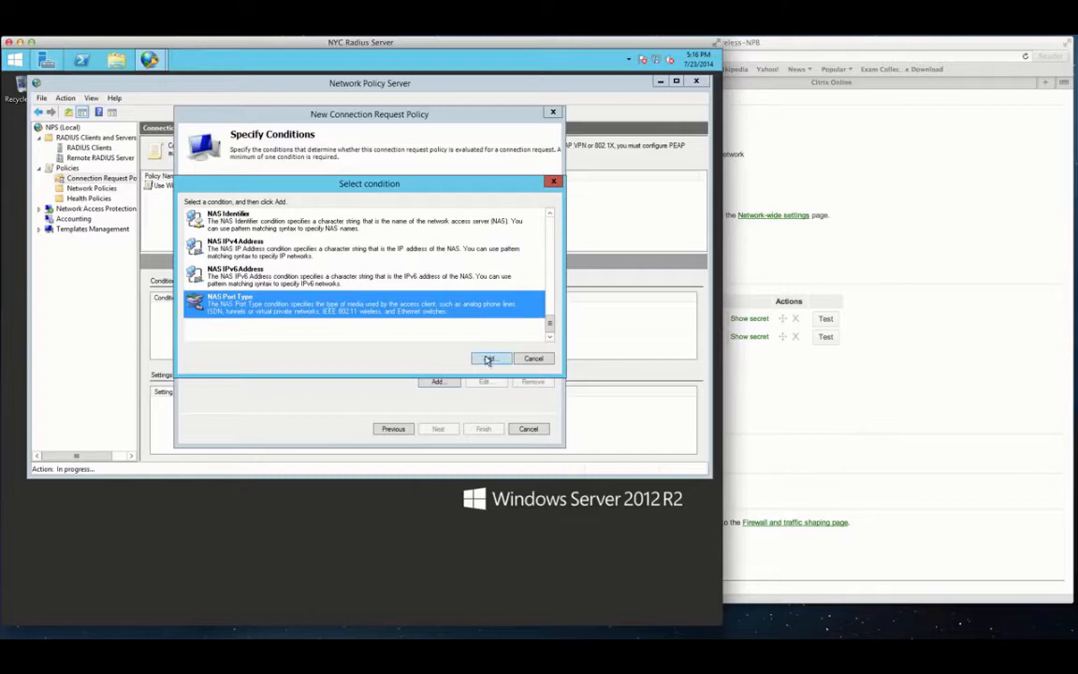
{"action": "left_click", "coordinate": [490, 359]}
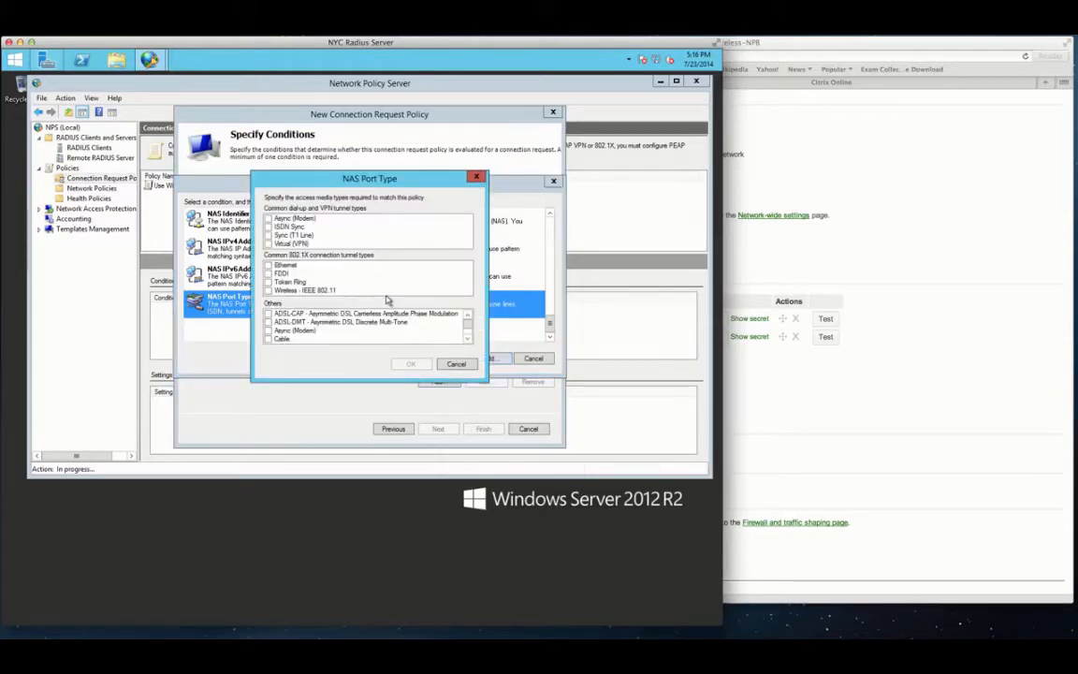
{"action": "mouse_move", "coordinate": [366, 292]}
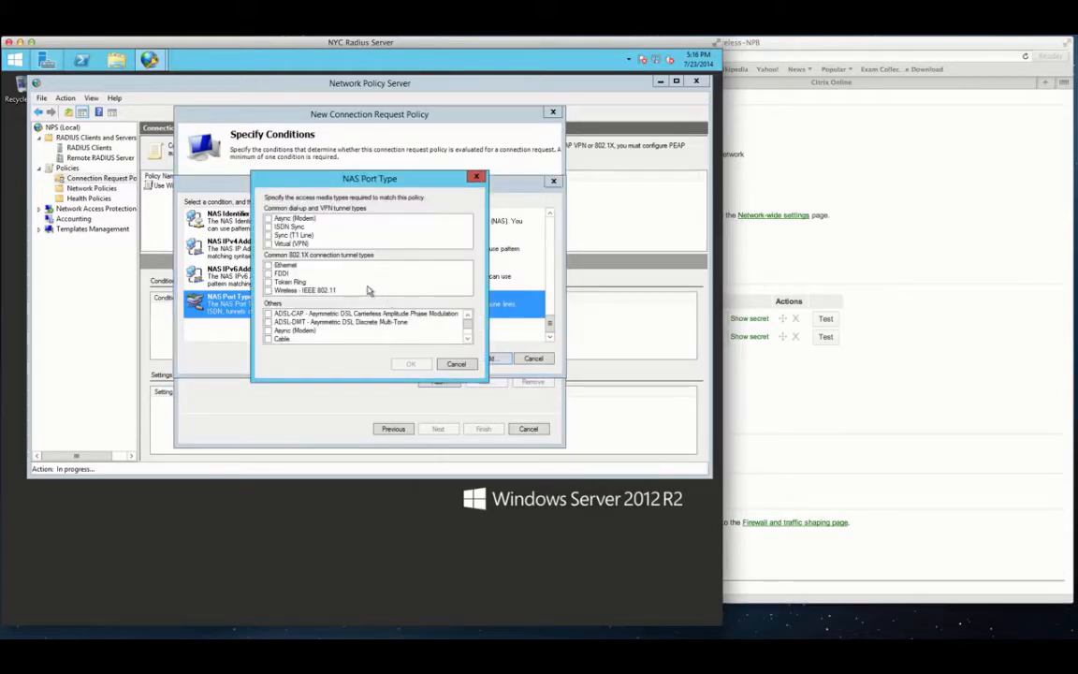
{"action": "left_click", "coordinate": [270, 289]}
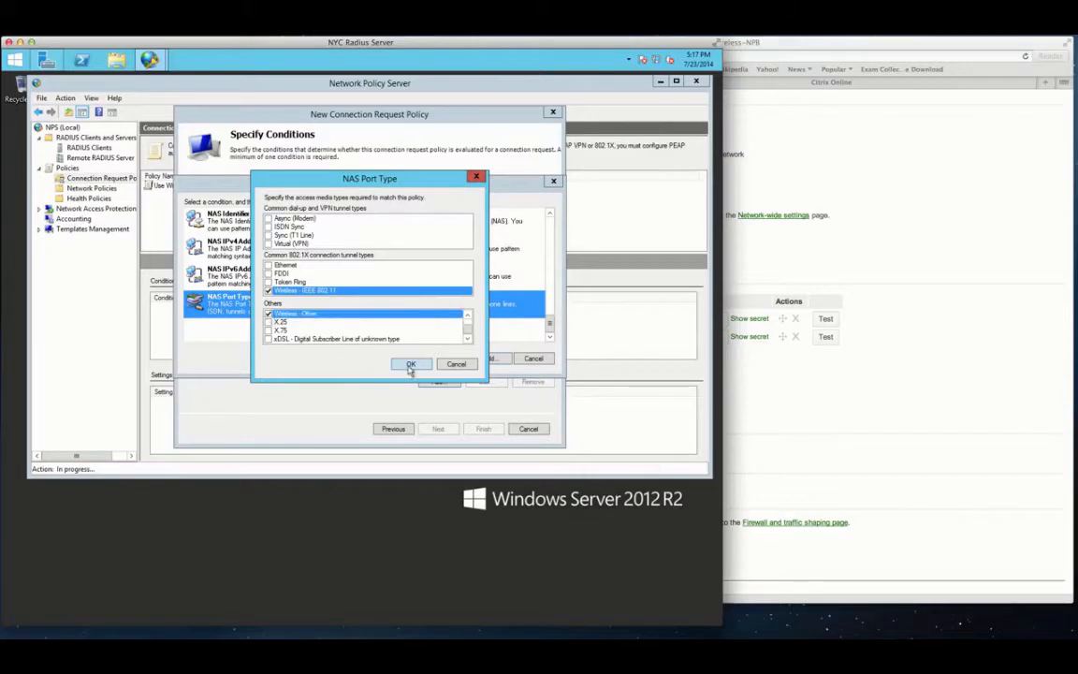
{"action": "left_click", "coordinate": [409, 363]}
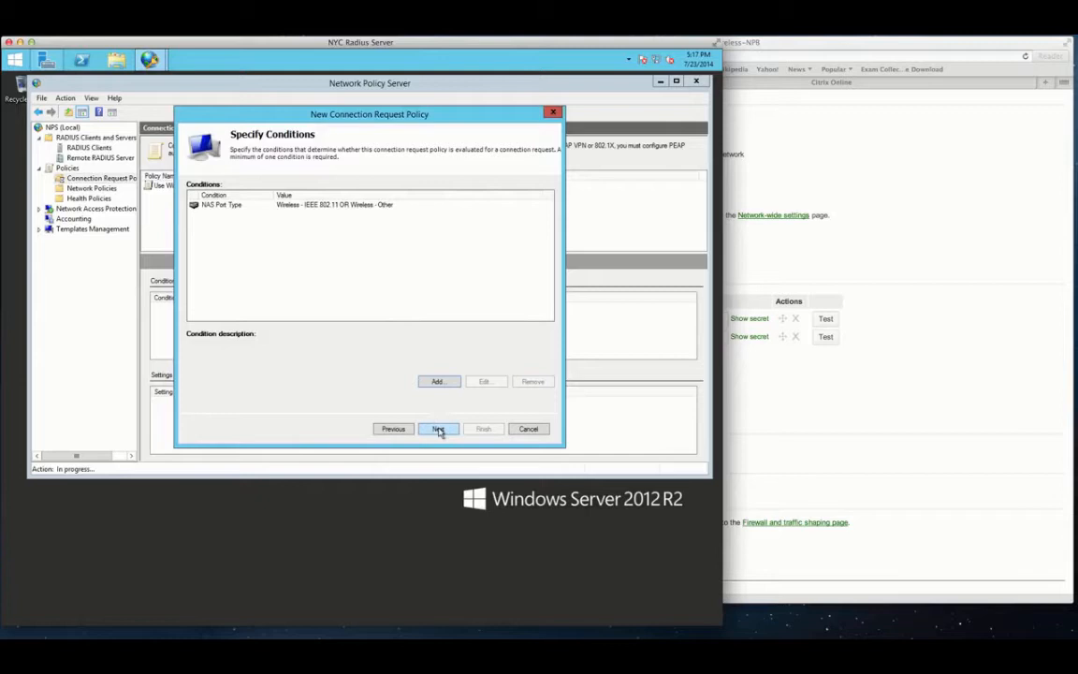
Step: Keep authentication on this server, accept default settings and finish the wireless connection request policy
{"action": "left_click", "coordinate": [438, 429]}
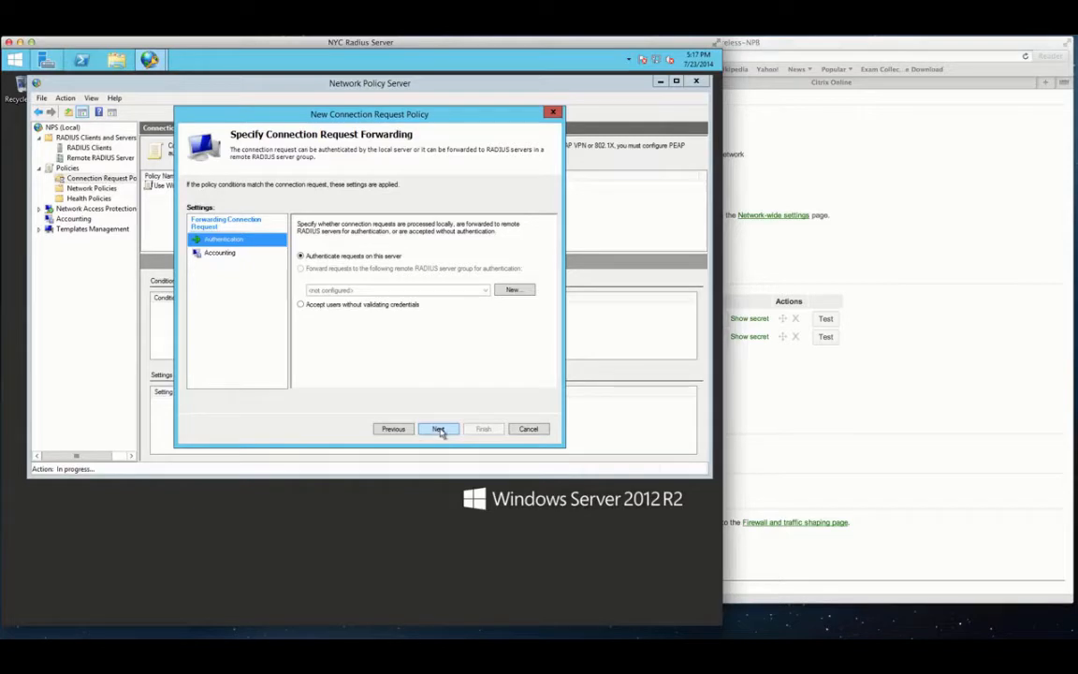
{"action": "left_click", "coordinate": [438, 428]}
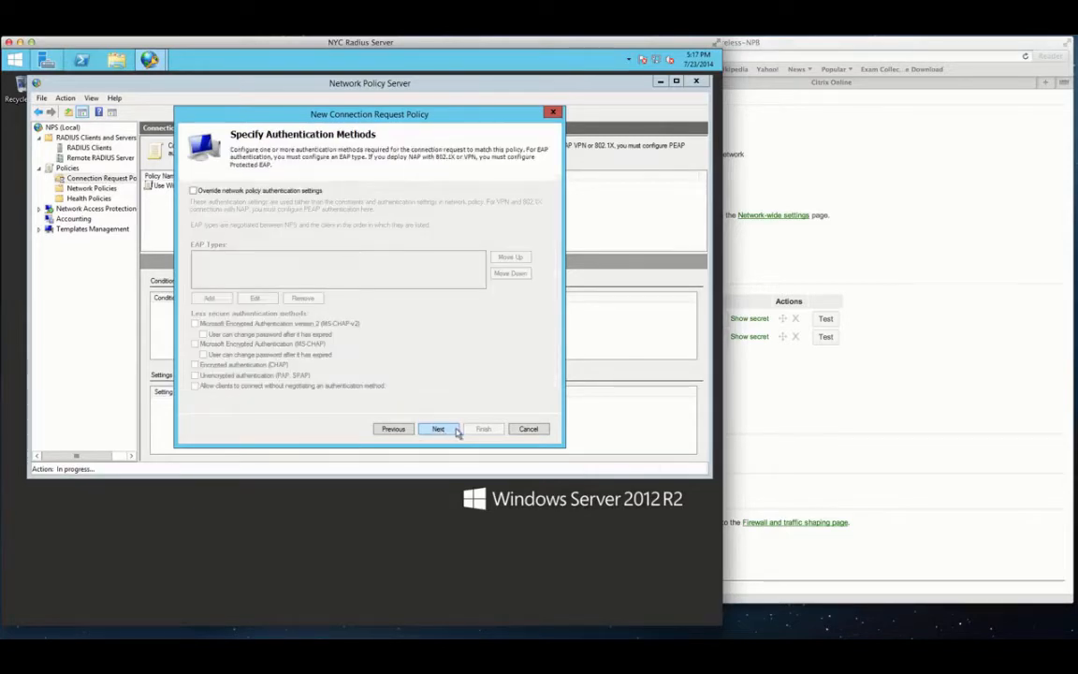
{"action": "left_click", "coordinate": [438, 429]}
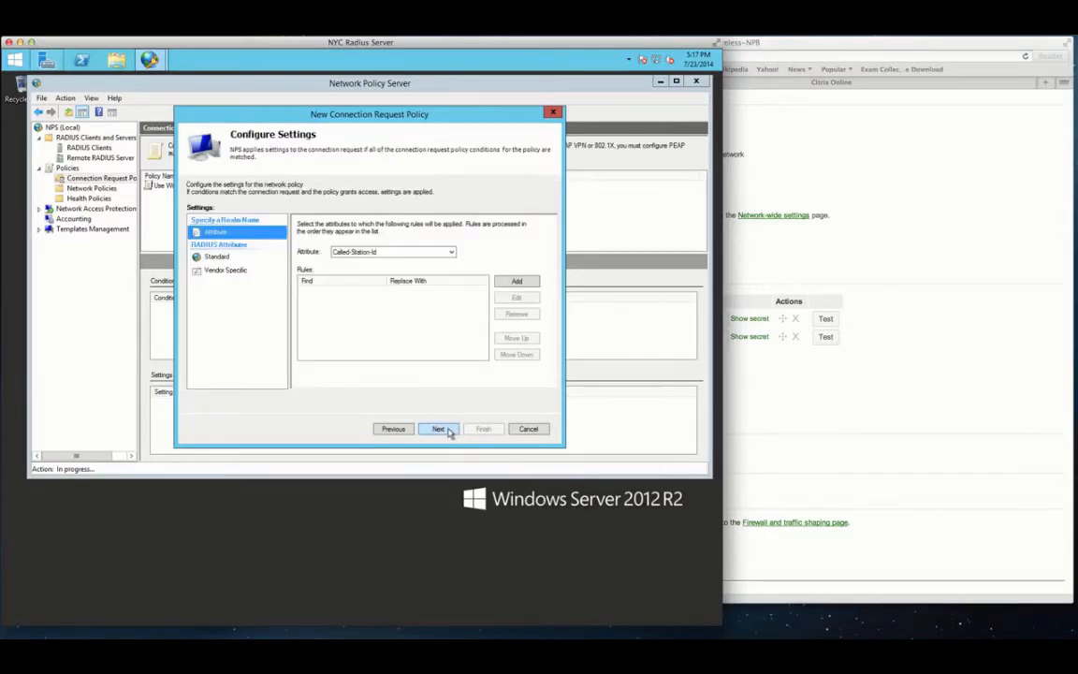
{"action": "left_click", "coordinate": [438, 429]}
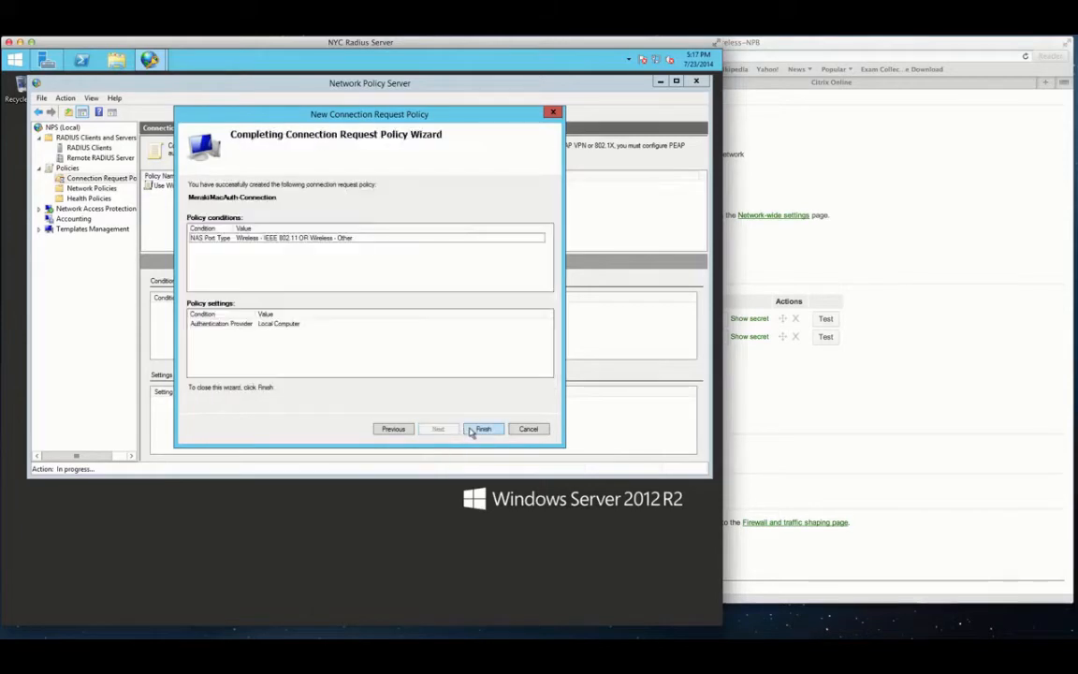
{"action": "left_click", "coordinate": [483, 428]}
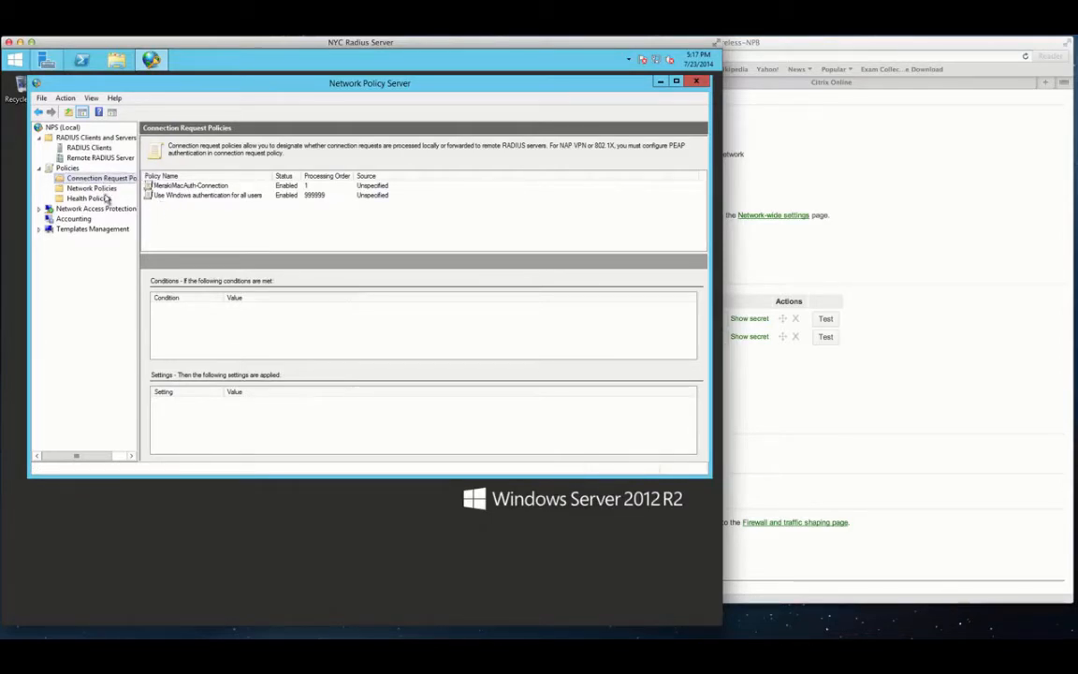
Step: Show the Network Policies list with its two default deny policies and bring up its actions
{"action": "left_click", "coordinate": [92, 187]}
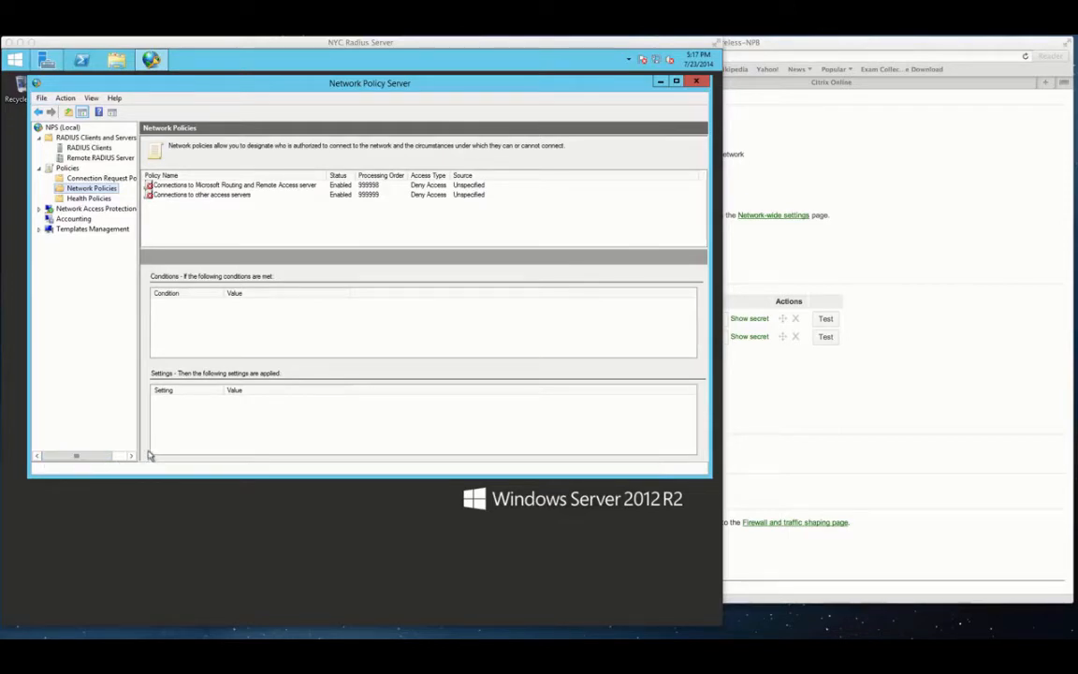
{"action": "mouse_move", "coordinate": [206, 498]}
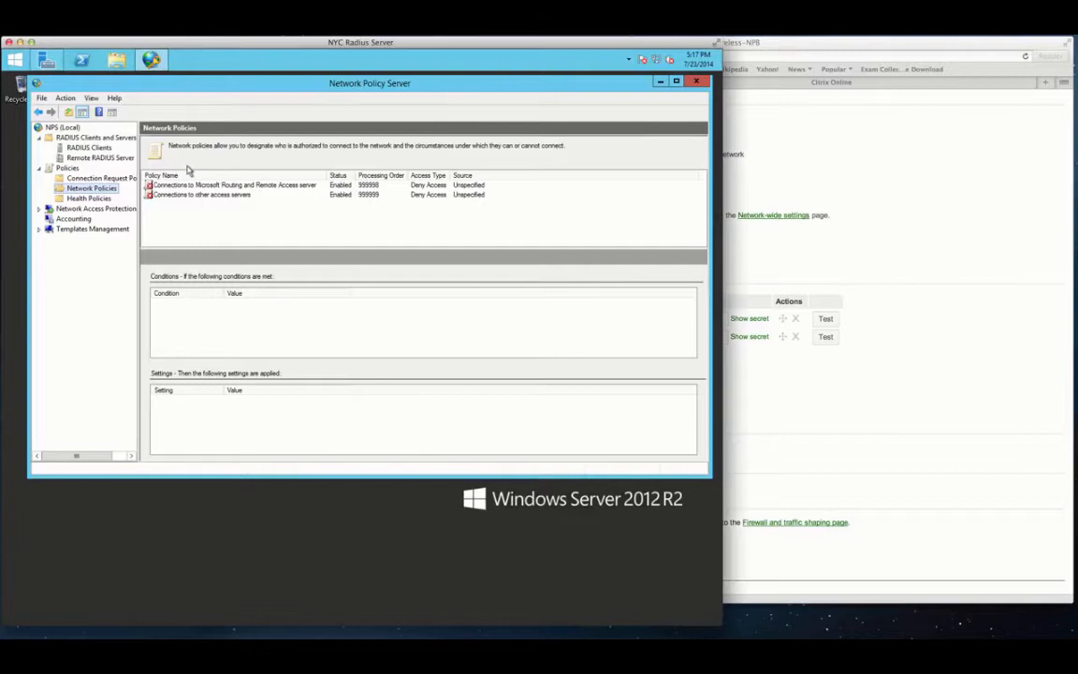
{"action": "right_click", "coordinate": [90, 187]}
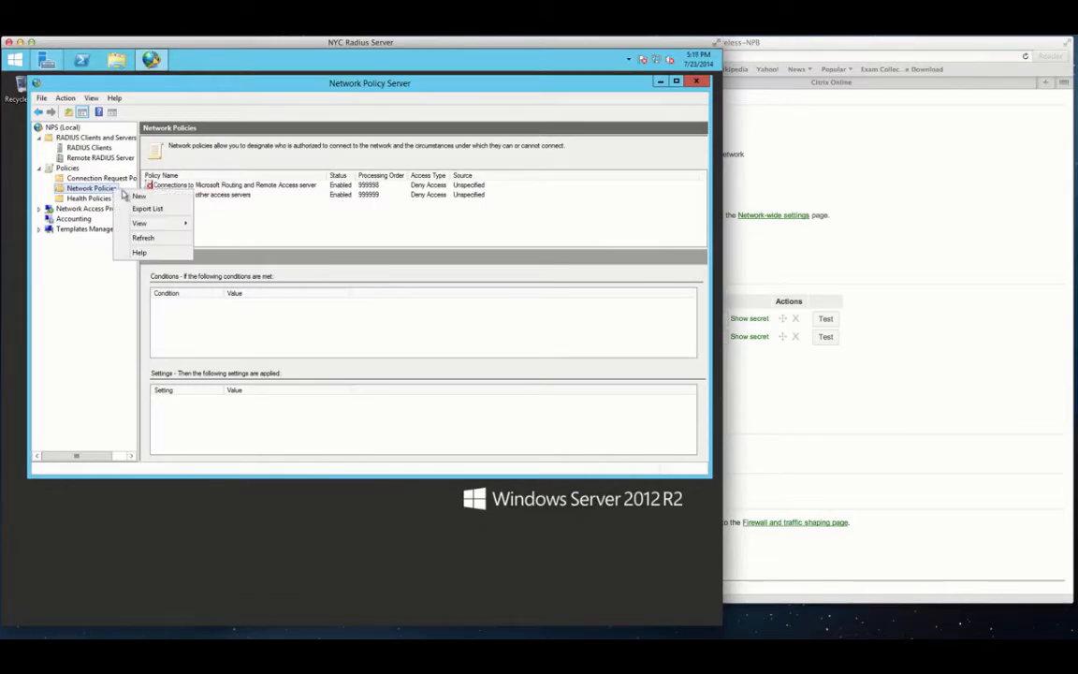
Step: Create a new network policy named 'Radius SSID' and continue to its conditions
{"action": "left_click", "coordinate": [138, 196]}
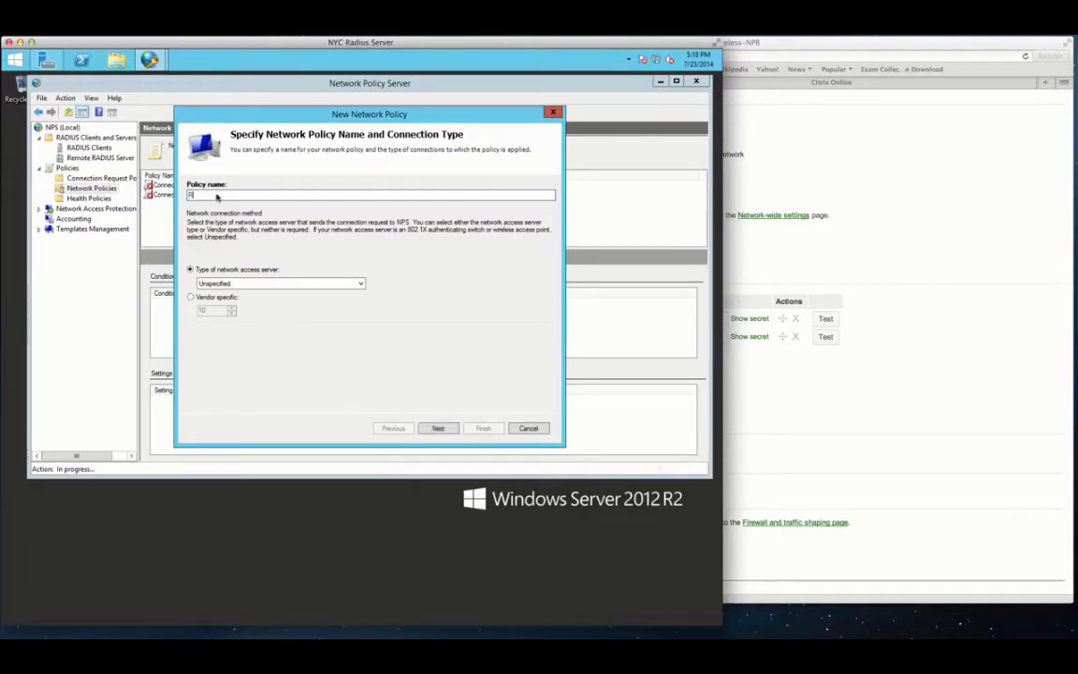
{"action": "type", "text": "Radius_Desk"}
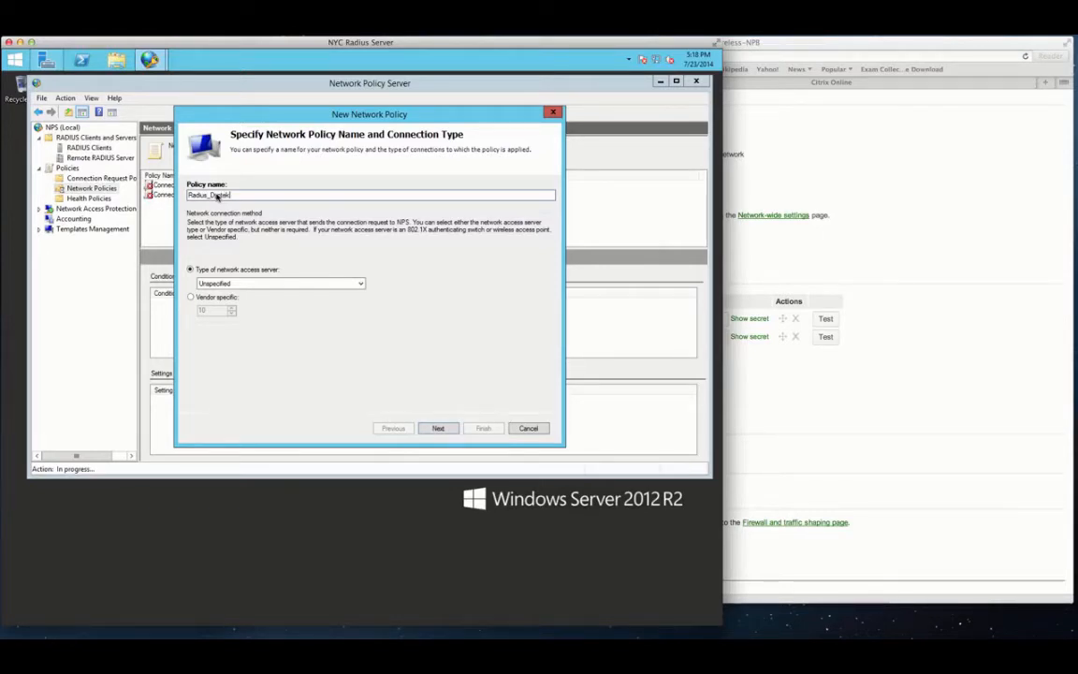
{"action": "type", "text": "SSID"}
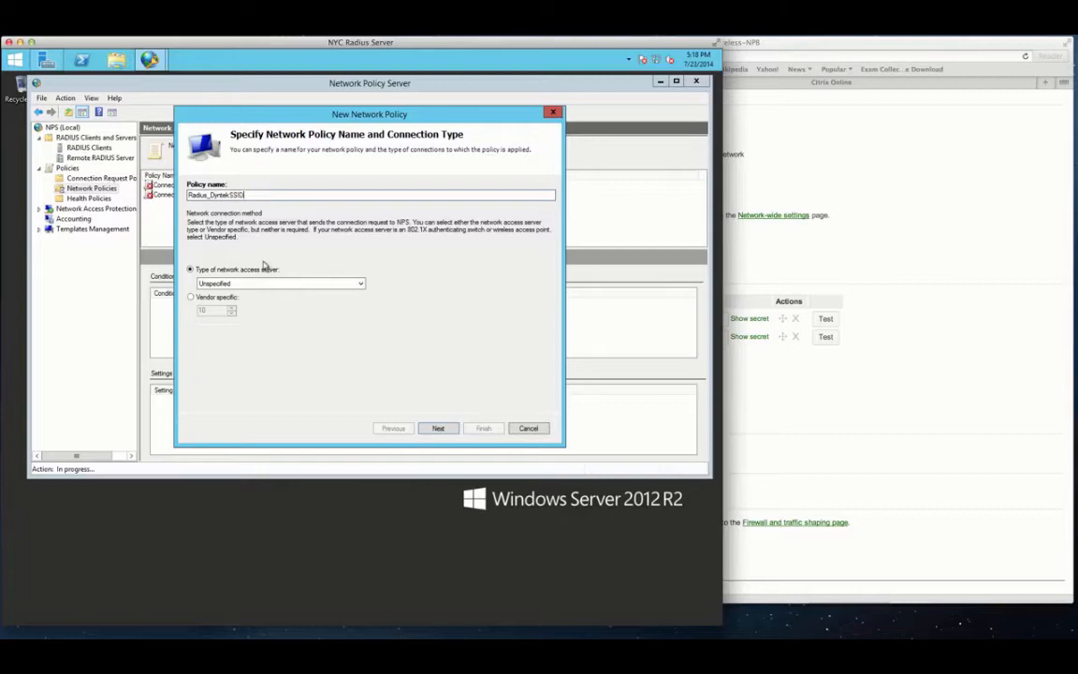
{"action": "mouse_move", "coordinate": [279, 283]}
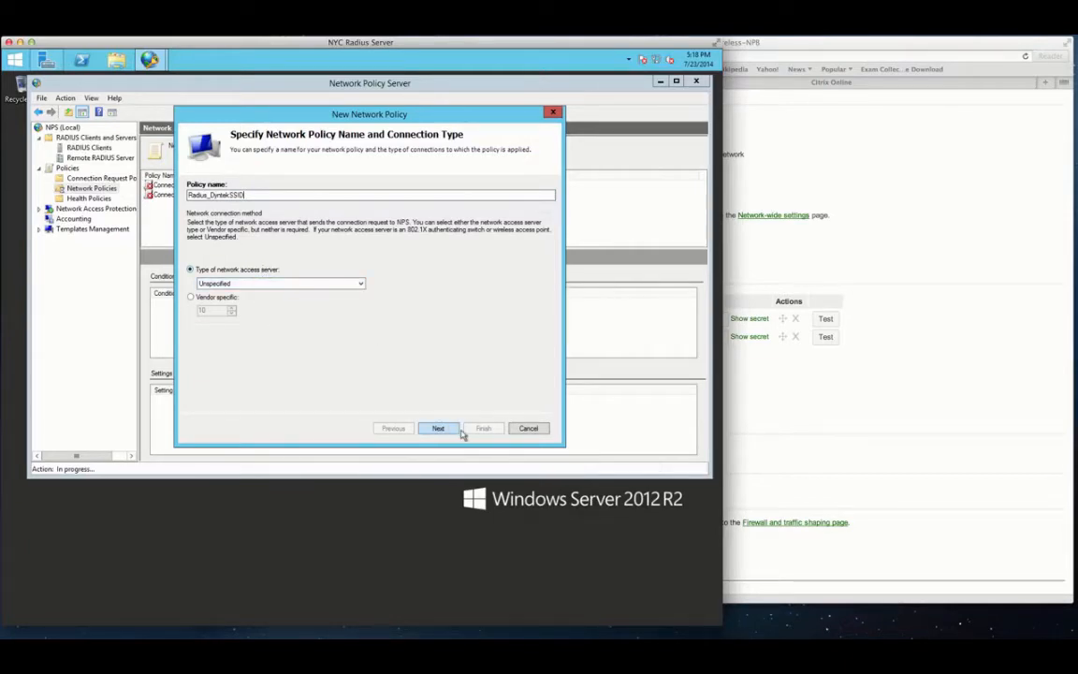
{"action": "left_click", "coordinate": [438, 426]}
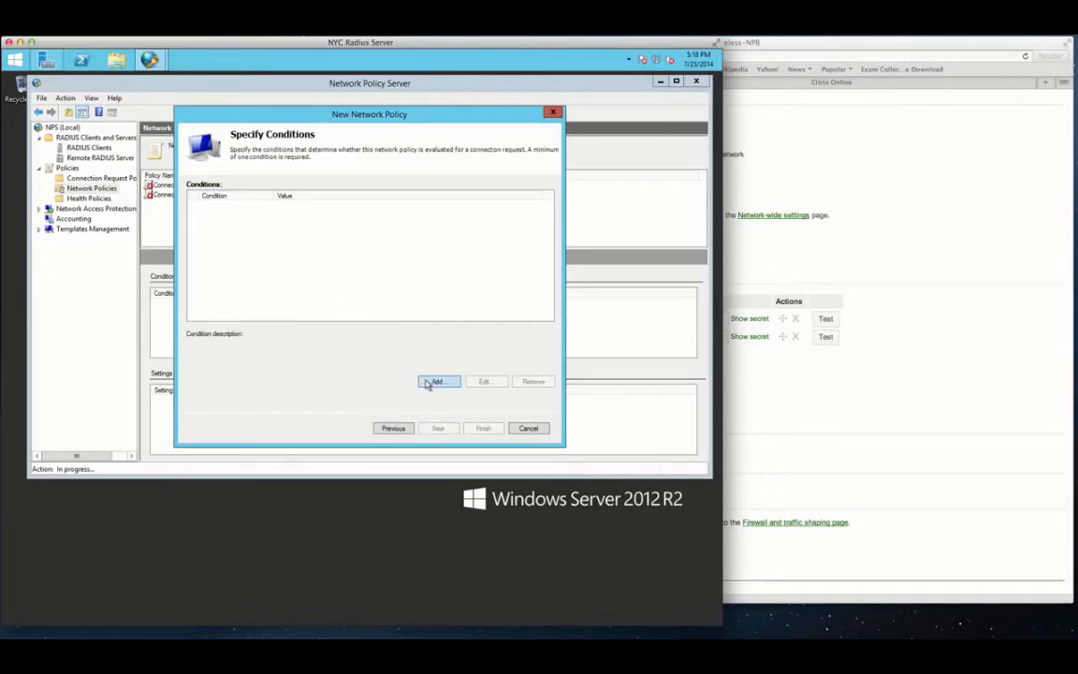
Step: Add a User Groups condition requiring membership in DS\Domain Users
{"action": "left_click", "coordinate": [436, 382]}
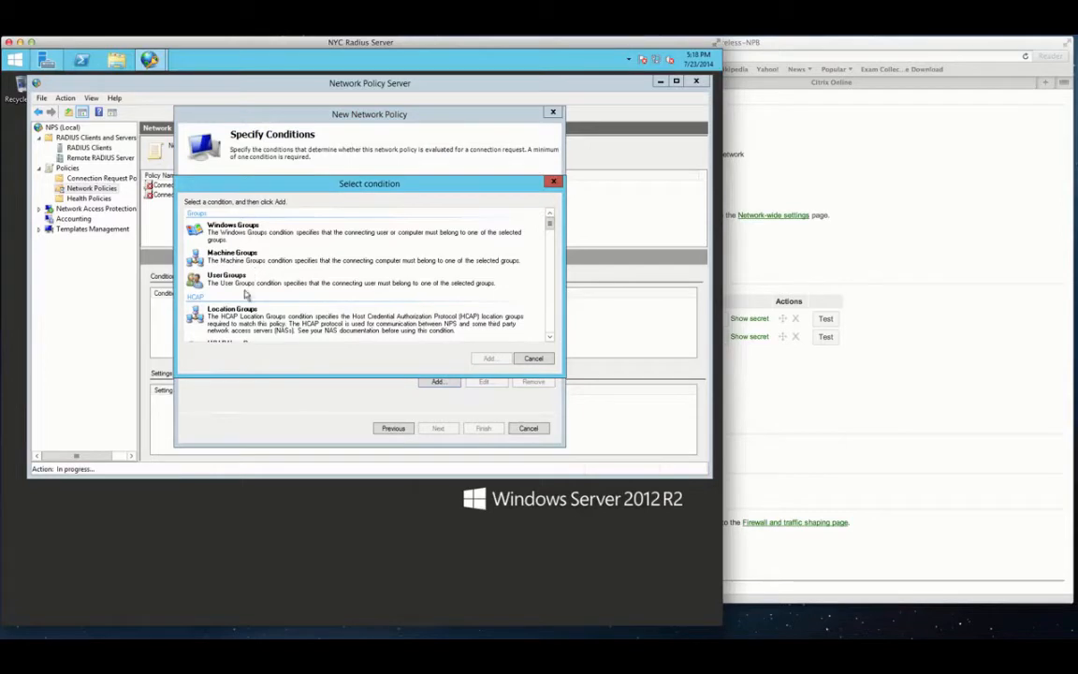
{"action": "scroll", "scroll_direction": "down", "scroll_amount": 3}
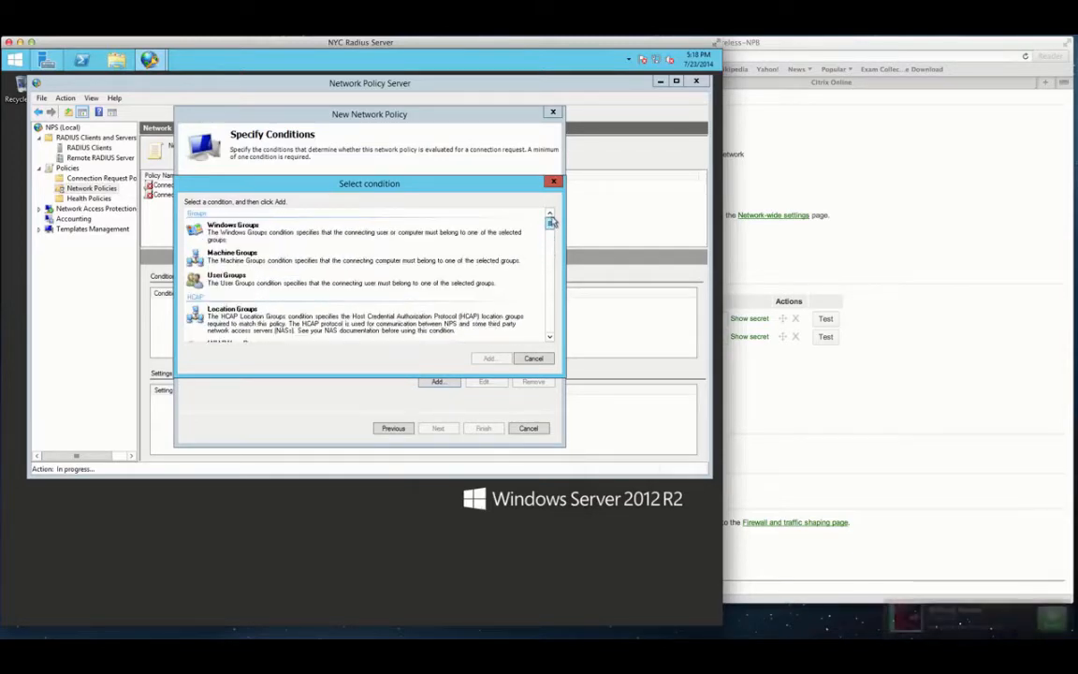
{"action": "left_click", "coordinate": [281, 277]}
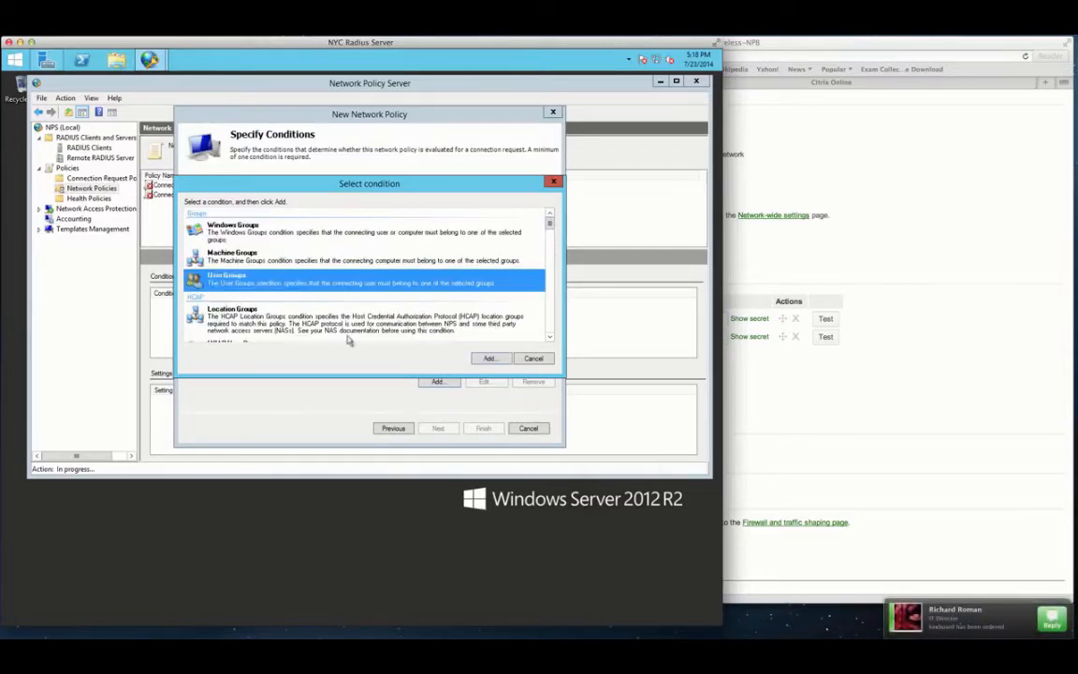
{"action": "left_click", "coordinate": [490, 357]}
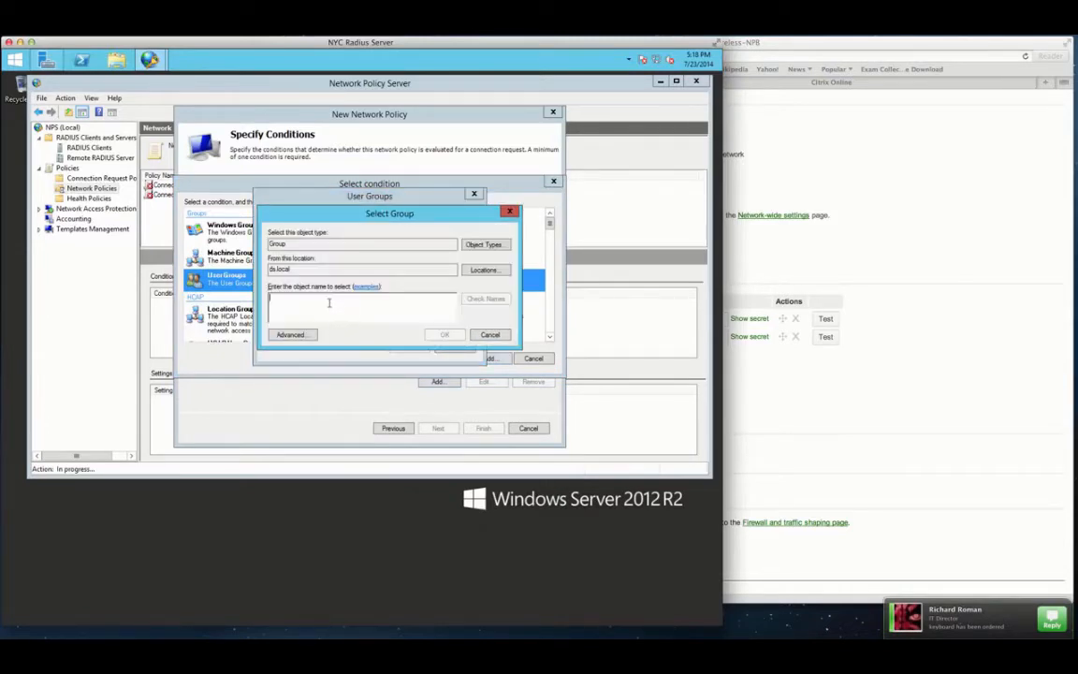
{"action": "type", "text": "Domain"}
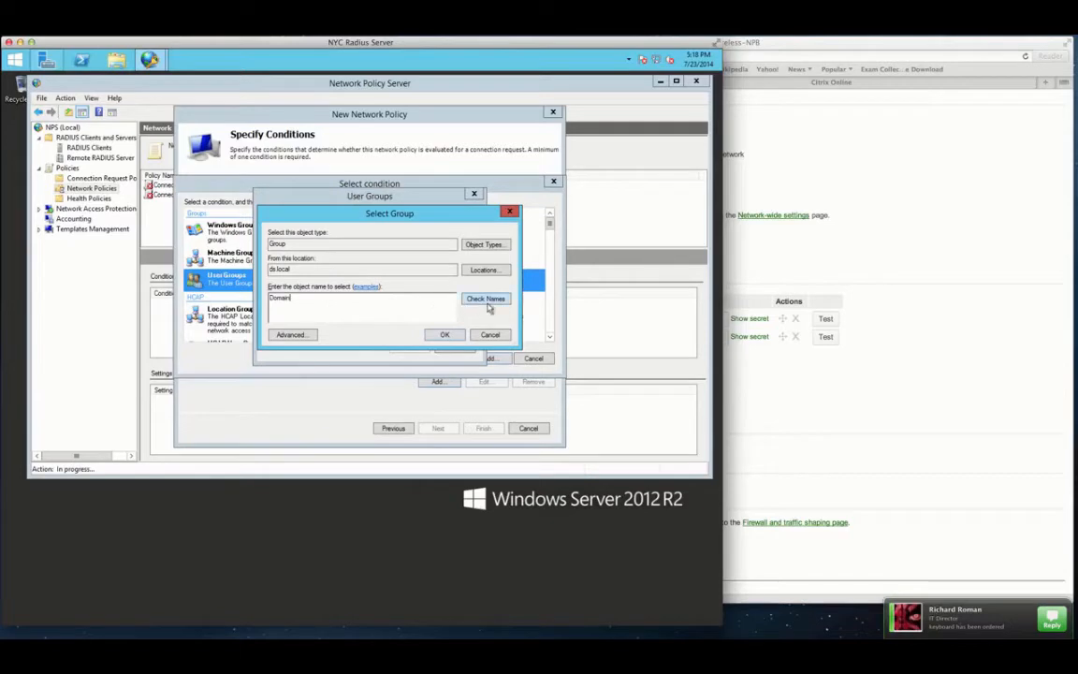
{"action": "left_click", "coordinate": [486, 298]}
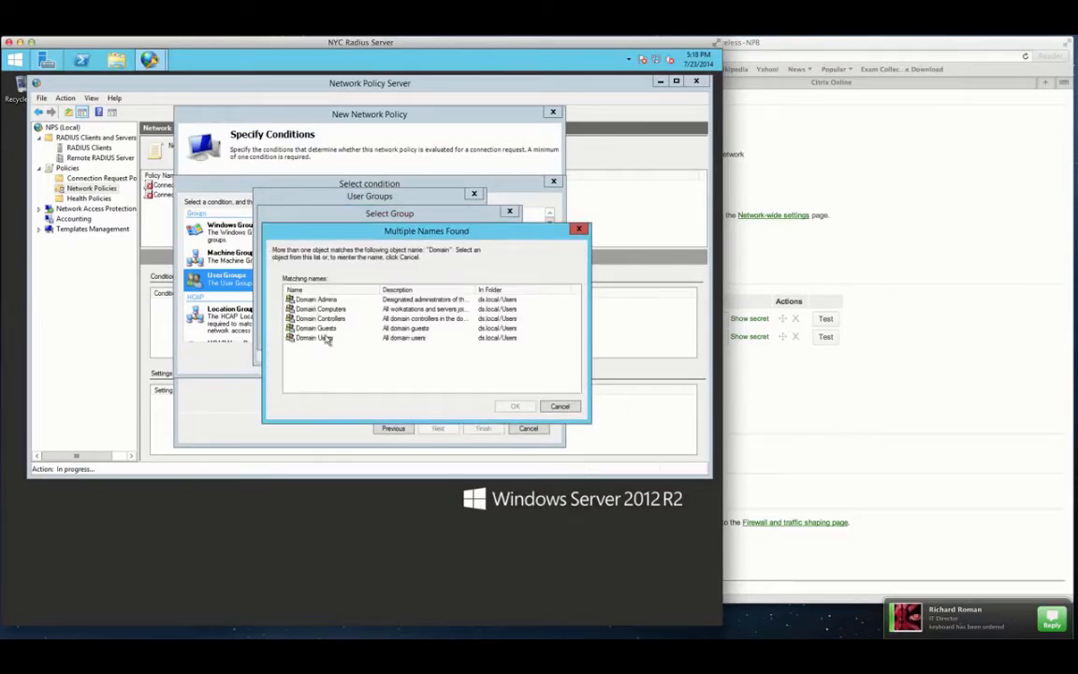
{"action": "left_click", "coordinate": [515, 404]}
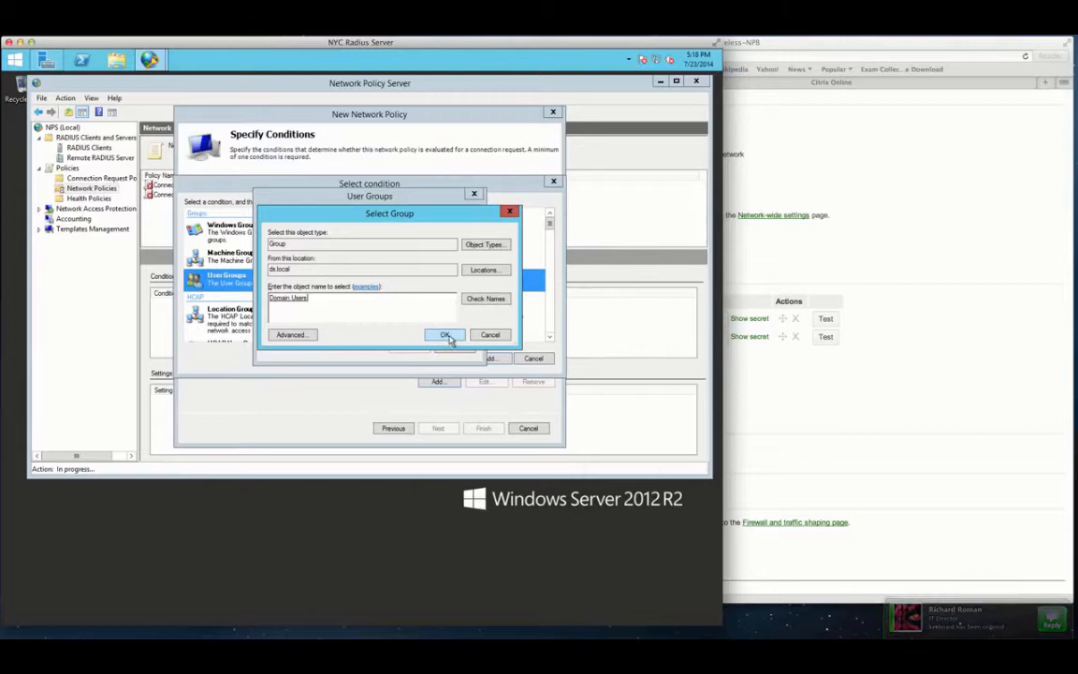
{"action": "left_click", "coordinate": [445, 335]}
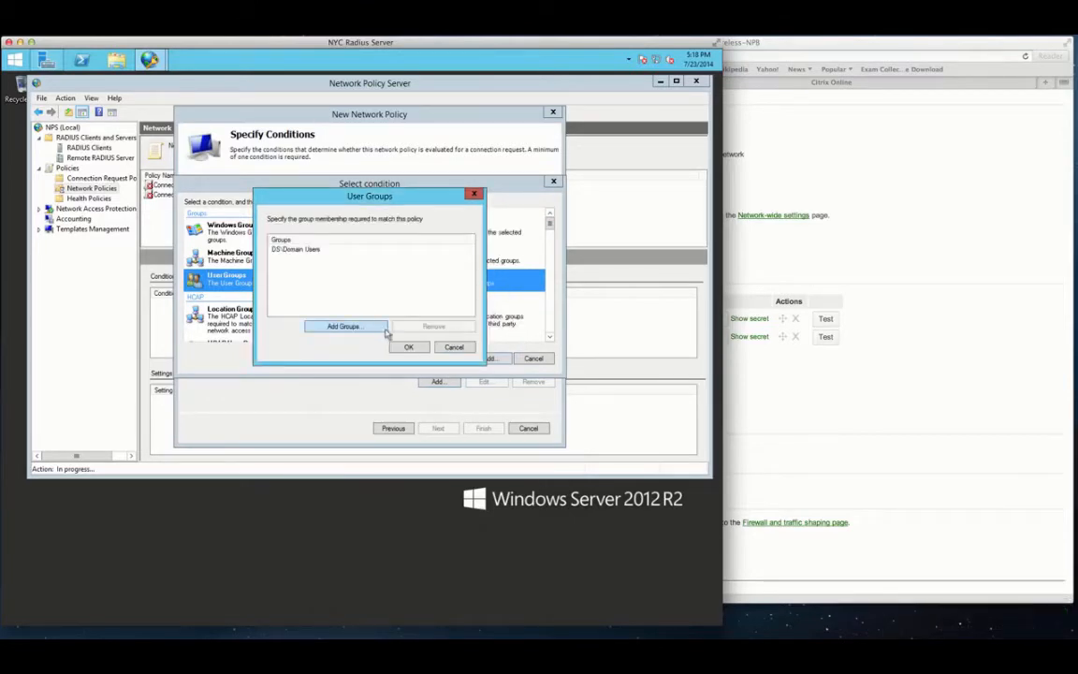
{"action": "left_click", "coordinate": [408, 346]}
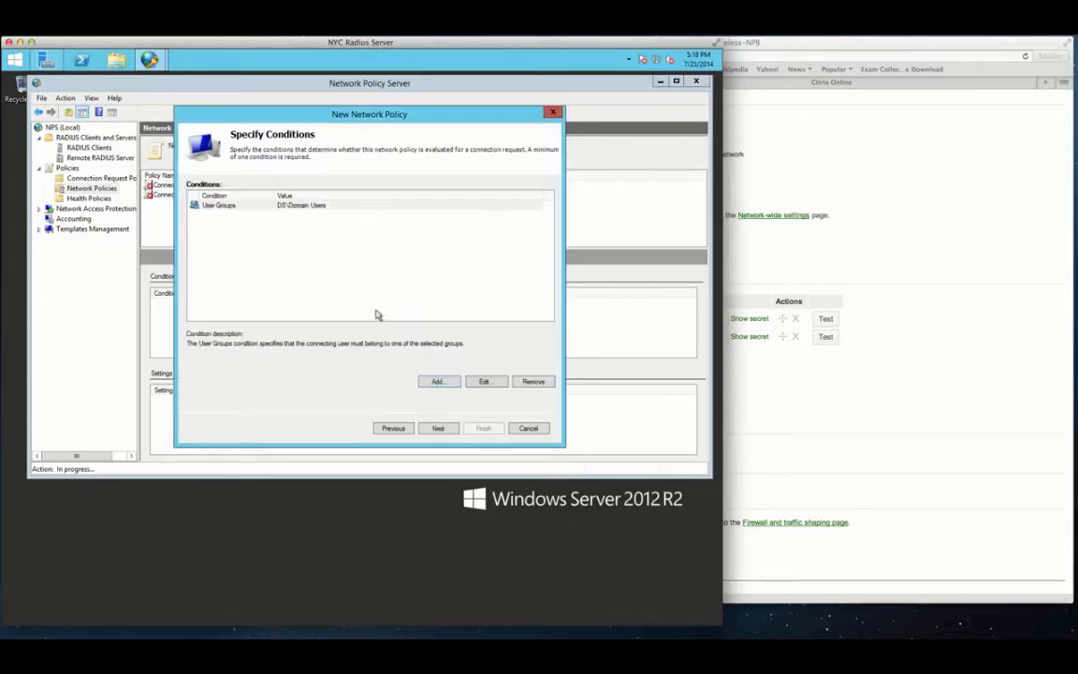
{"action": "mouse_move", "coordinate": [340, 302]}
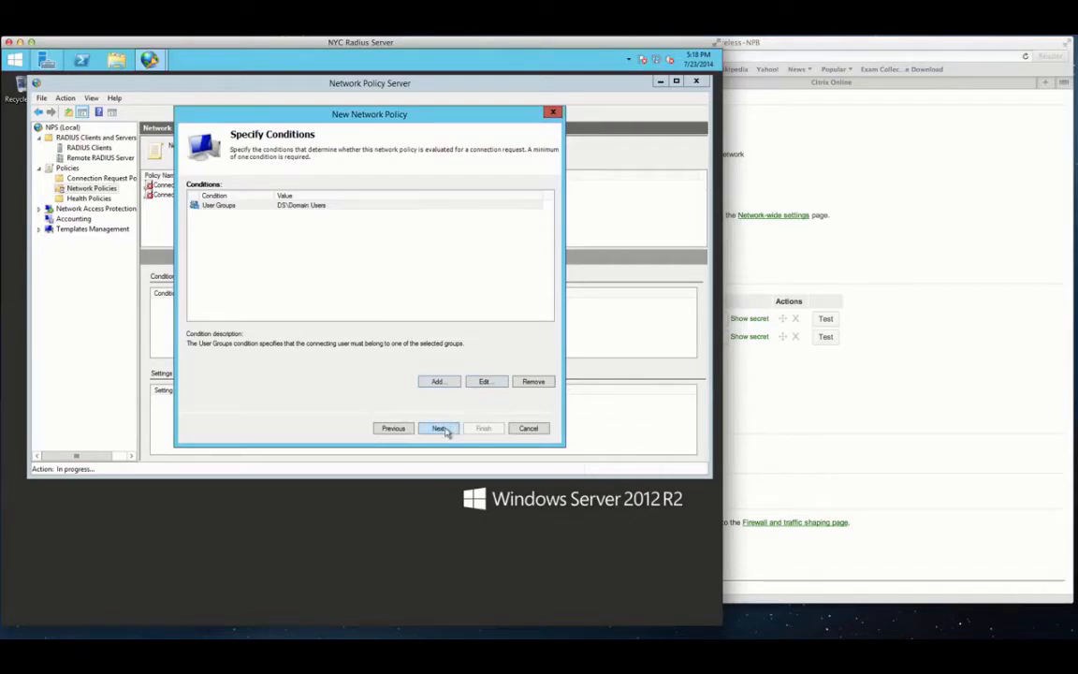
Step: Keep Access granted and disable the older MS-CHAP method, leaving MS-CHAP-v2 allowed
{"action": "left_click", "coordinate": [438, 426]}
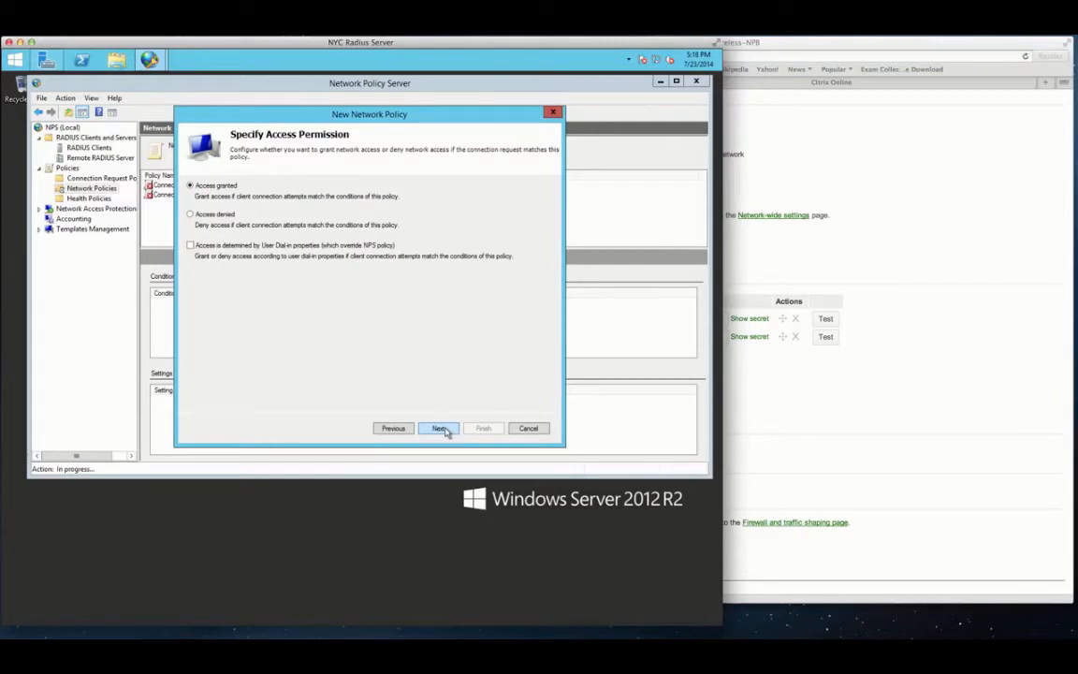
{"action": "left_click", "coordinate": [438, 426]}
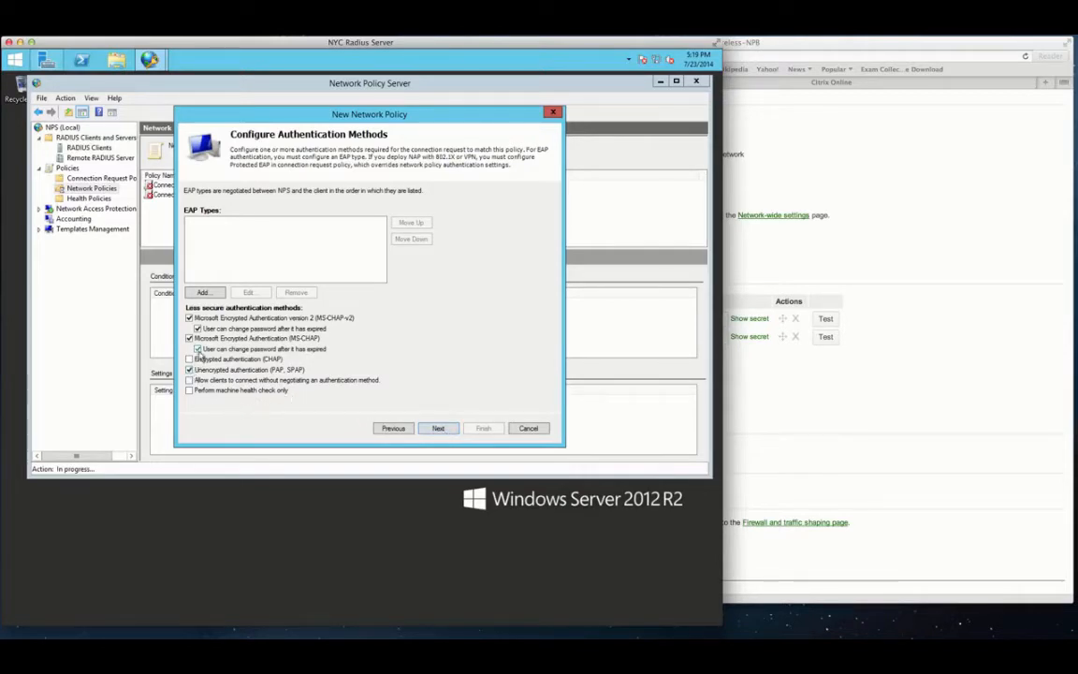
{"action": "left_click", "coordinate": [189, 337]}
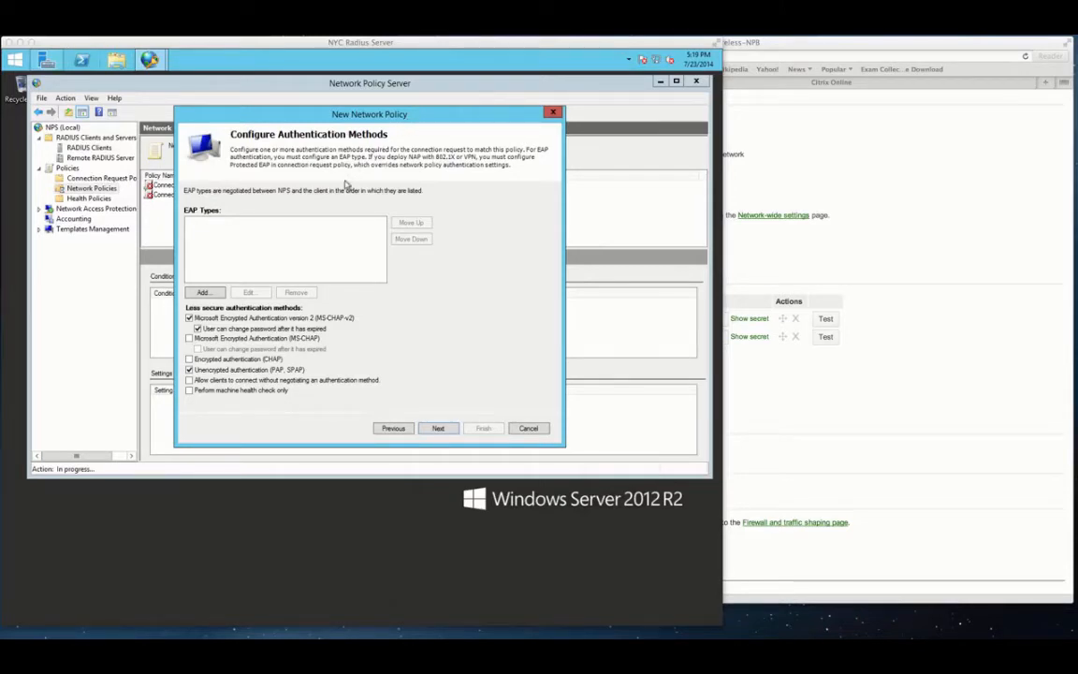
{"action": "mouse_move", "coordinate": [318, 258]}
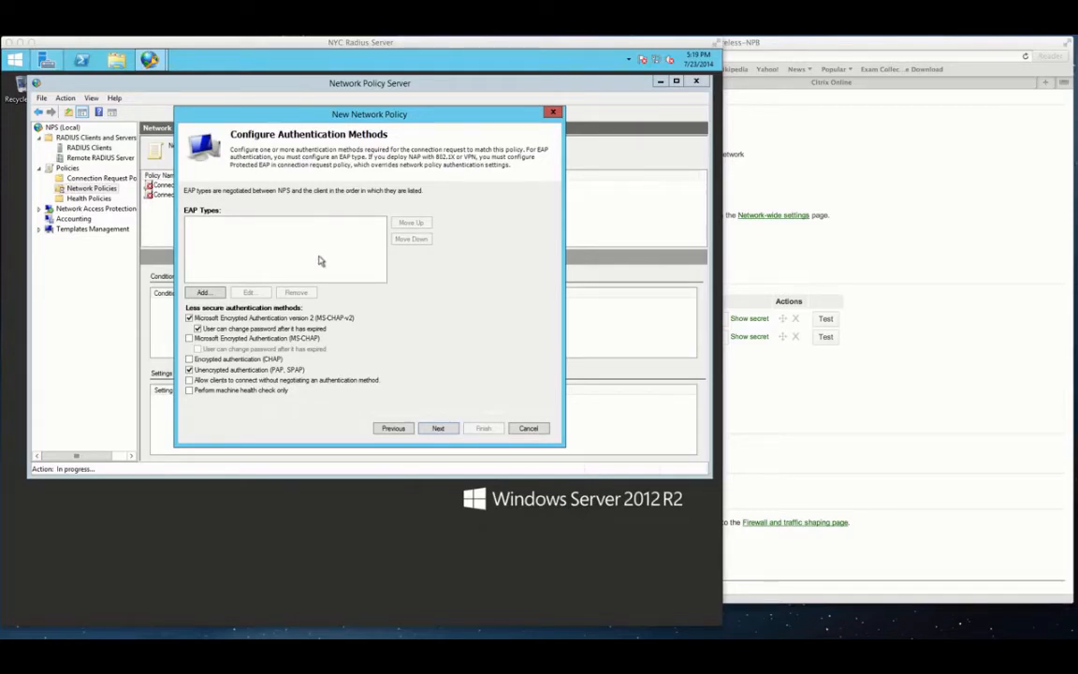
{"action": "mouse_move", "coordinate": [300, 267]}
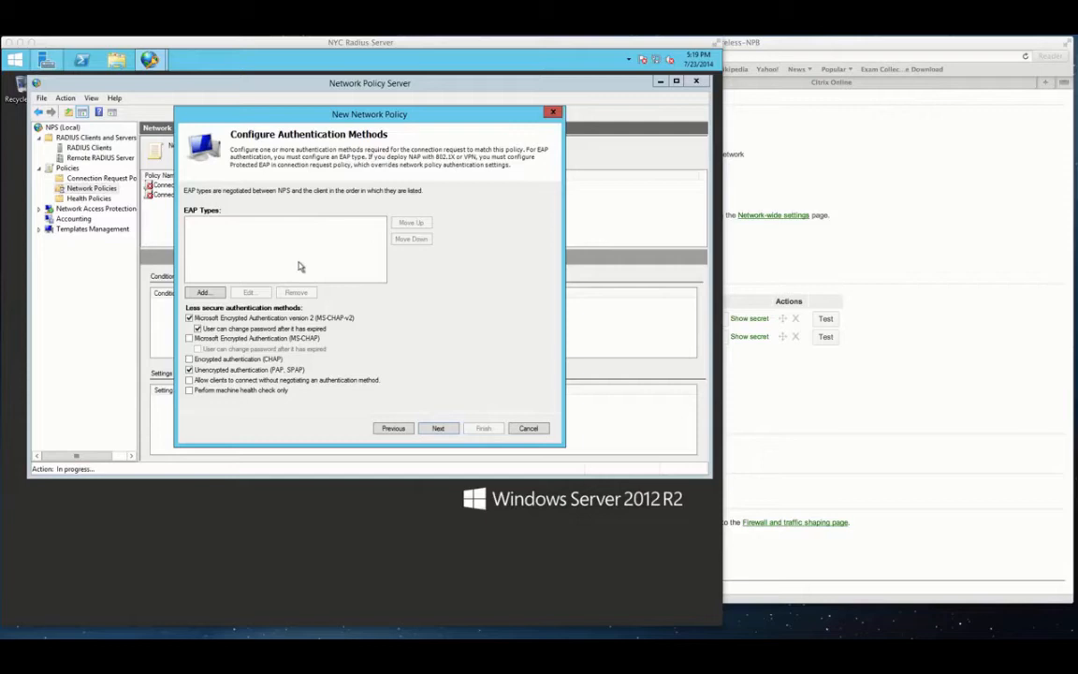
Step: Add Microsoft: Secured password (EAP-MSCHAP v2) as an EAP type ahead of Protected EAP
{"action": "left_click", "coordinate": [202, 292]}
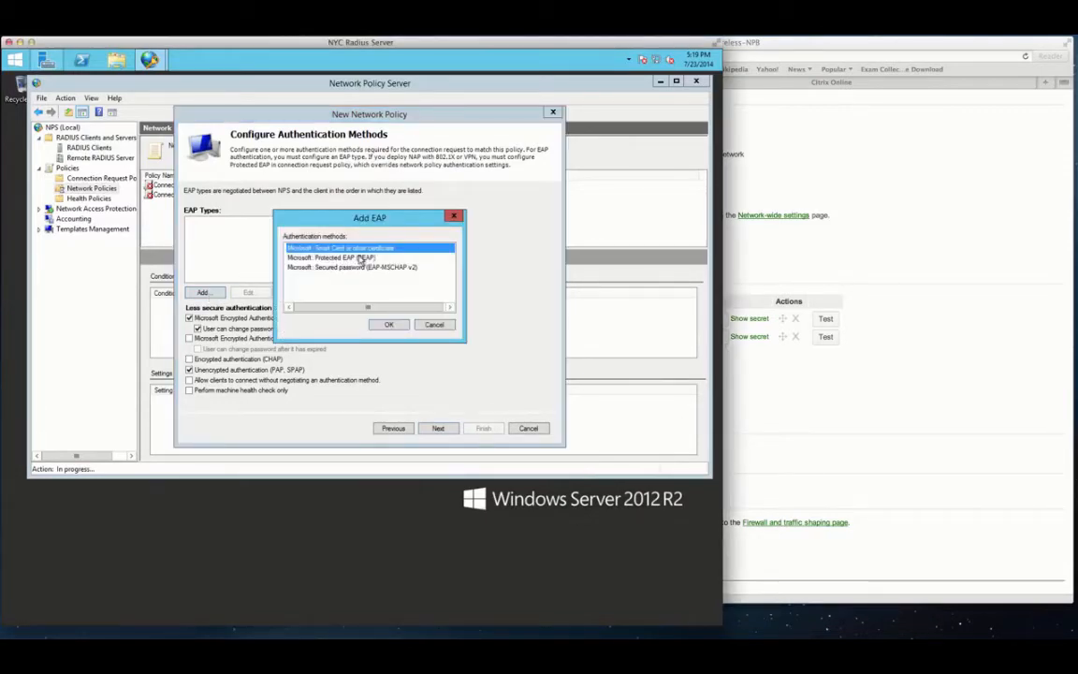
{"action": "left_click", "coordinate": [390, 324]}
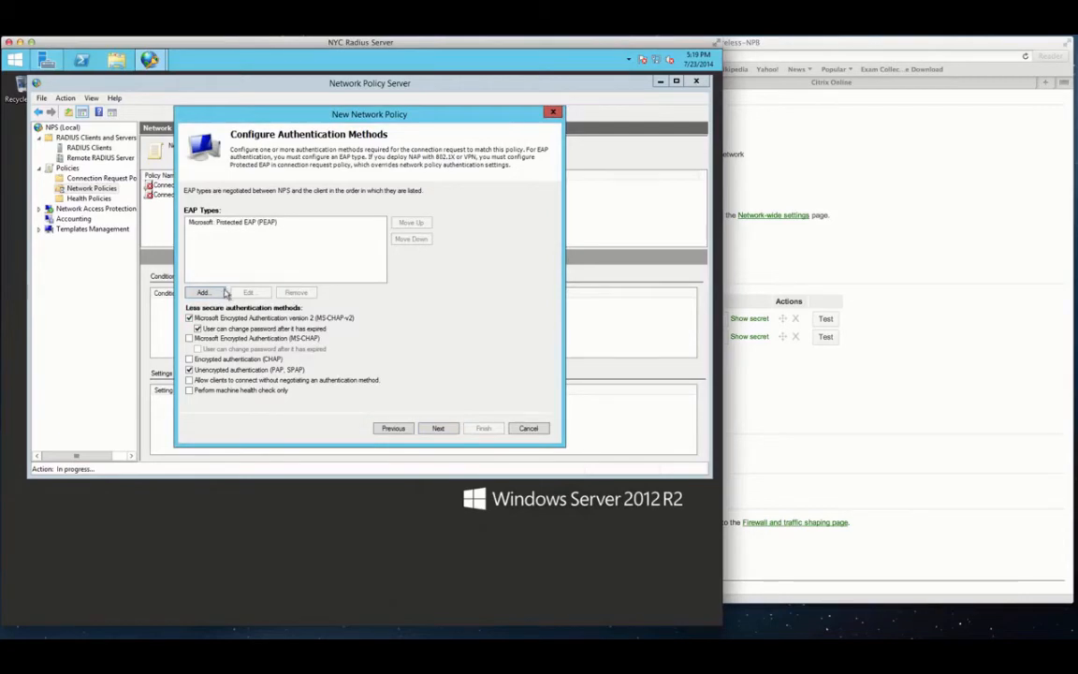
{"action": "left_click", "coordinate": [202, 292]}
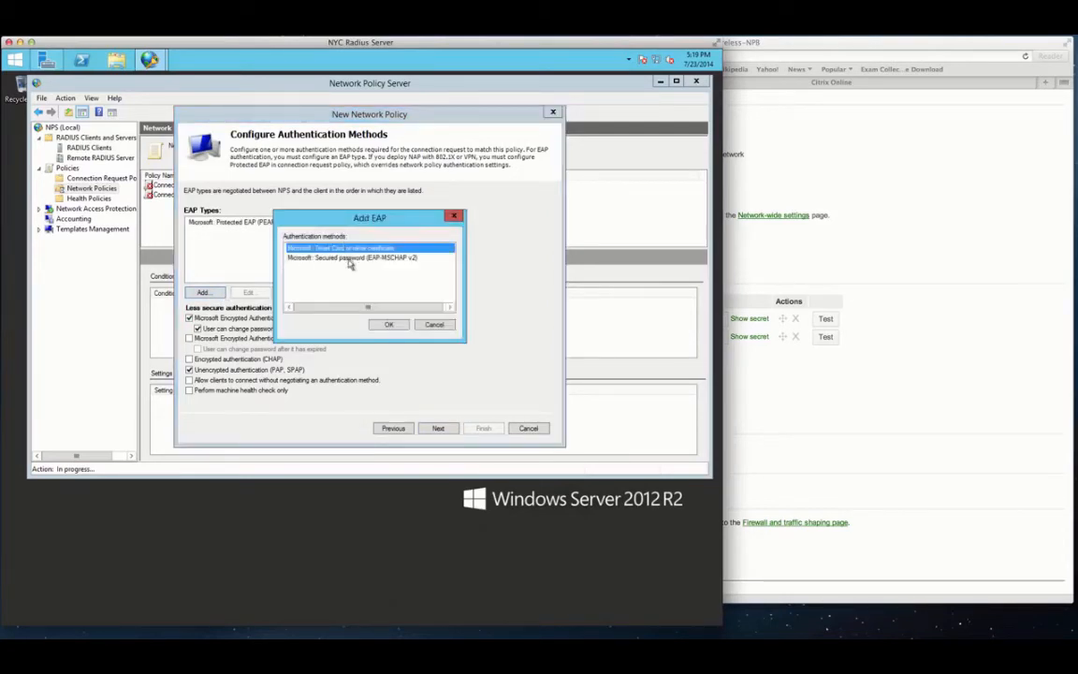
{"action": "left_click", "coordinate": [389, 324]}
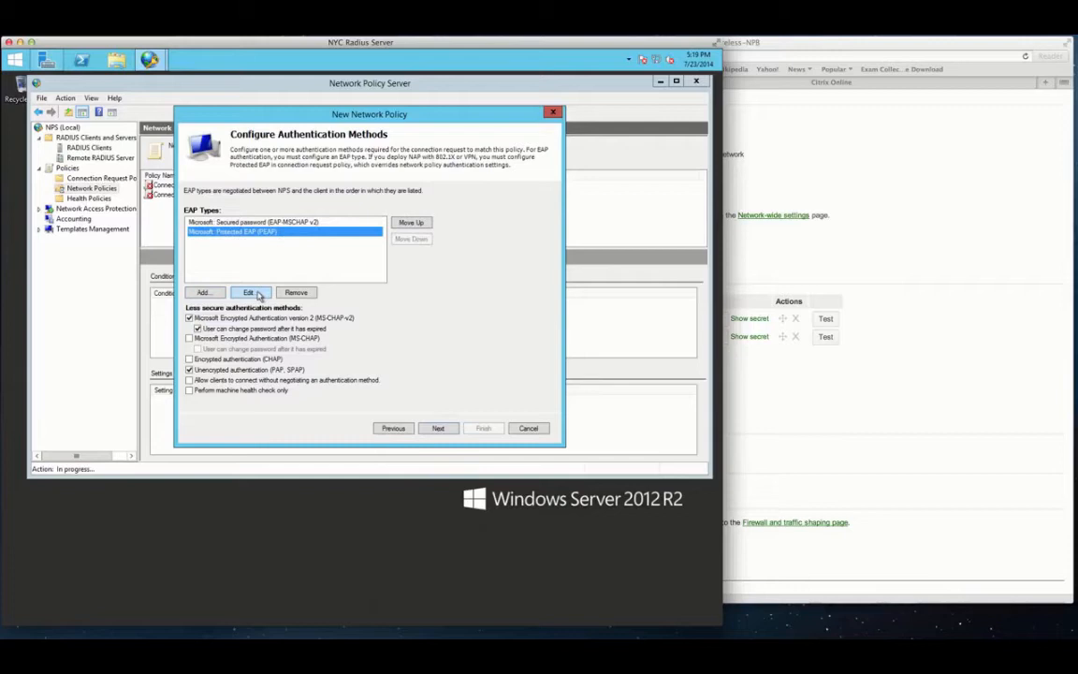
Step: Review the Protected EAP certificate settings, accept them, and continue past authentication methods
{"action": "left_click", "coordinate": [247, 292]}
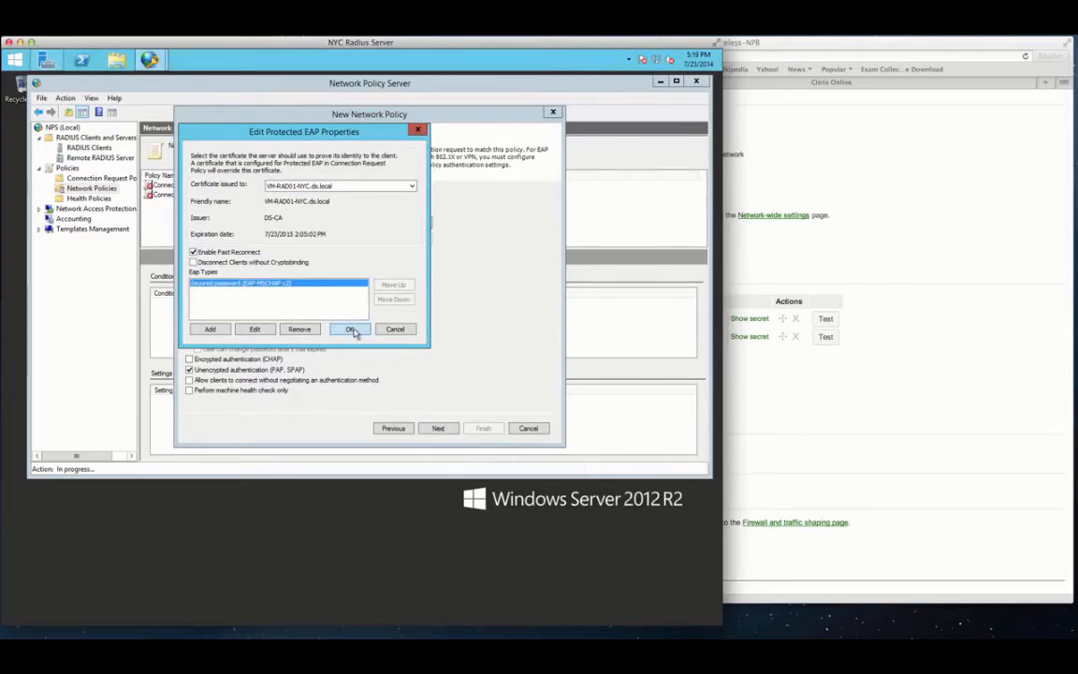
{"action": "left_click", "coordinate": [350, 329]}
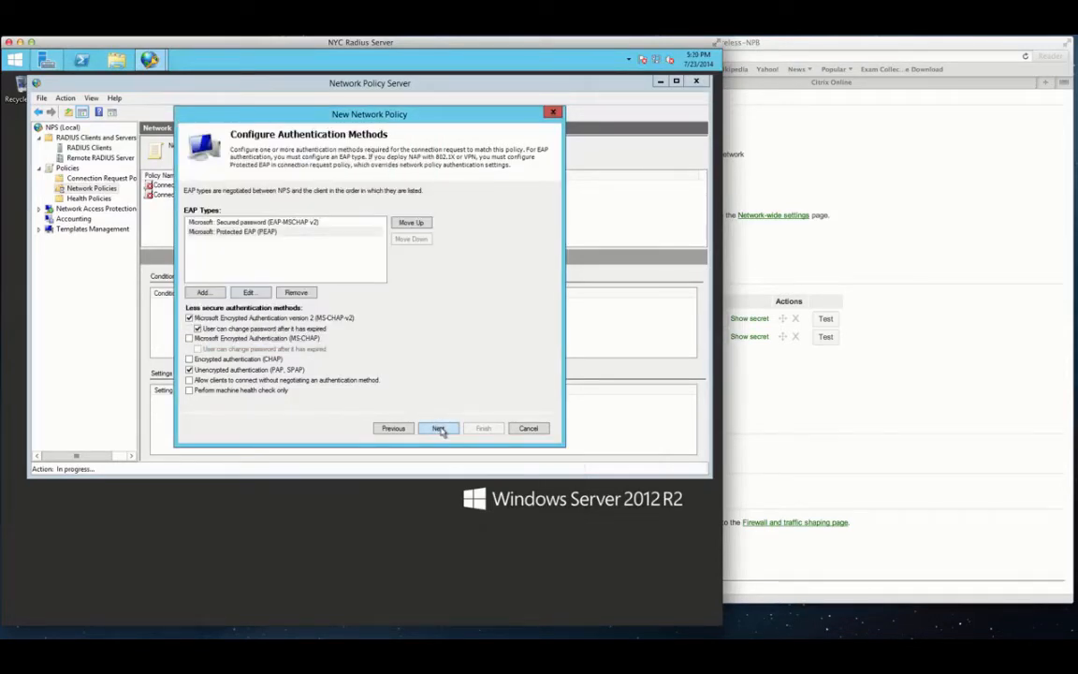
{"action": "left_click", "coordinate": [437, 426]}
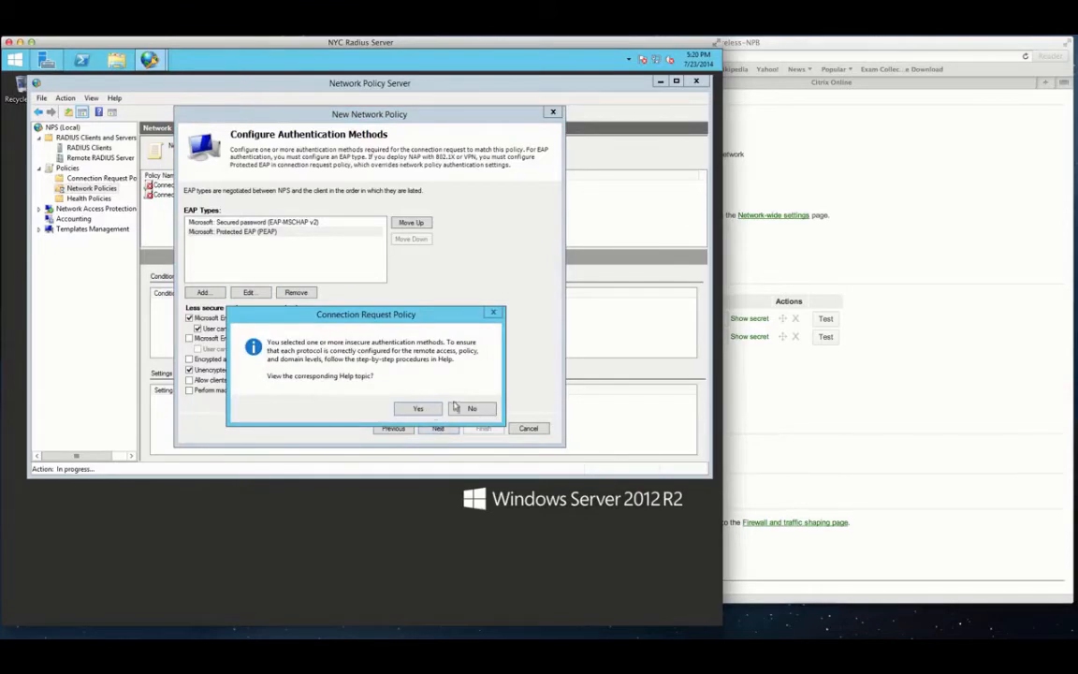
Step: Decline the help topic, accept default constraints and settings, and finish the Radius_Darrek SSID policy
{"action": "left_click", "coordinate": [471, 408]}
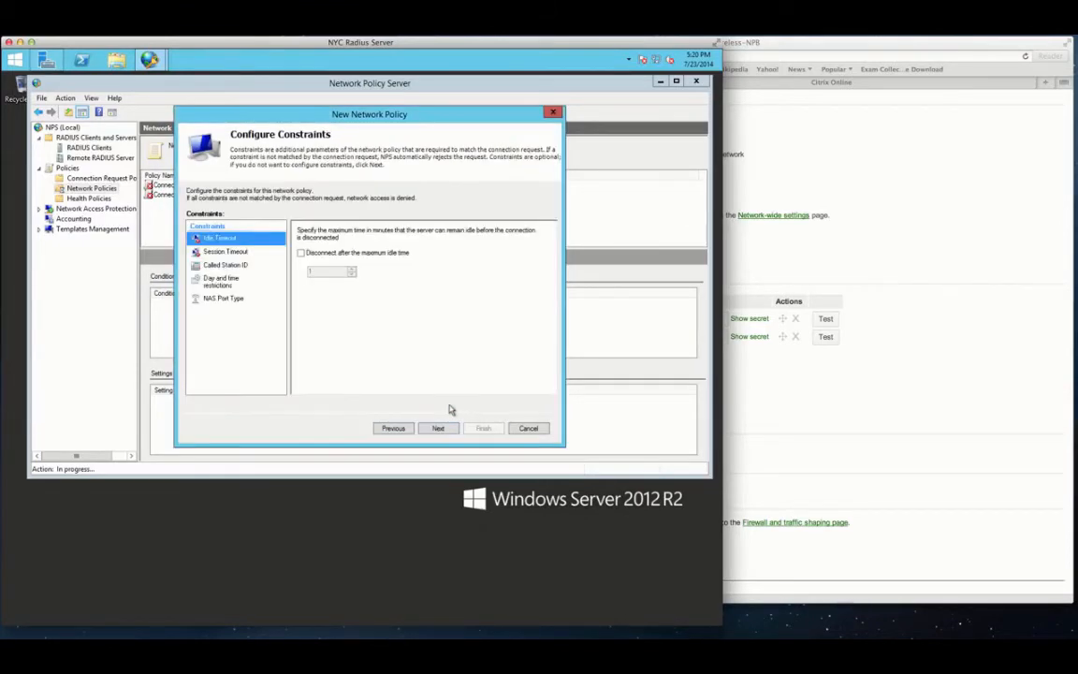
{"action": "left_click", "coordinate": [438, 427]}
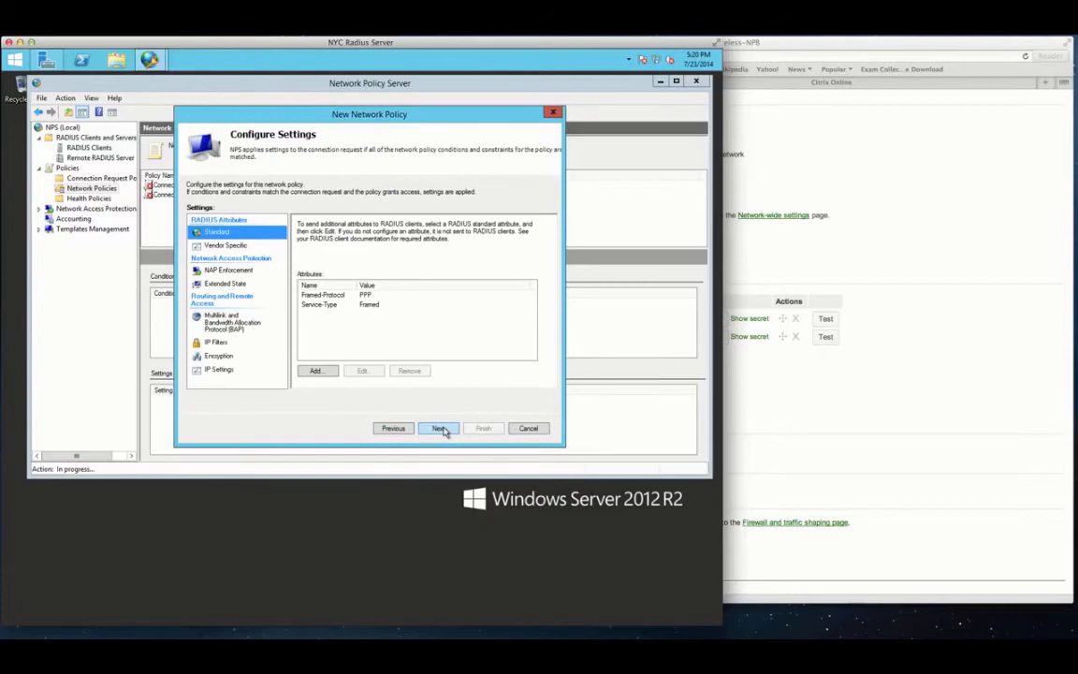
{"action": "left_click", "coordinate": [438, 427]}
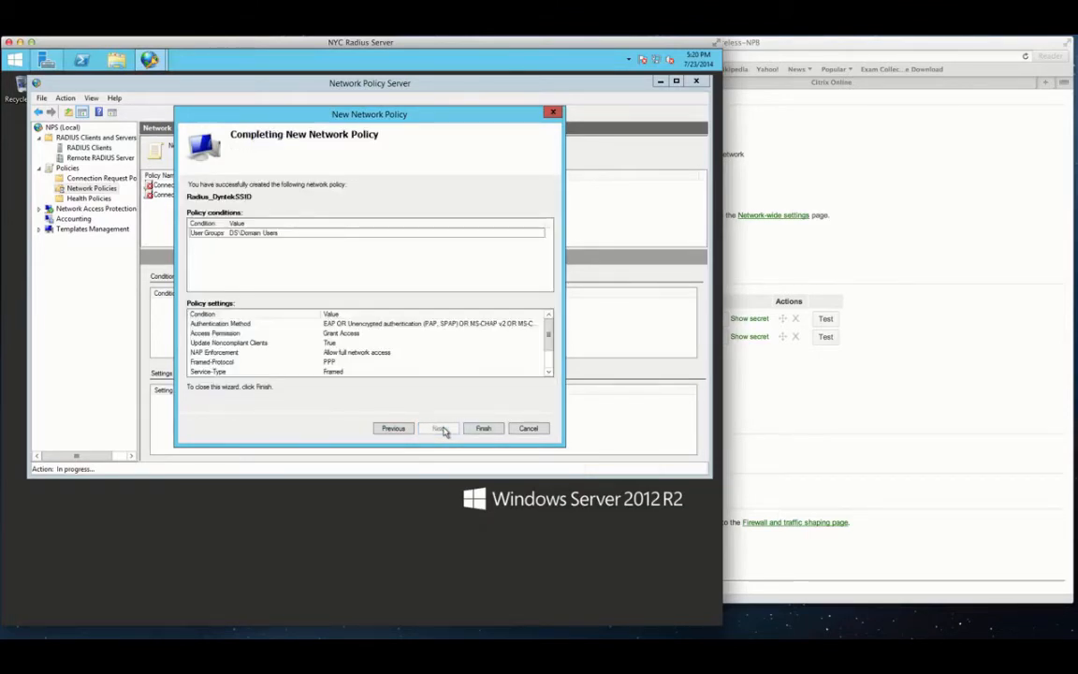
{"action": "left_click", "coordinate": [483, 427]}
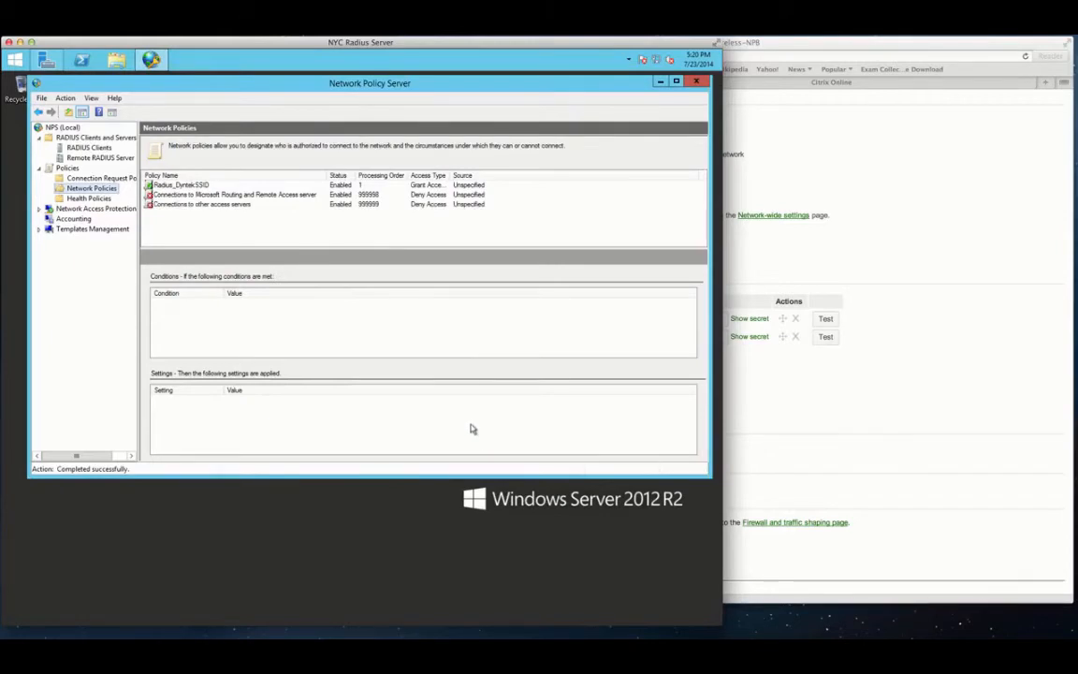
{"action": "mouse_move", "coordinate": [457, 415]}
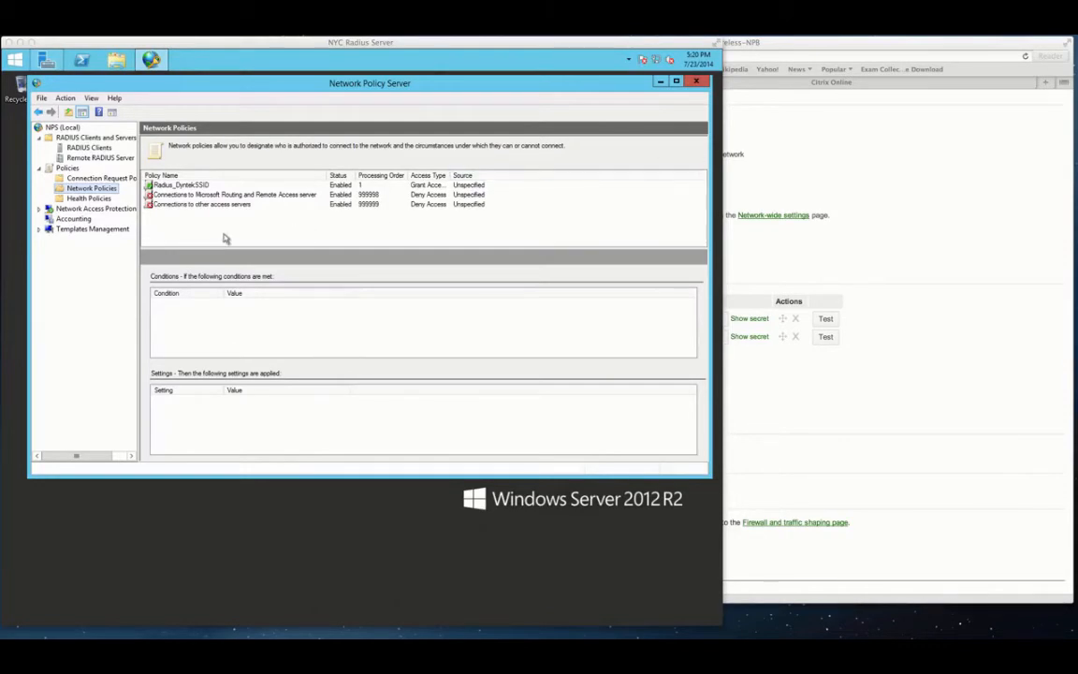
Step: Create a new network policy named Meraki-MacAuth-Network-Policy and begin adding its conditions
{"action": "right_click", "coordinate": [90, 187]}
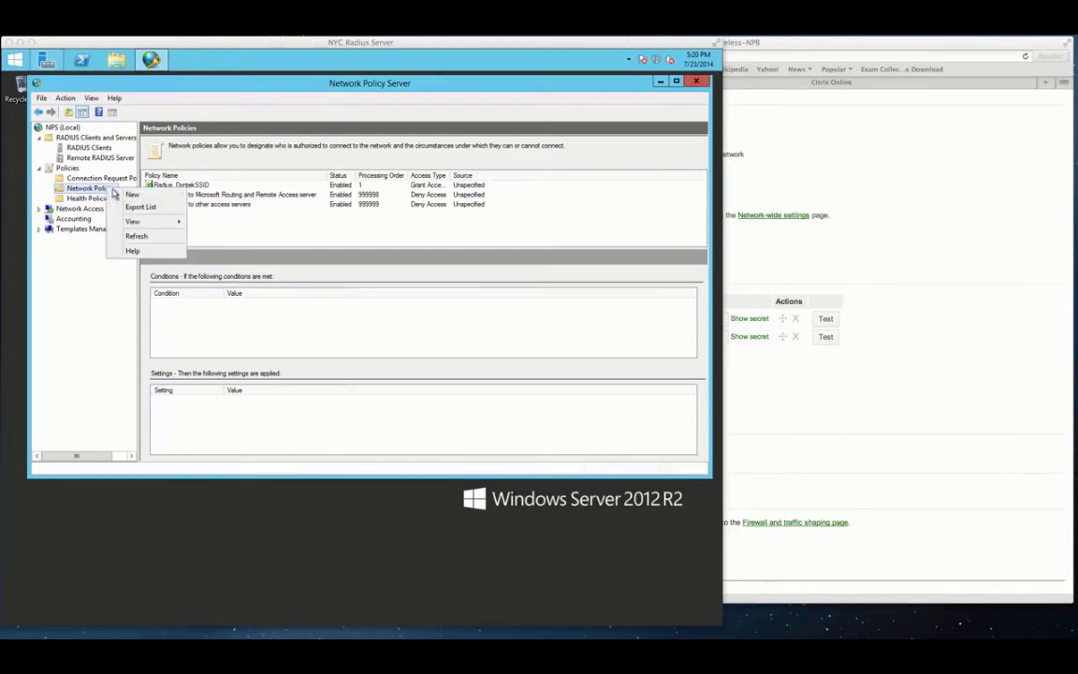
{"action": "left_click", "coordinate": [133, 194]}
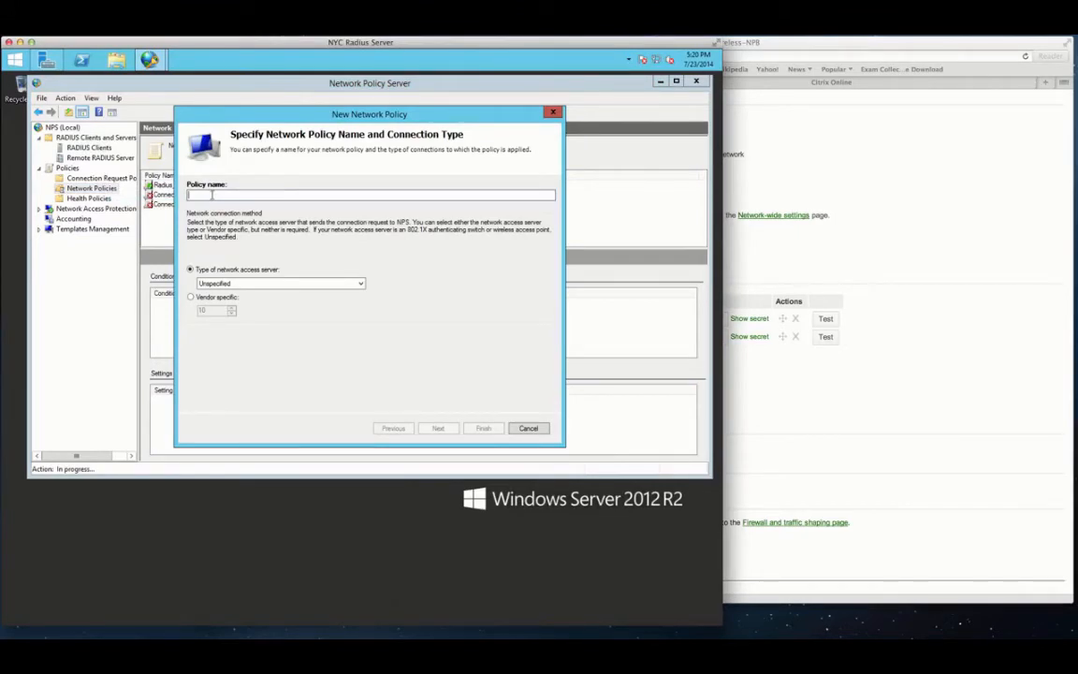
{"action": "type", "text": "Meraki-Mac-Auth-Network-Poli"}
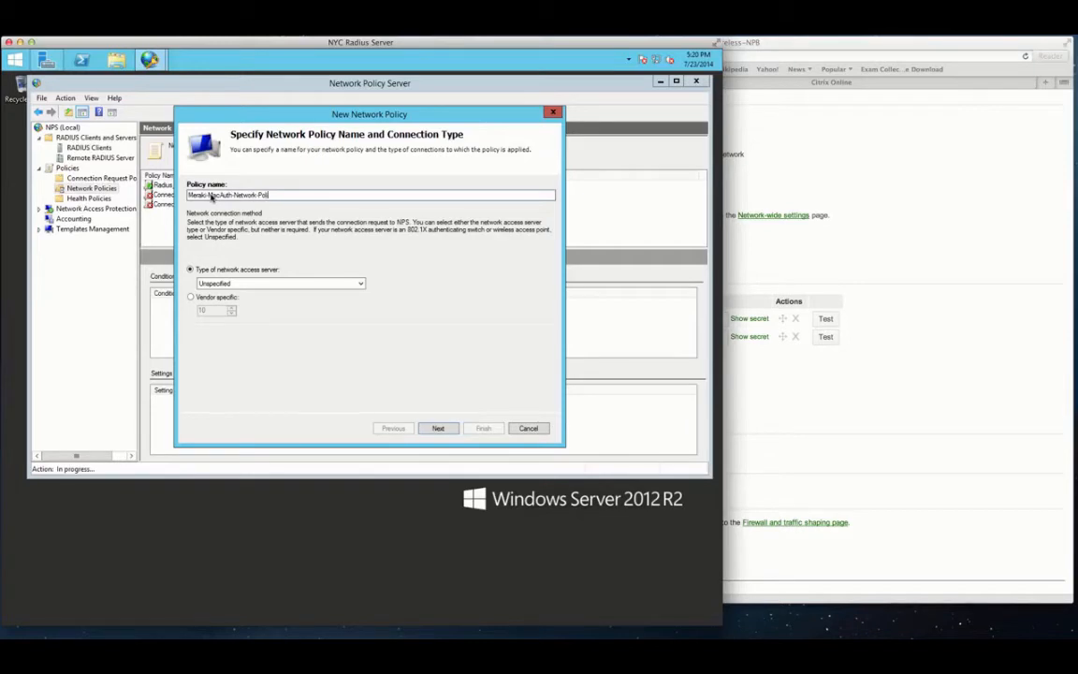
{"action": "type", "text": "cy"}
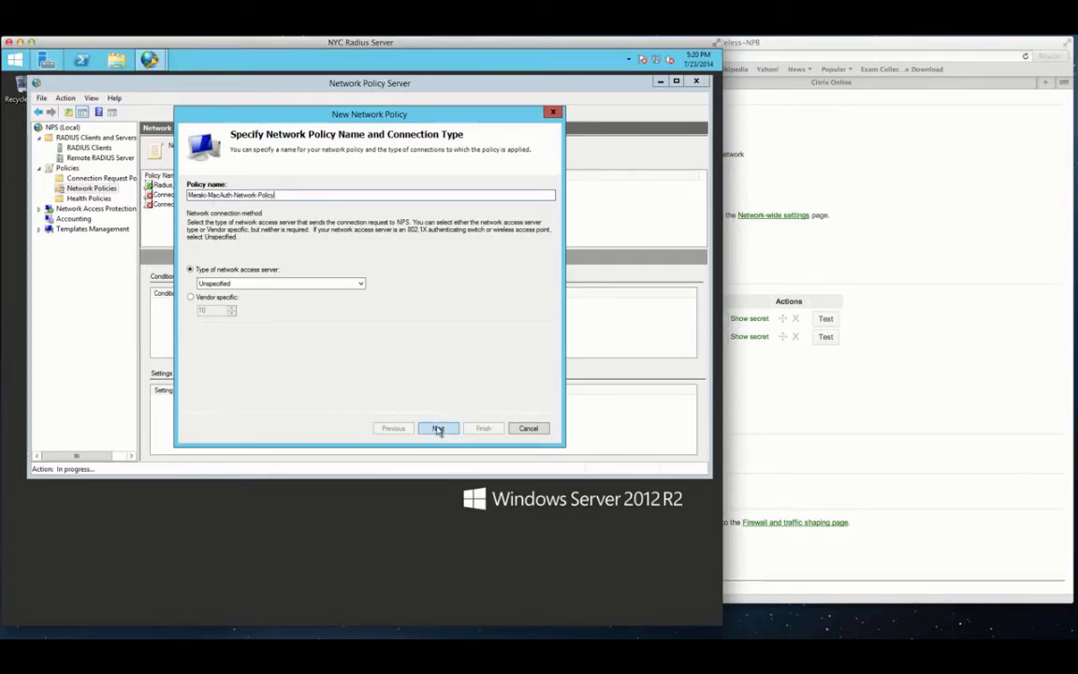
{"action": "left_click", "coordinate": [438, 426]}
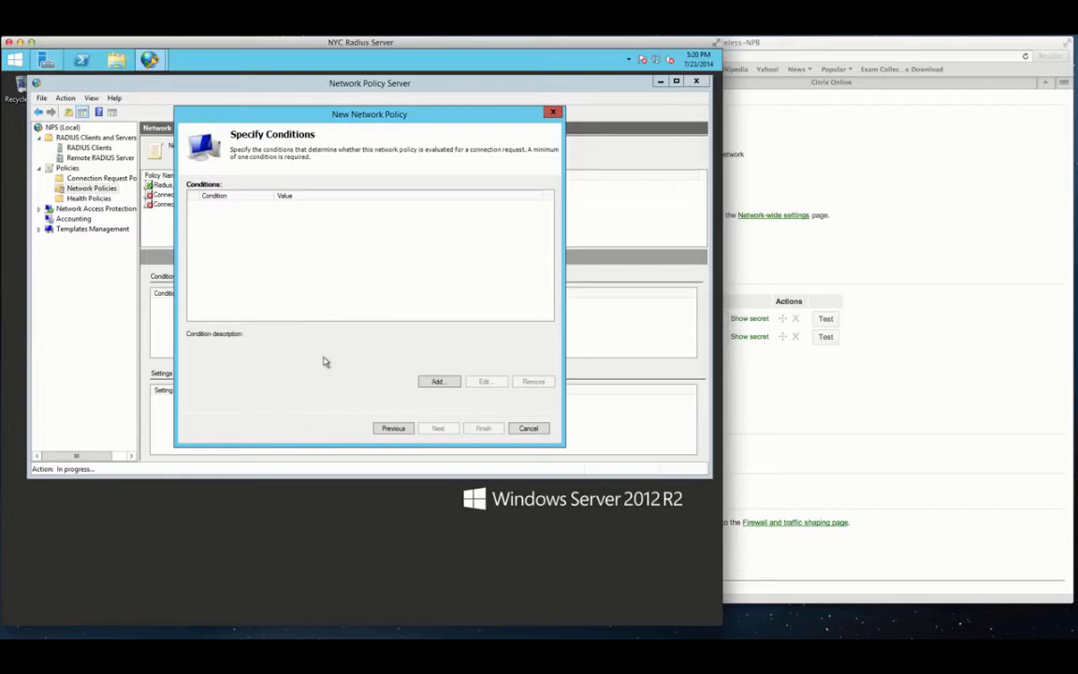
{"action": "left_click", "coordinate": [438, 382]}
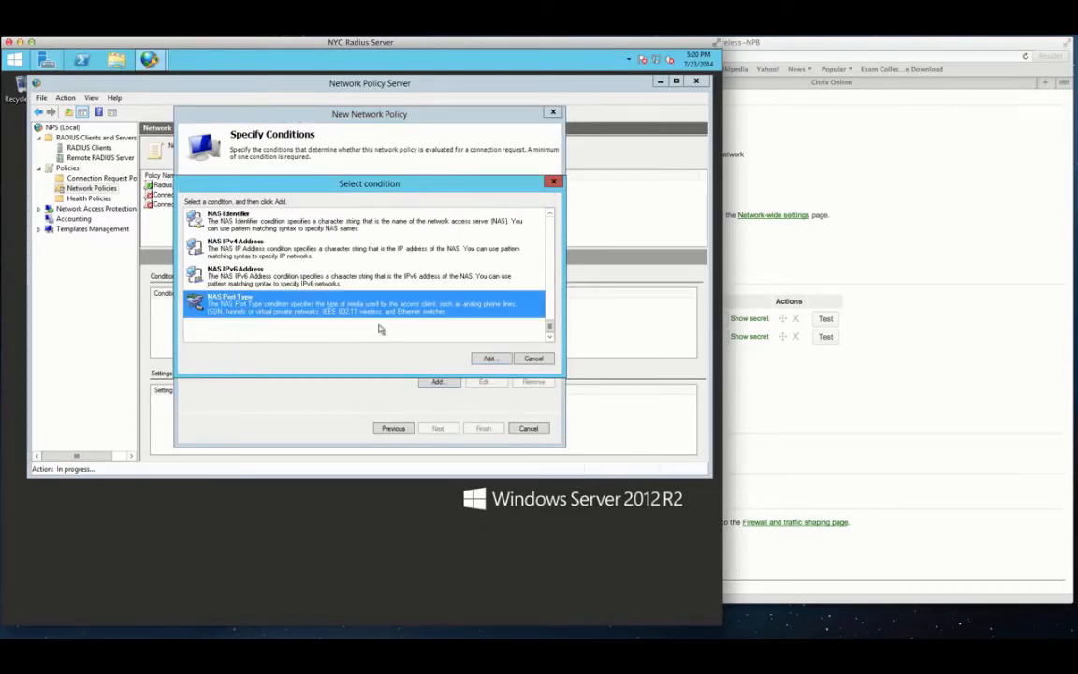
Step: Add a NAS Port Type condition for Wireless - IEEE 802.11 and Wireless - Other
{"action": "left_click", "coordinate": [490, 359]}
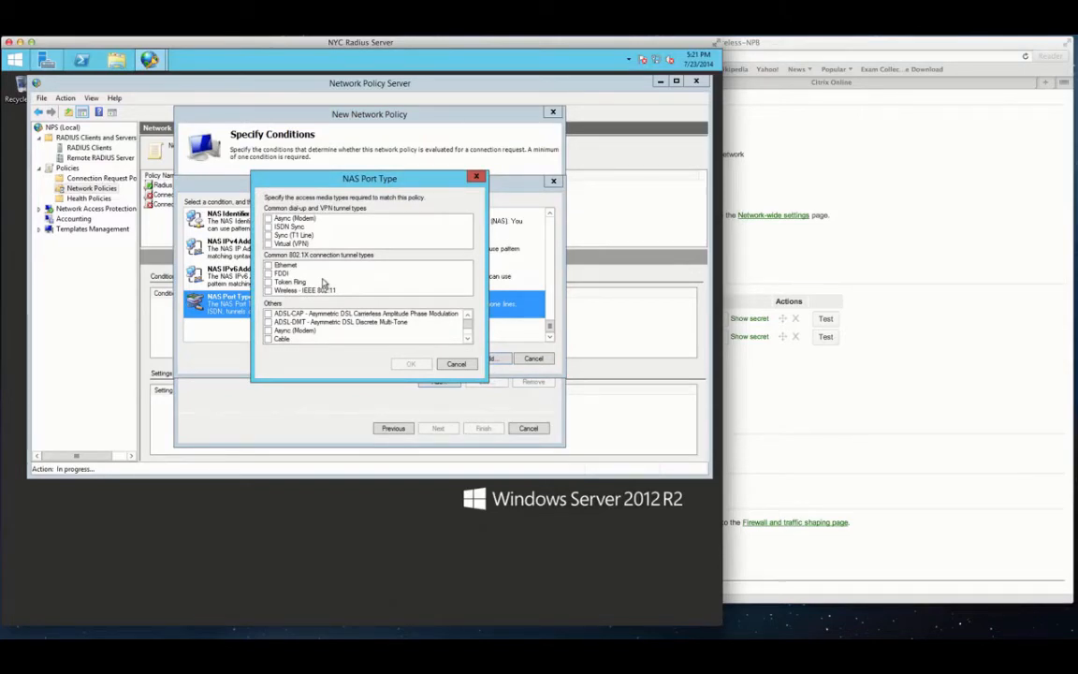
{"action": "mouse_move", "coordinate": [311, 266]}
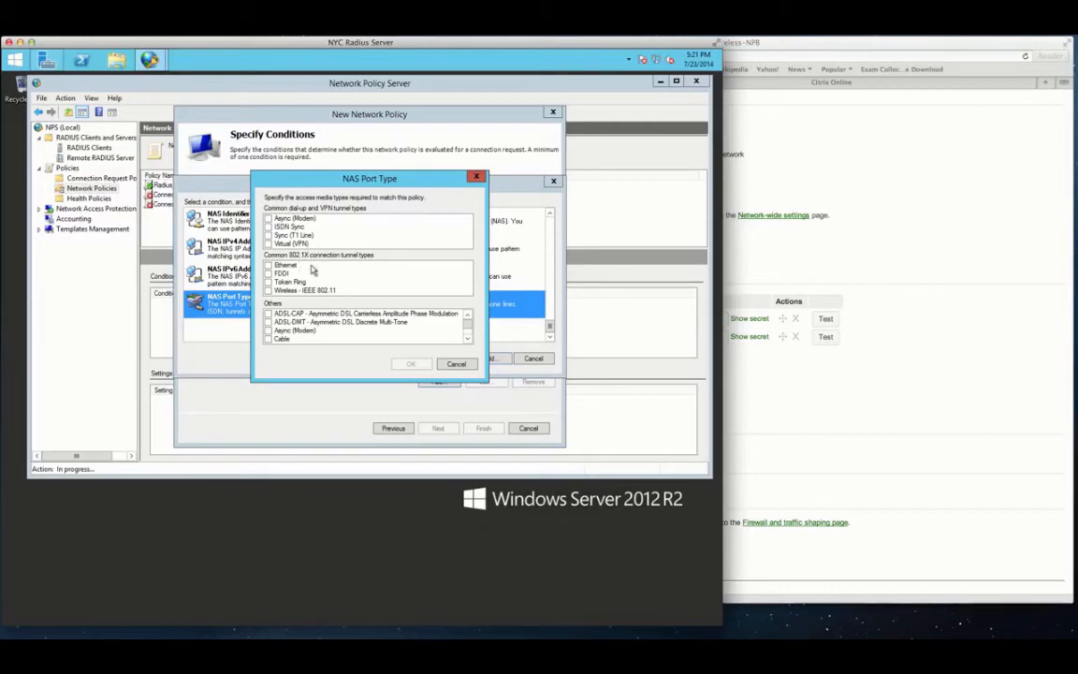
{"action": "mouse_move", "coordinate": [272, 296]}
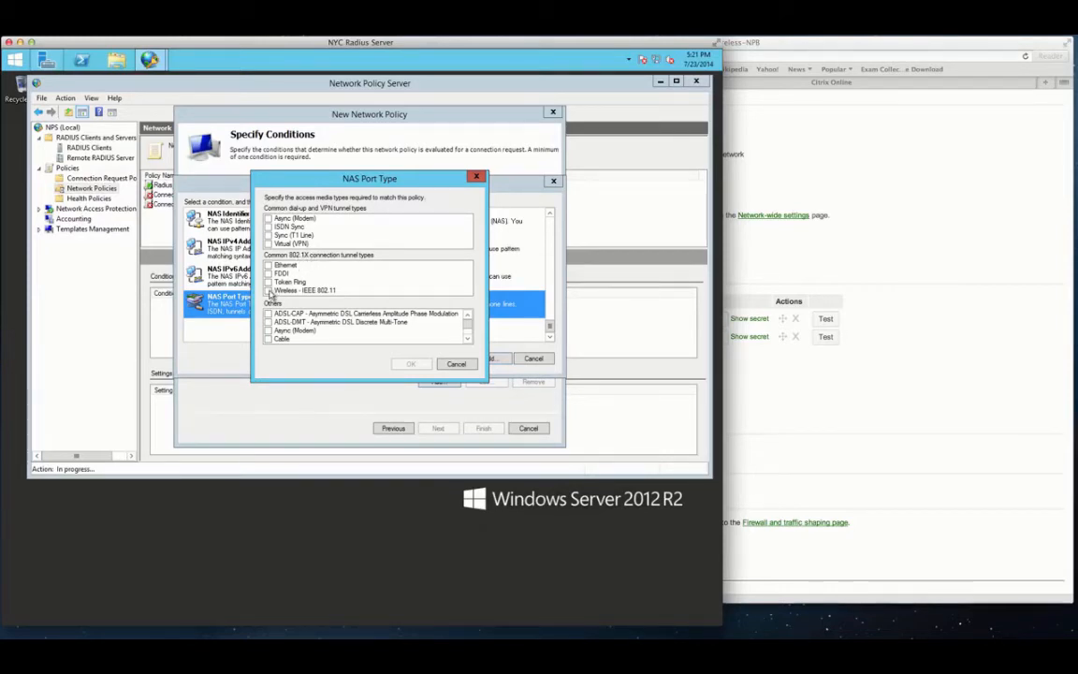
{"action": "left_click", "coordinate": [270, 290]}
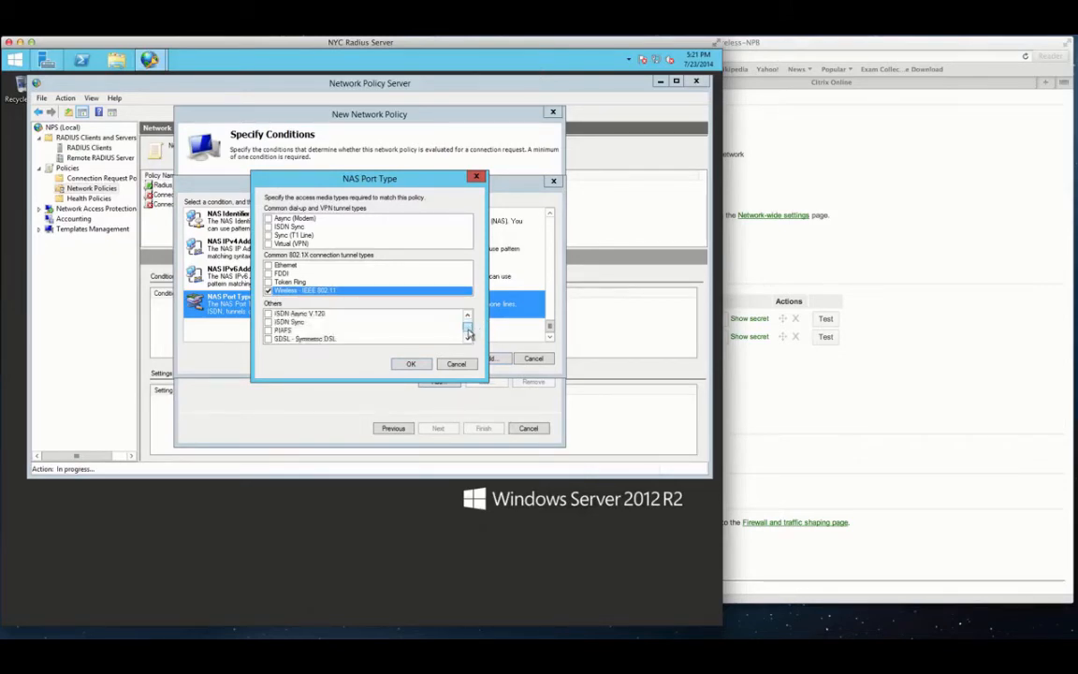
{"action": "left_click", "coordinate": [468, 333]}
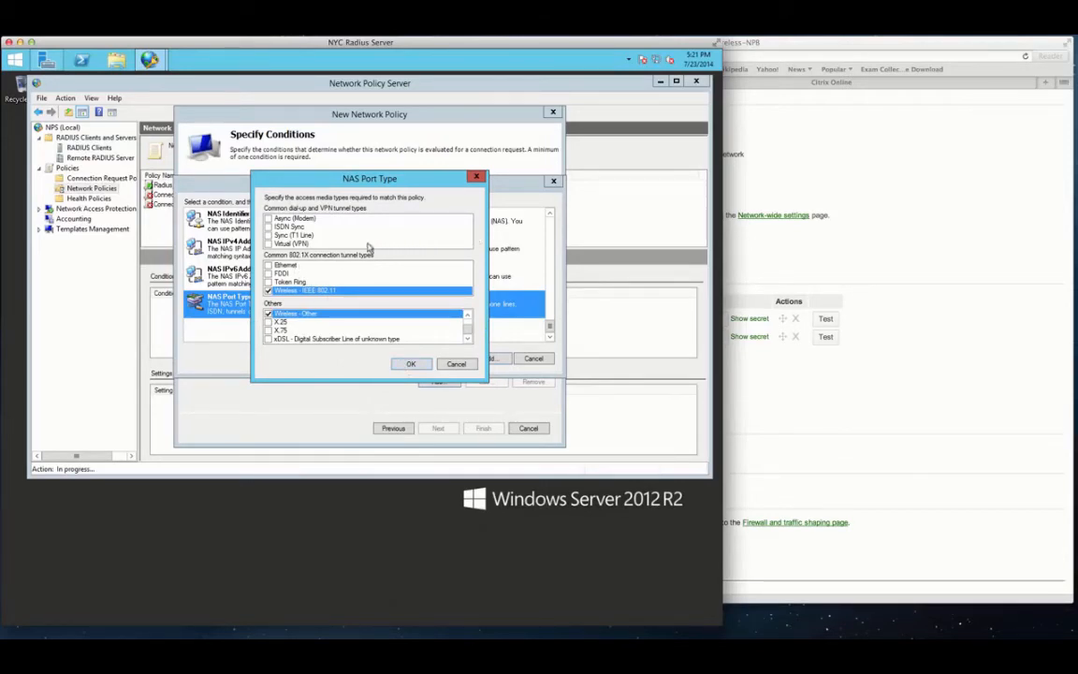
{"action": "left_click", "coordinate": [411, 363]}
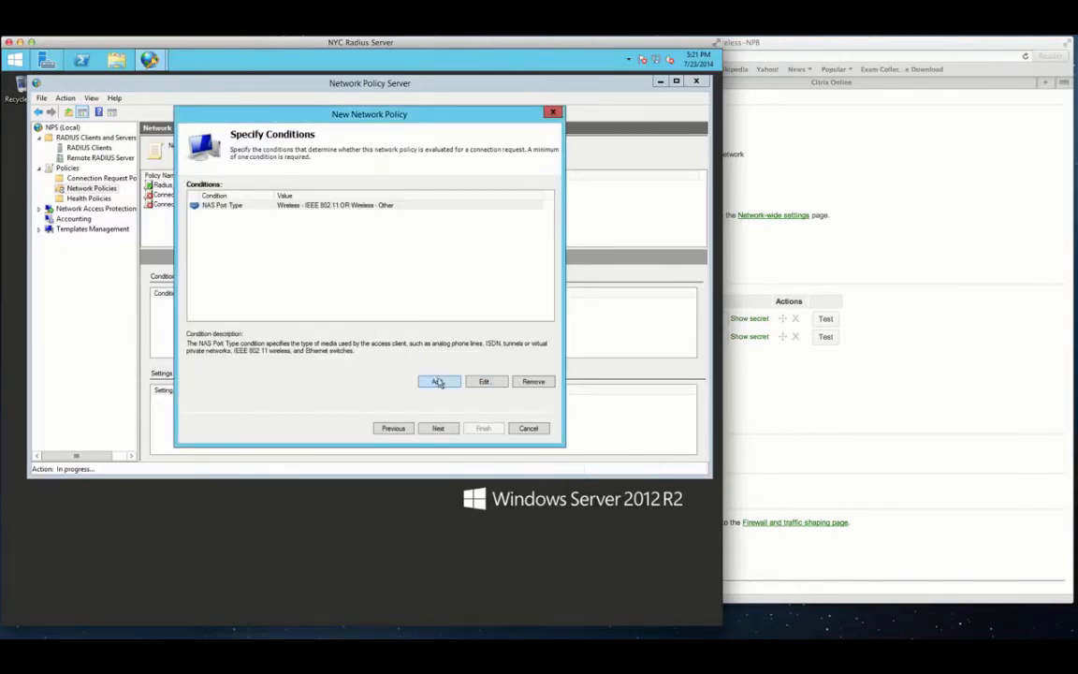
Step: Add a Windows Groups condition for Domain Users and continue to access permission
{"action": "left_click", "coordinate": [438, 381]}
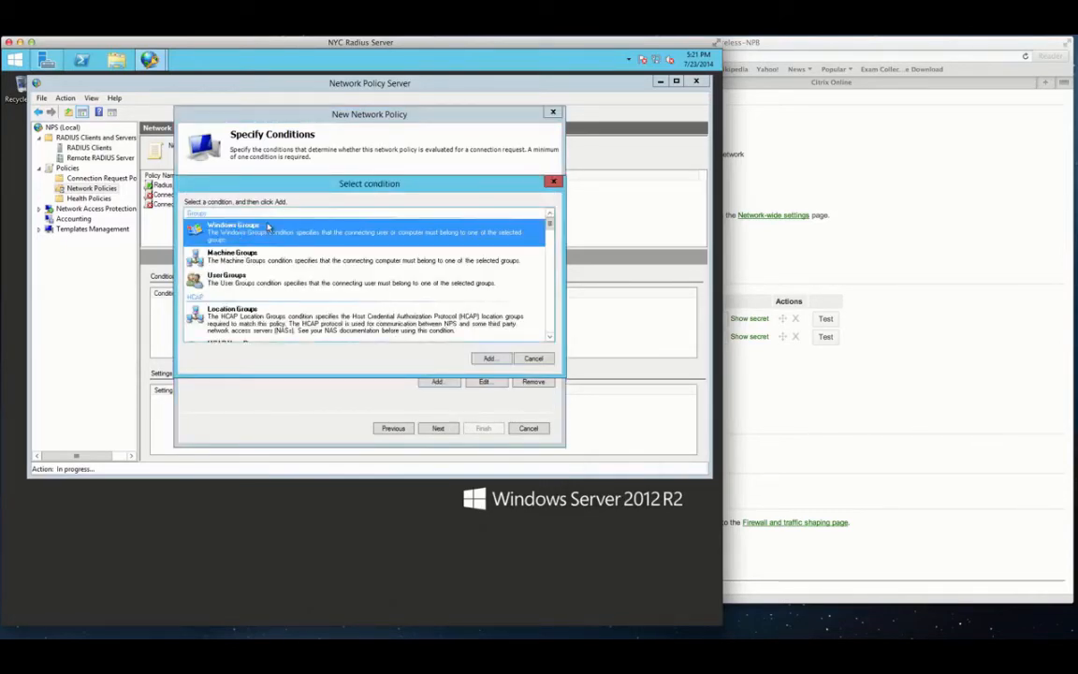
{"action": "left_click", "coordinate": [488, 358]}
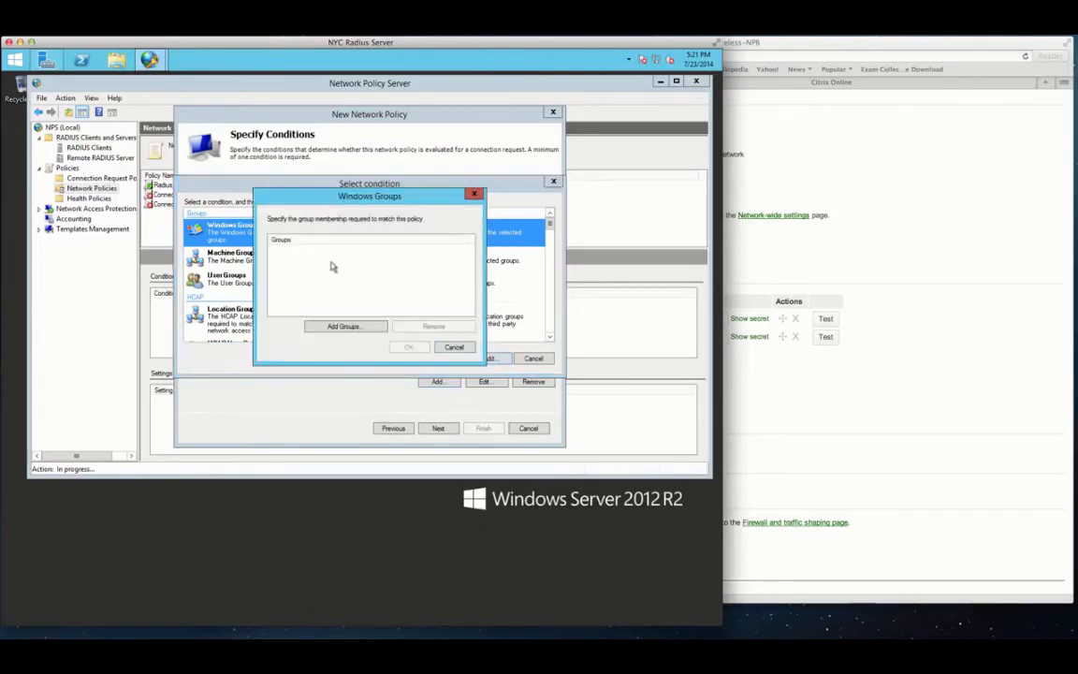
{"action": "left_click", "coordinate": [344, 326]}
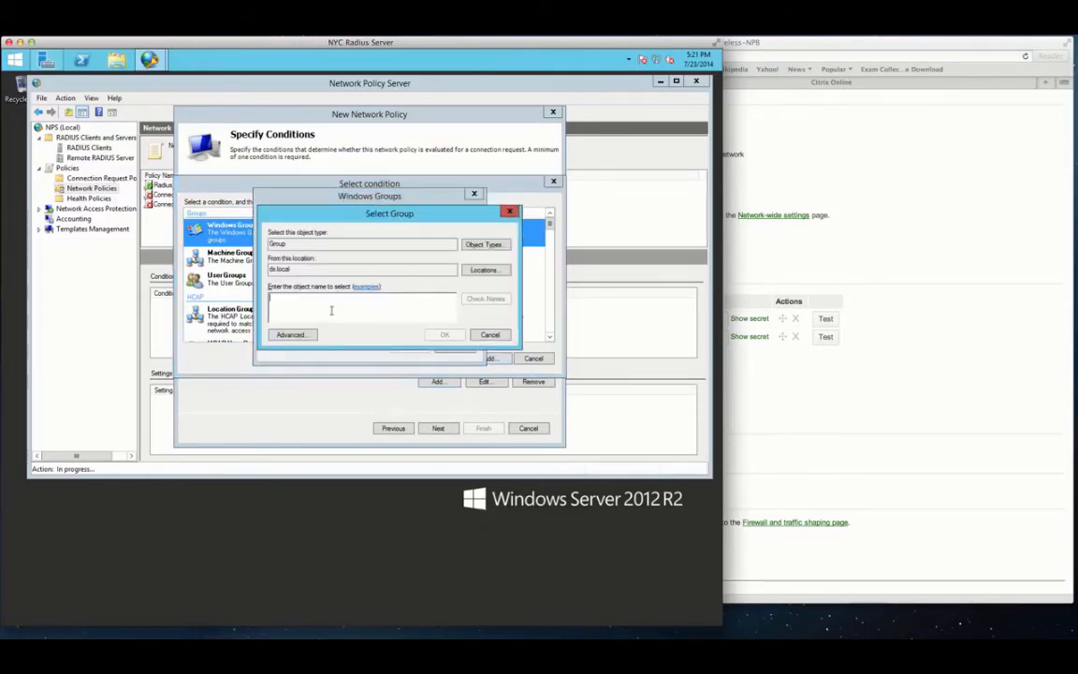
{"action": "type", "text": "Domain"}
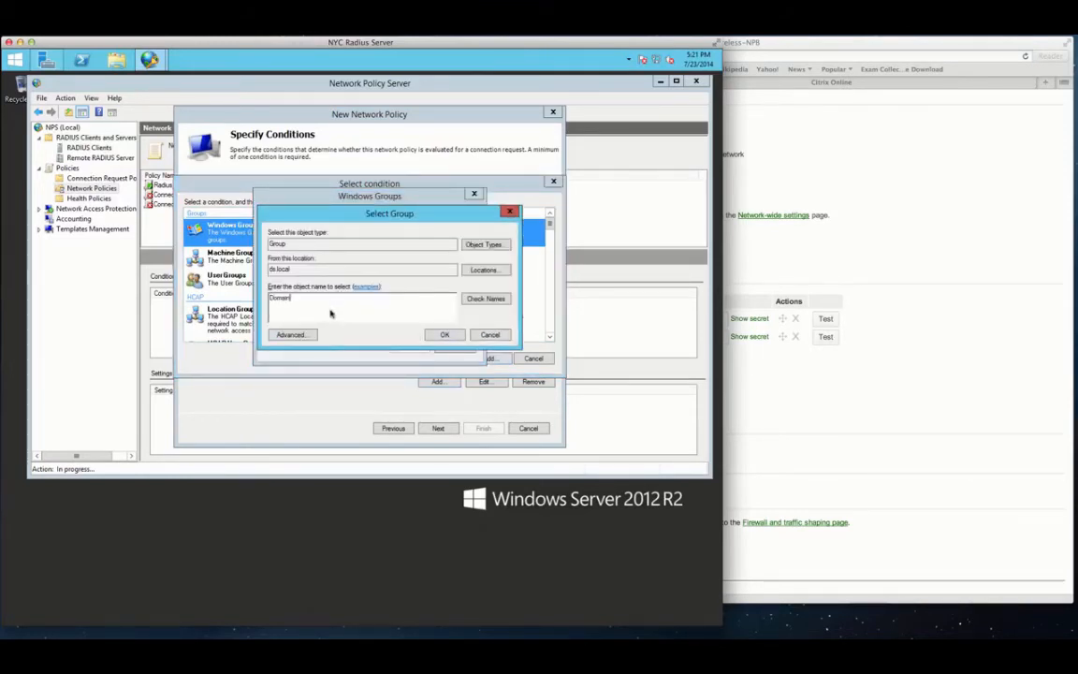
{"action": "left_click", "coordinate": [487, 298]}
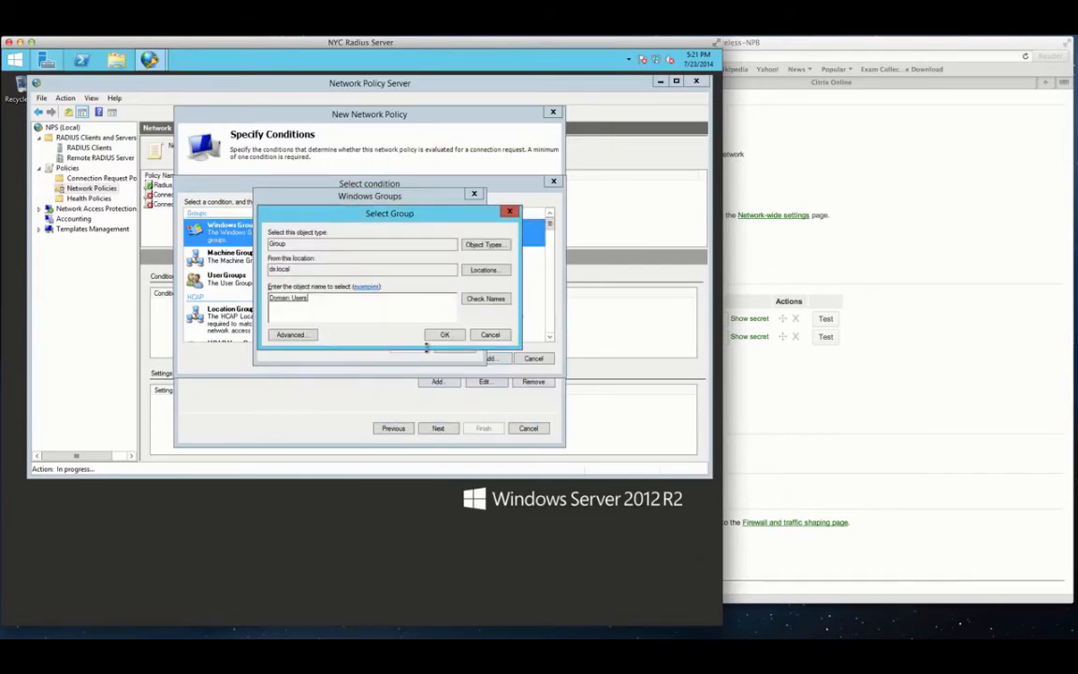
{"action": "left_click", "coordinate": [446, 334]}
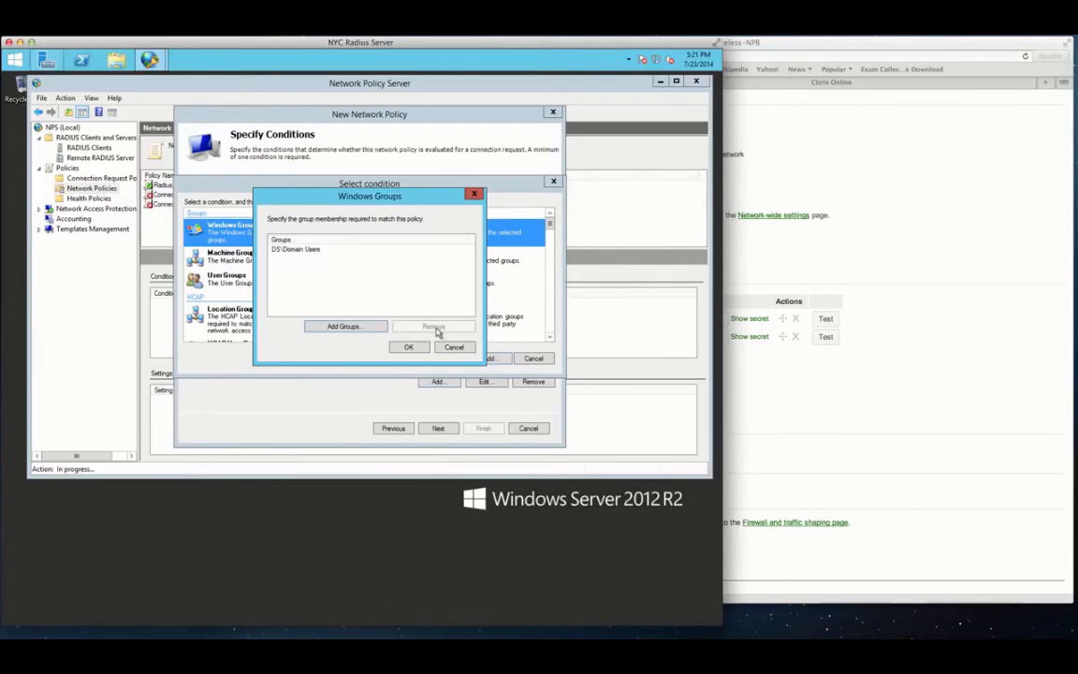
{"action": "left_click", "coordinate": [408, 346]}
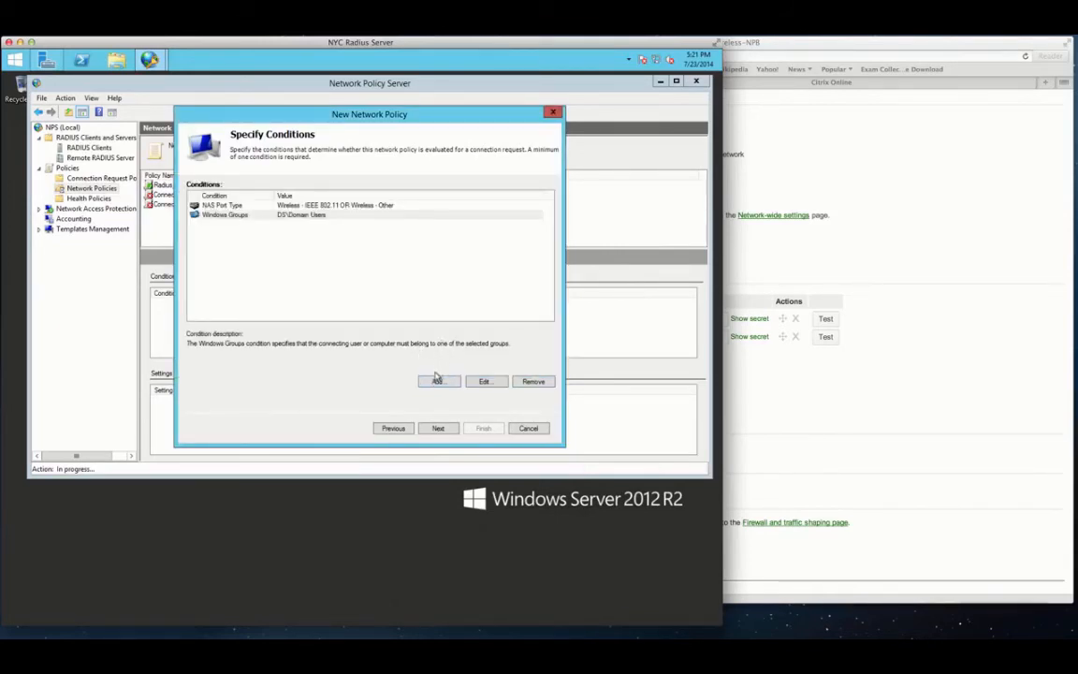
{"action": "left_click", "coordinate": [438, 427]}
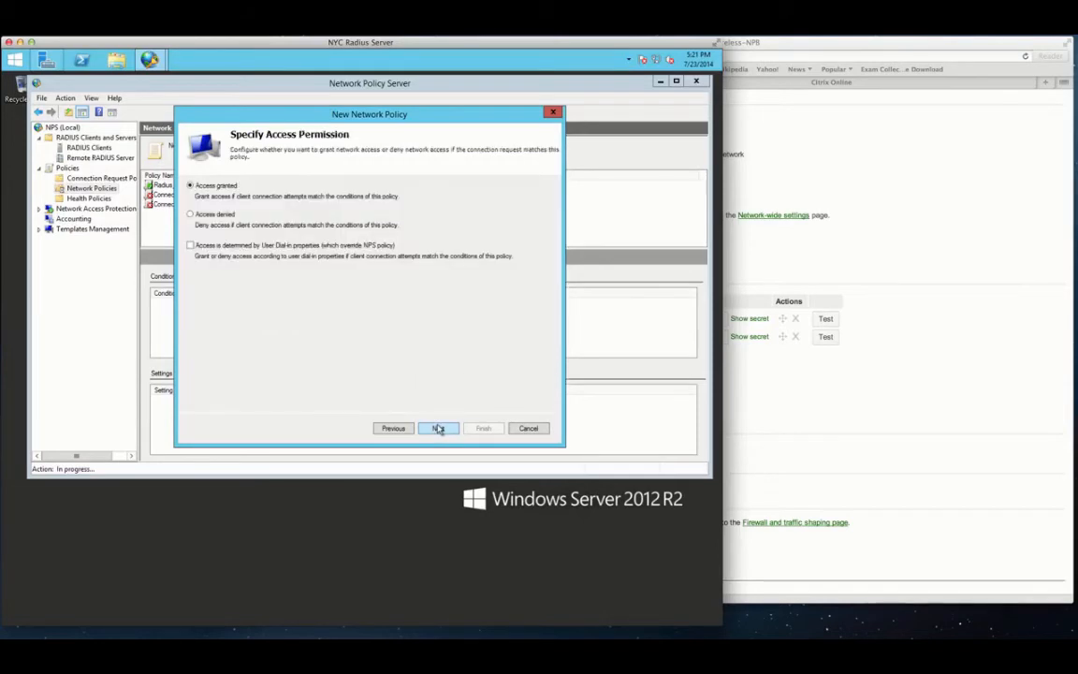
Step: Grant access, disable MS-CHAP and MS-CHAP v2, allow unencrypted PAP/SPAP, and continue to constraints
{"action": "left_click", "coordinate": [438, 427]}
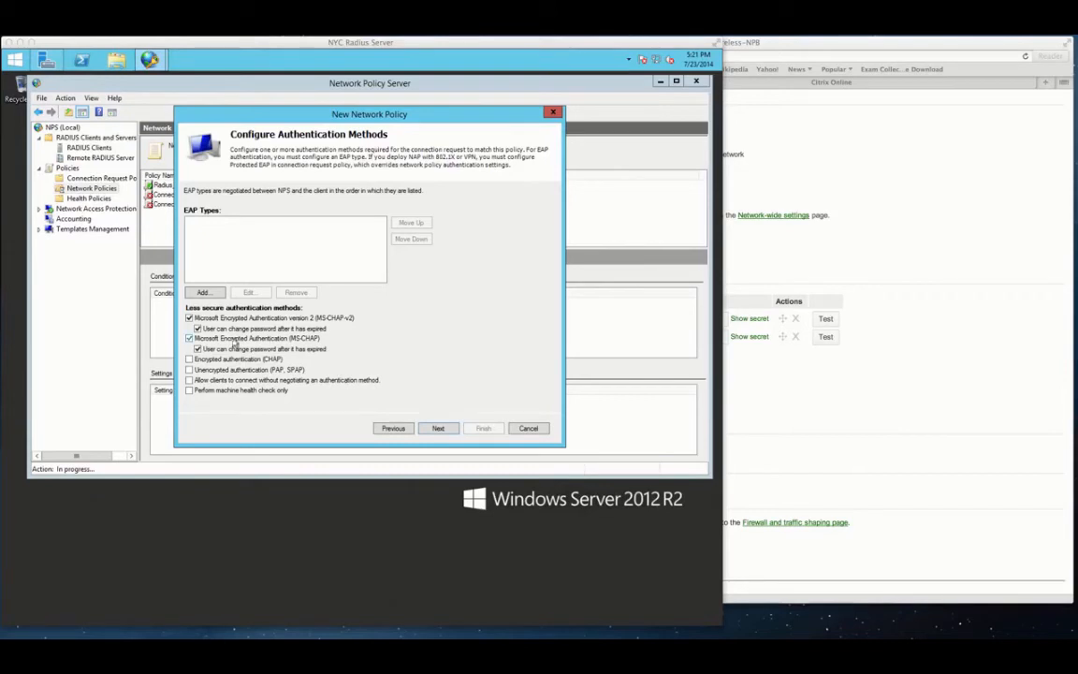
{"action": "left_click", "coordinate": [196, 348]}
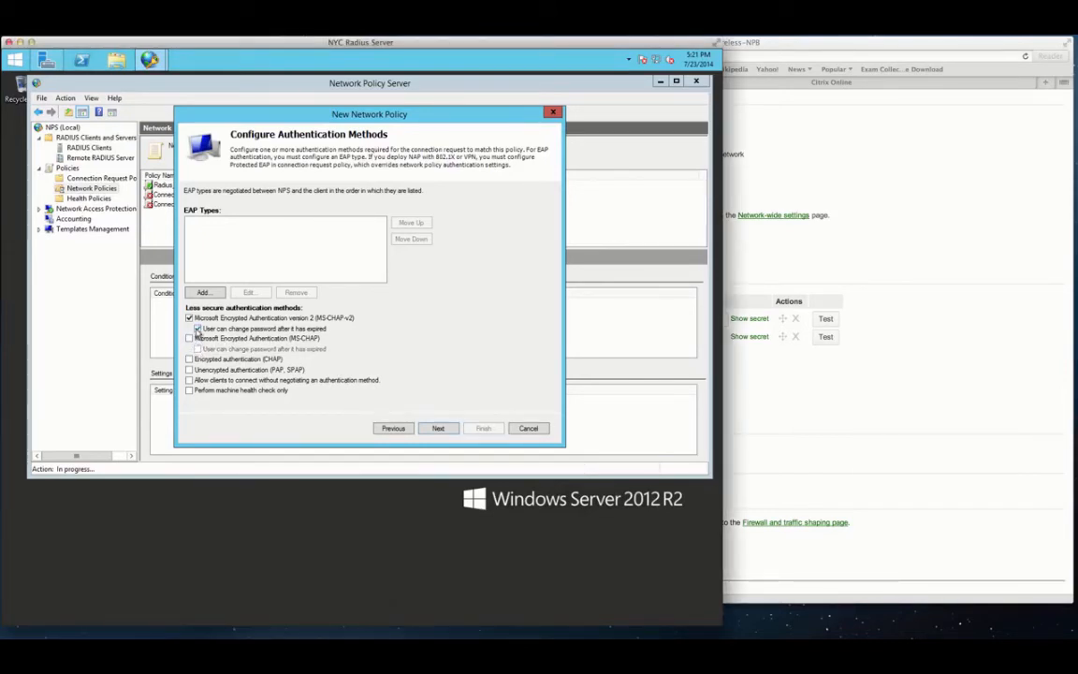
{"action": "left_click", "coordinate": [189, 318]}
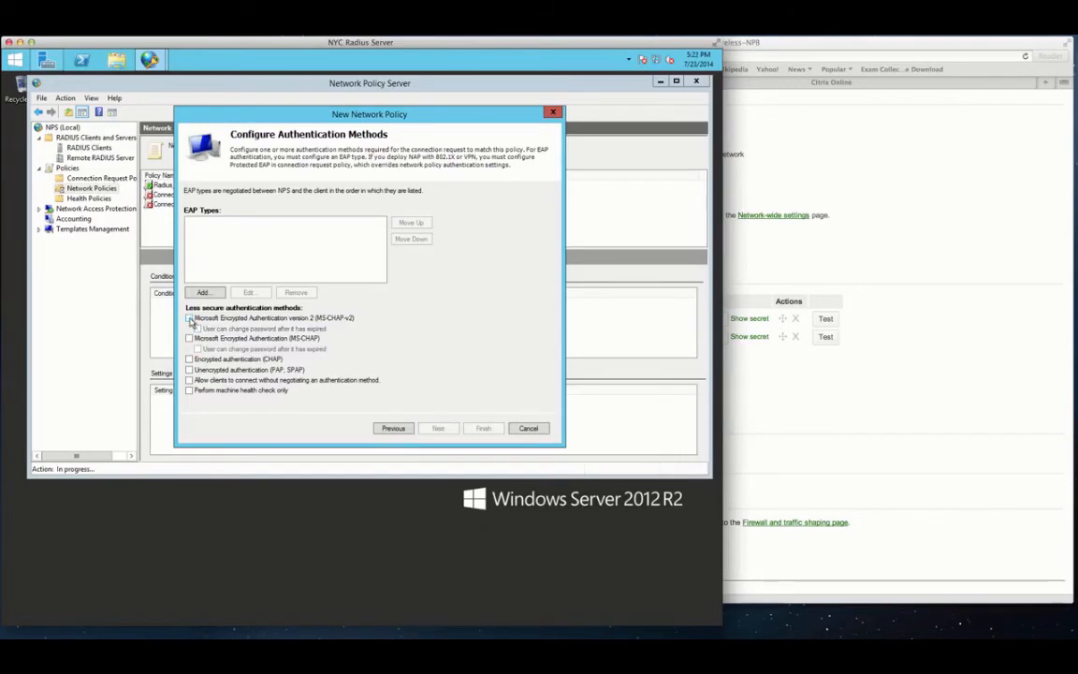
{"action": "left_click", "coordinate": [191, 318]}
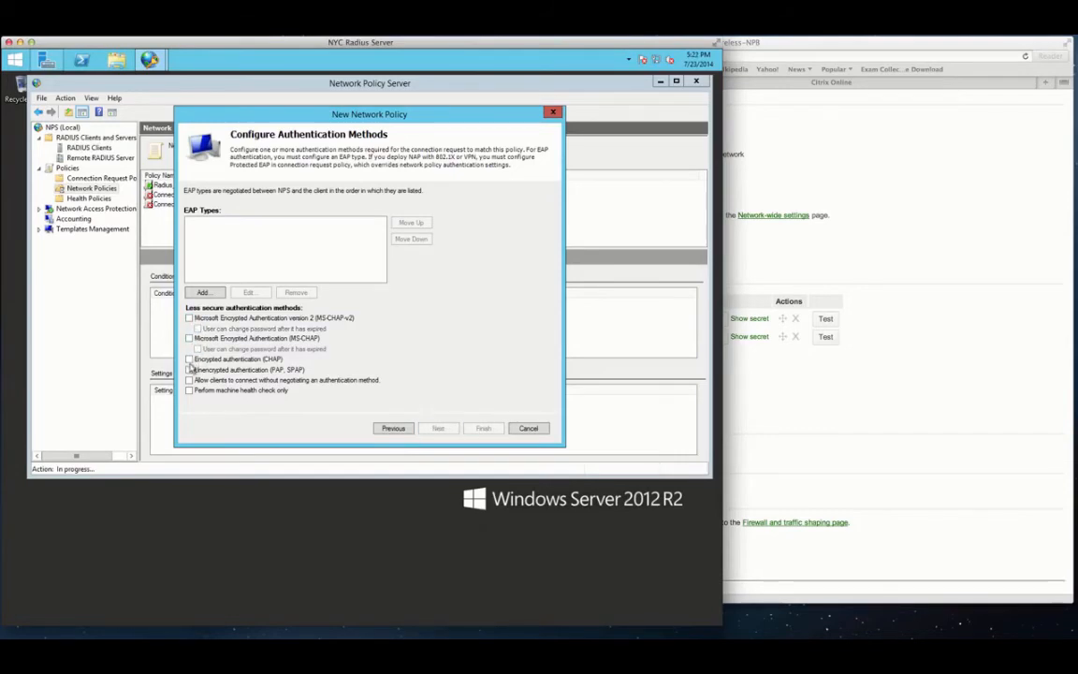
{"action": "left_click", "coordinate": [191, 371]}
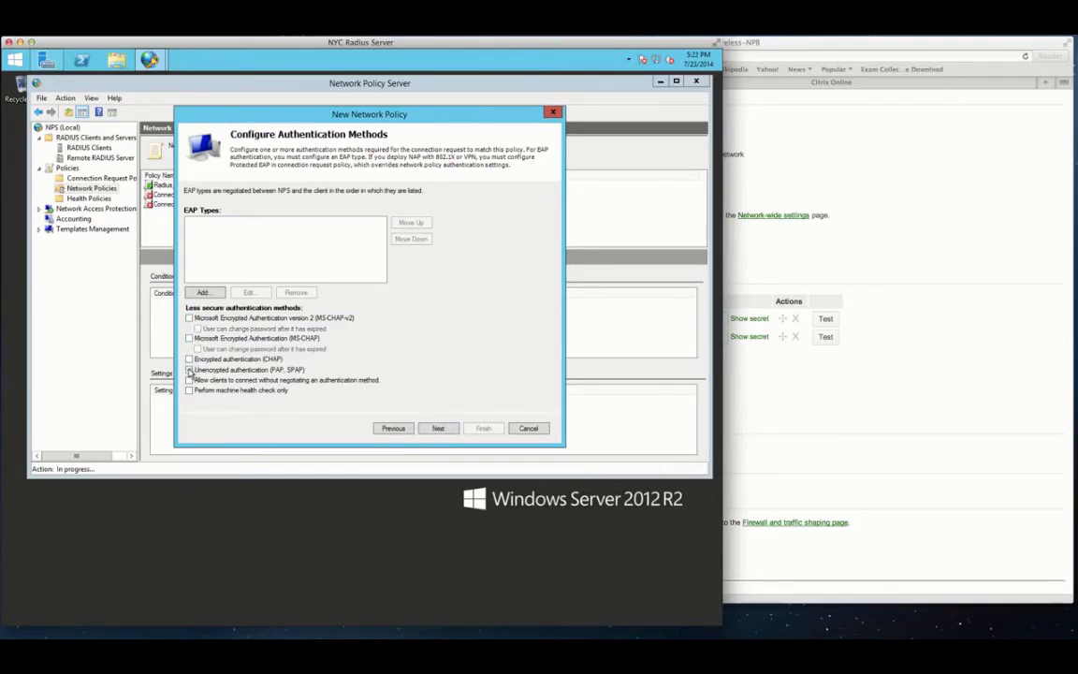
{"action": "left_click", "coordinate": [191, 371]}
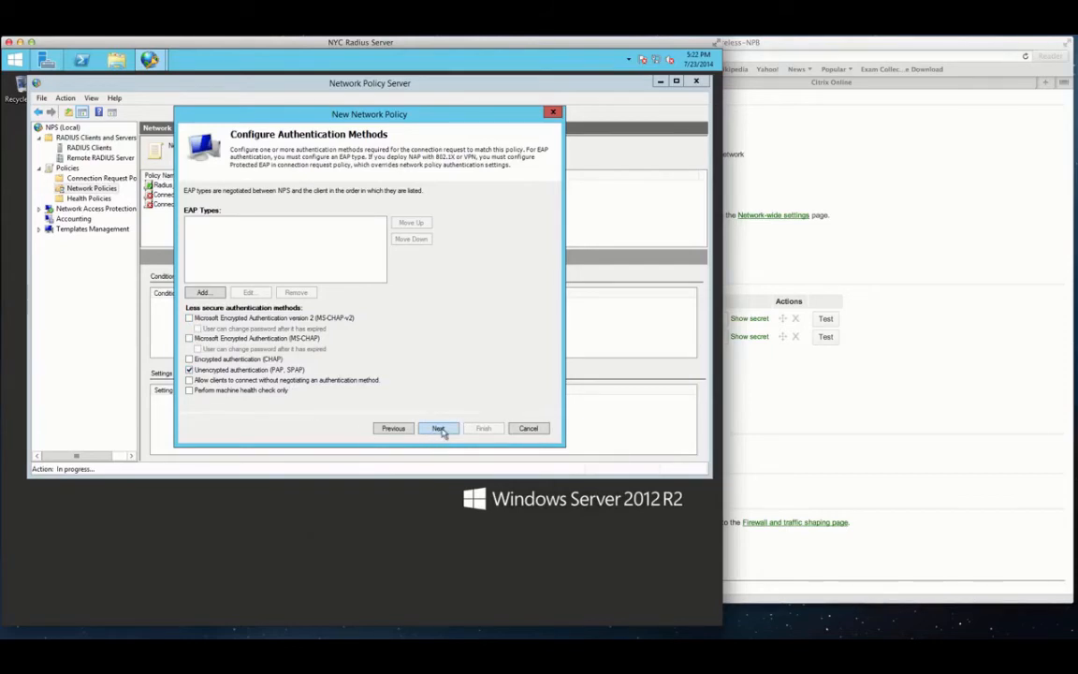
{"action": "left_click", "coordinate": [438, 427]}
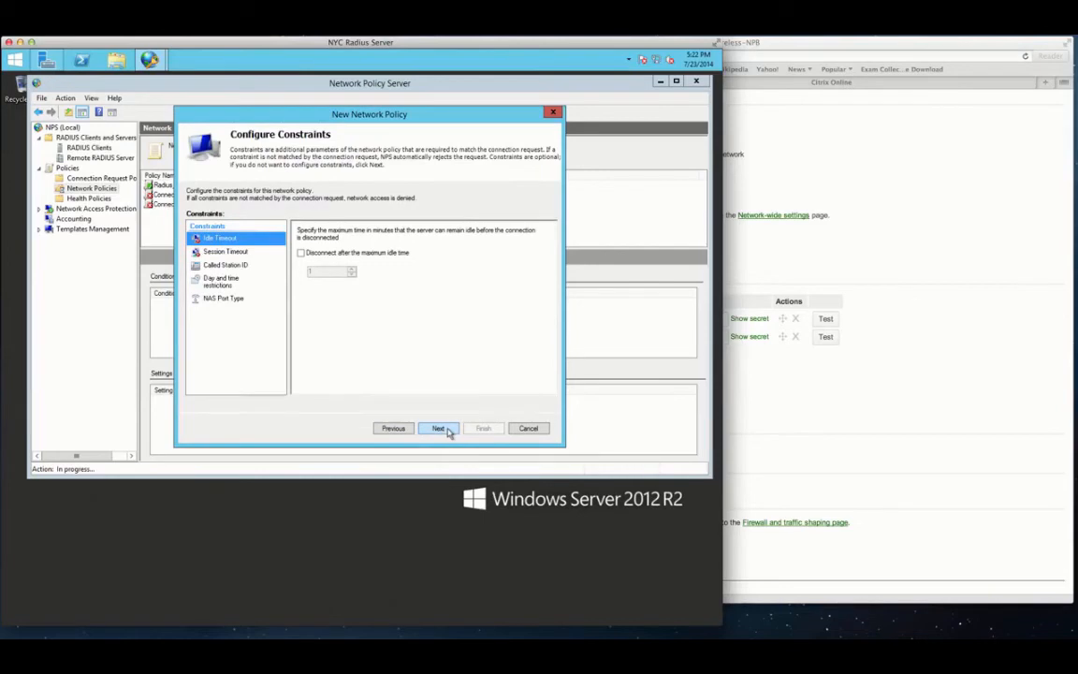
Step: Accept default constraints to finish the policy and view it in the Network Policies list
{"action": "left_click", "coordinate": [438, 427]}
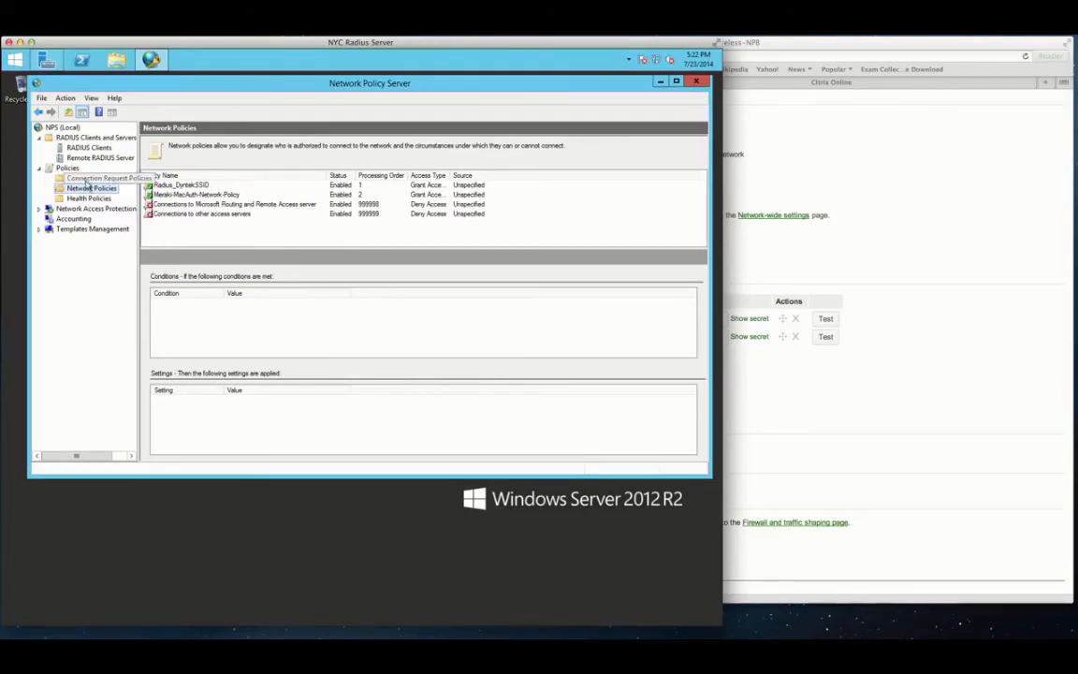
{"action": "left_click", "coordinate": [92, 187]}
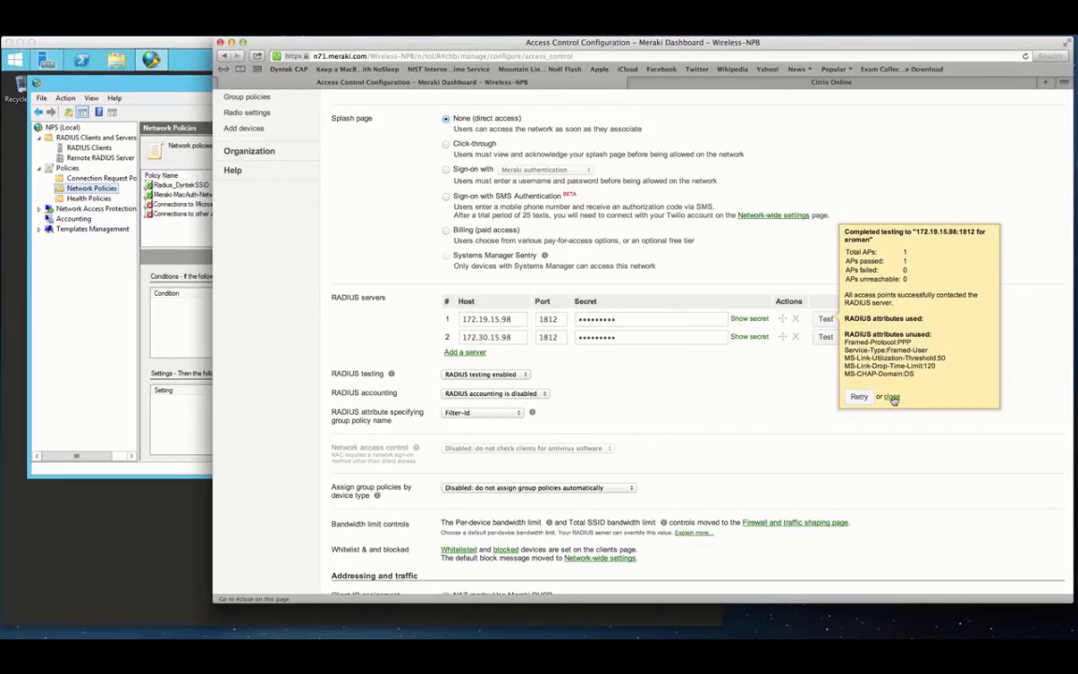
Step: Run a connectivity test against the second RADIUS server with the entered credentials
{"action": "left_click", "coordinate": [891, 397]}
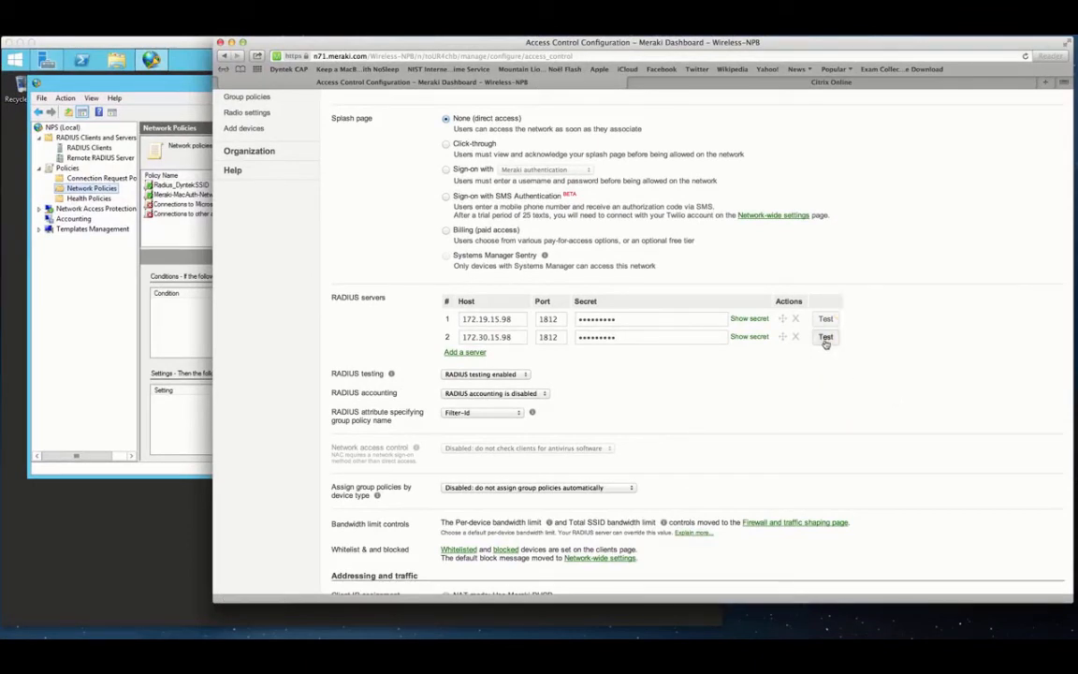
{"action": "left_click", "coordinate": [827, 336]}
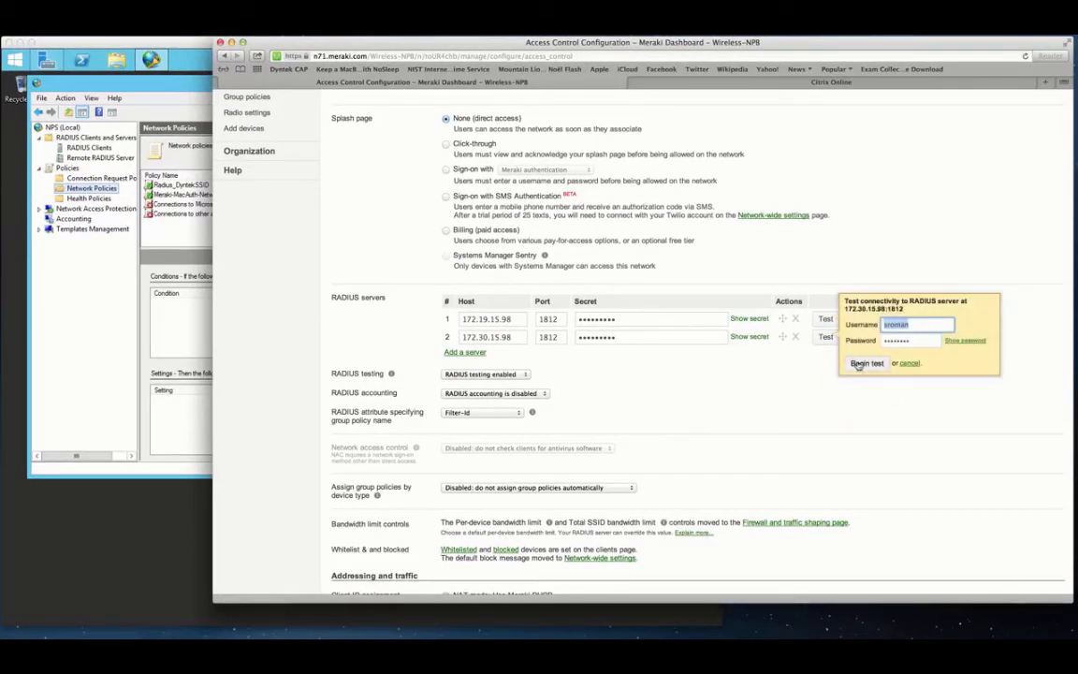
{"action": "left_click", "coordinate": [865, 363]}
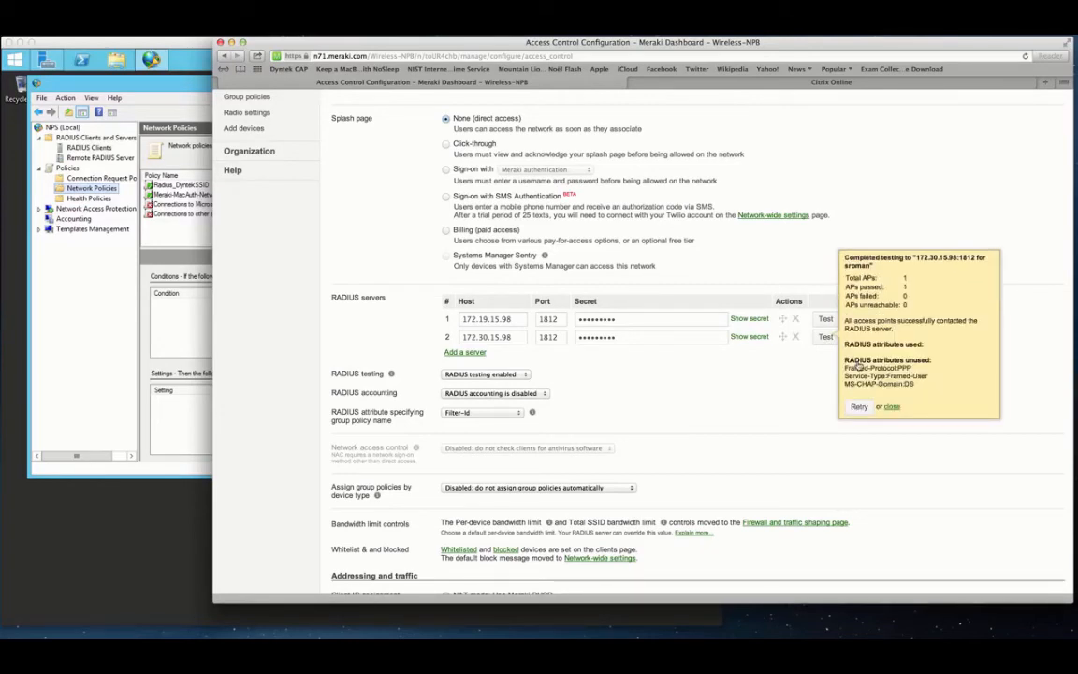
{"action": "mouse_move", "coordinate": [996, 375]}
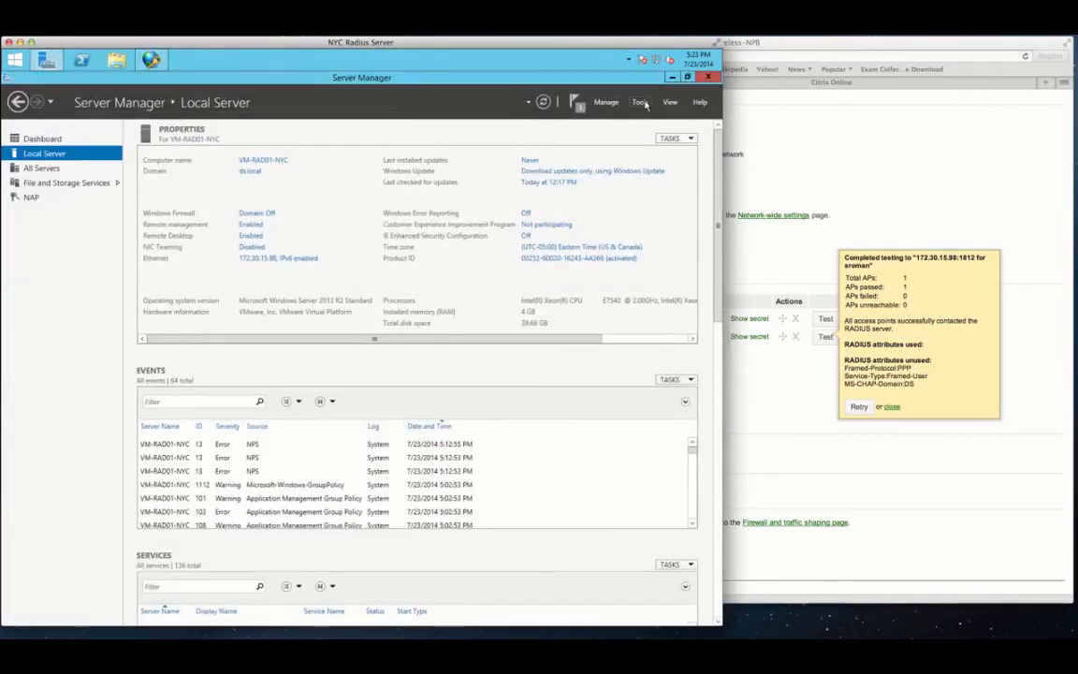
Step: Launch Event Viewer from Server Manager Tools and open the Security log
{"action": "left_click", "coordinate": [640, 101]}
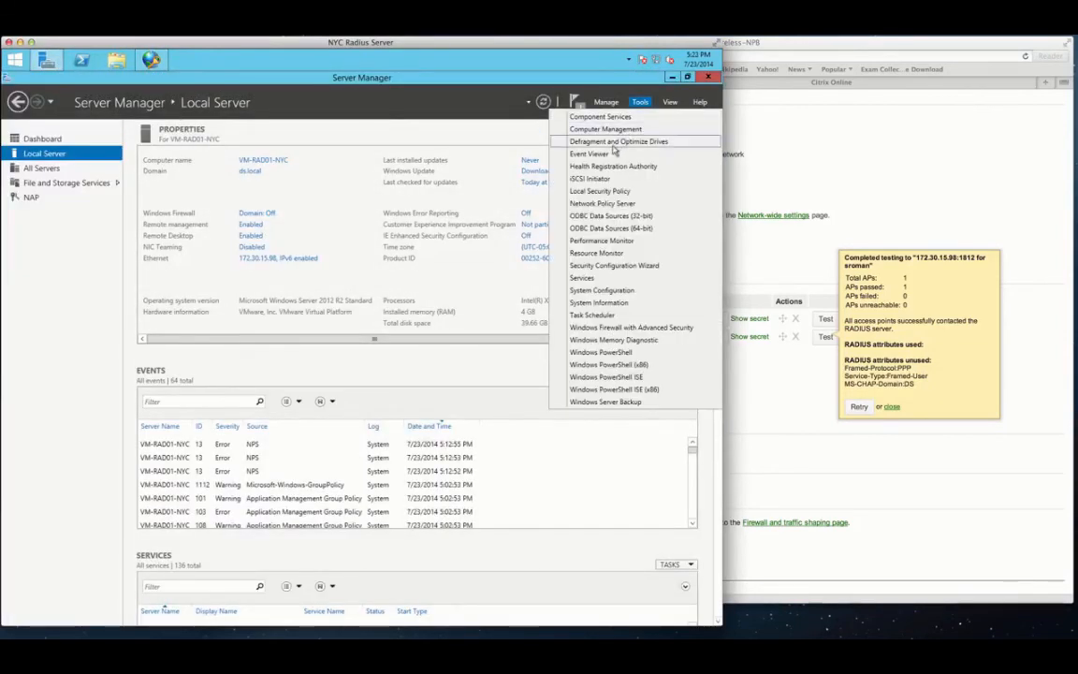
{"action": "left_click", "coordinate": [587, 153]}
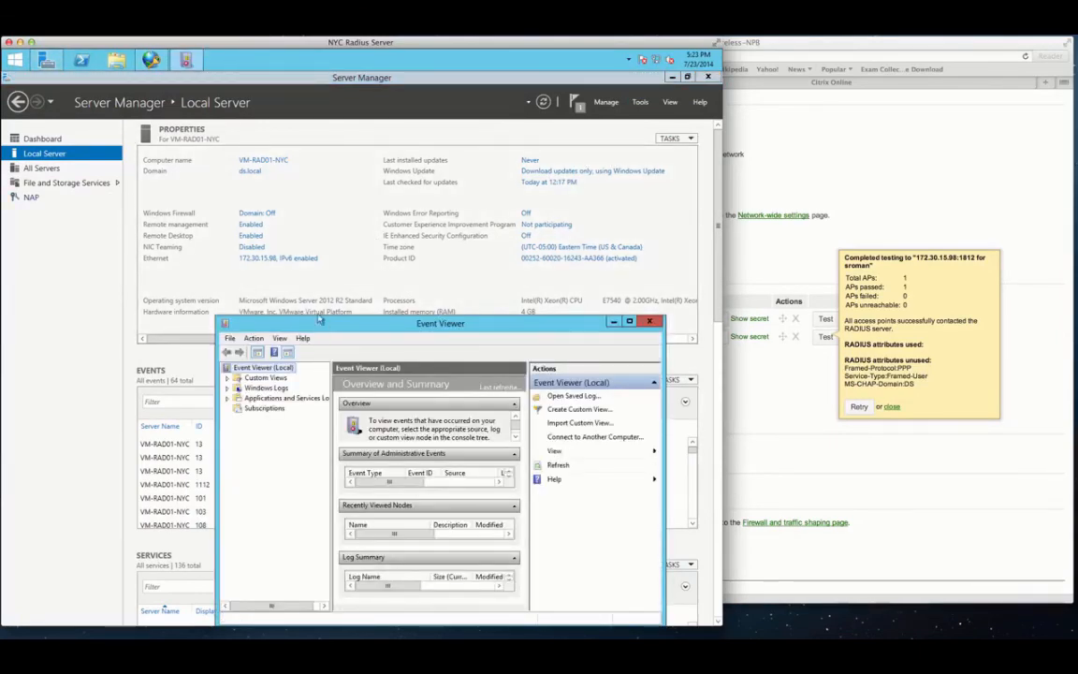
{"action": "left_click_drag", "start_coordinate": [440, 322], "coordinate": [318, 150]}
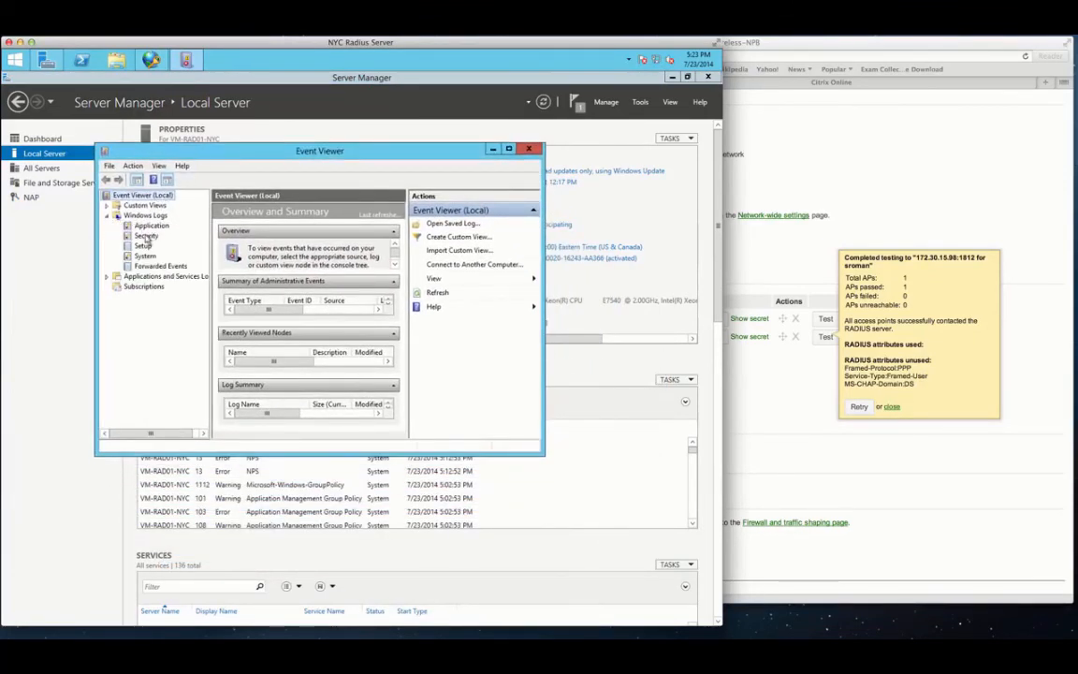
{"action": "left_click", "coordinate": [146, 236]}
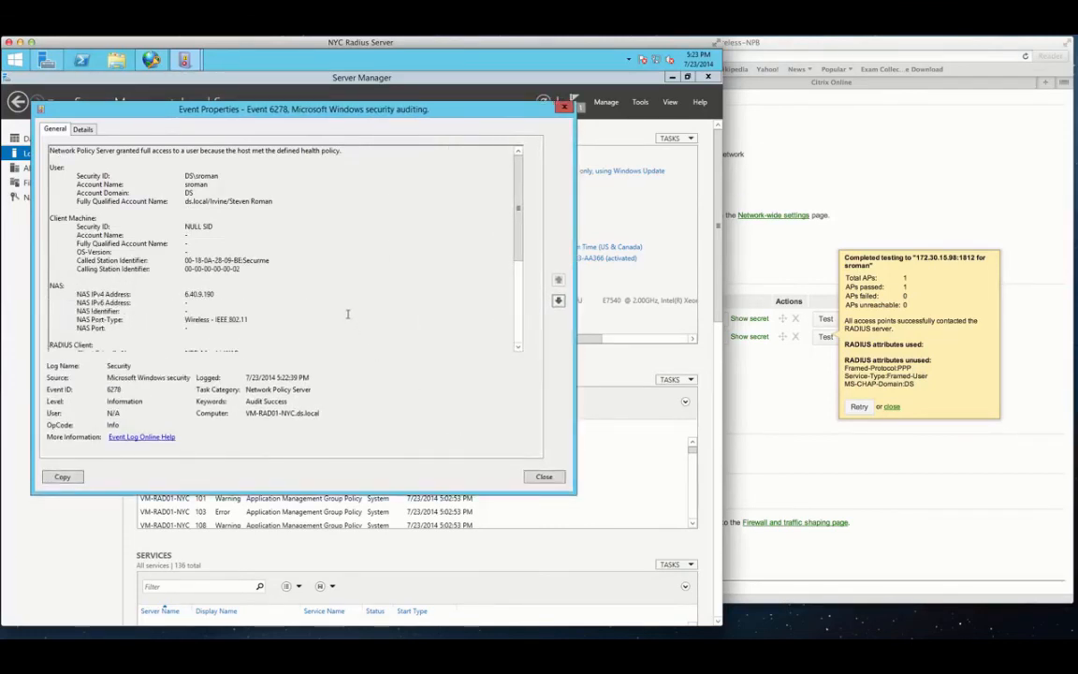
{"action": "mouse_move", "coordinate": [258, 223]}
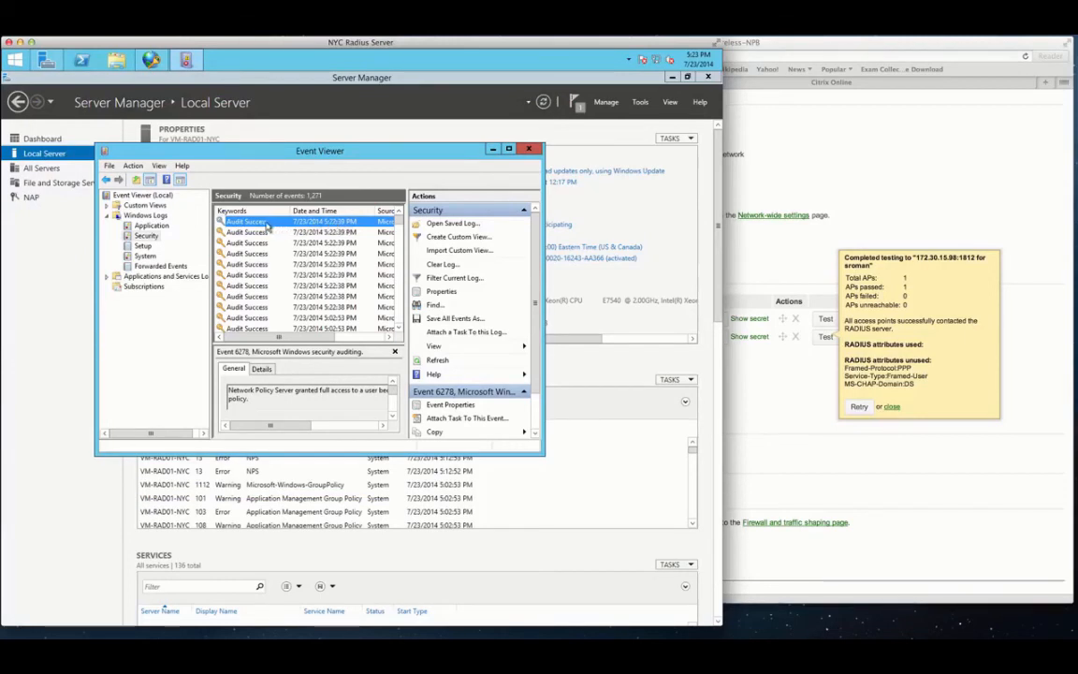
Step: Open Audit Success event 6278 and review the NPS access-granted details
{"action": "left_click", "coordinate": [449, 404]}
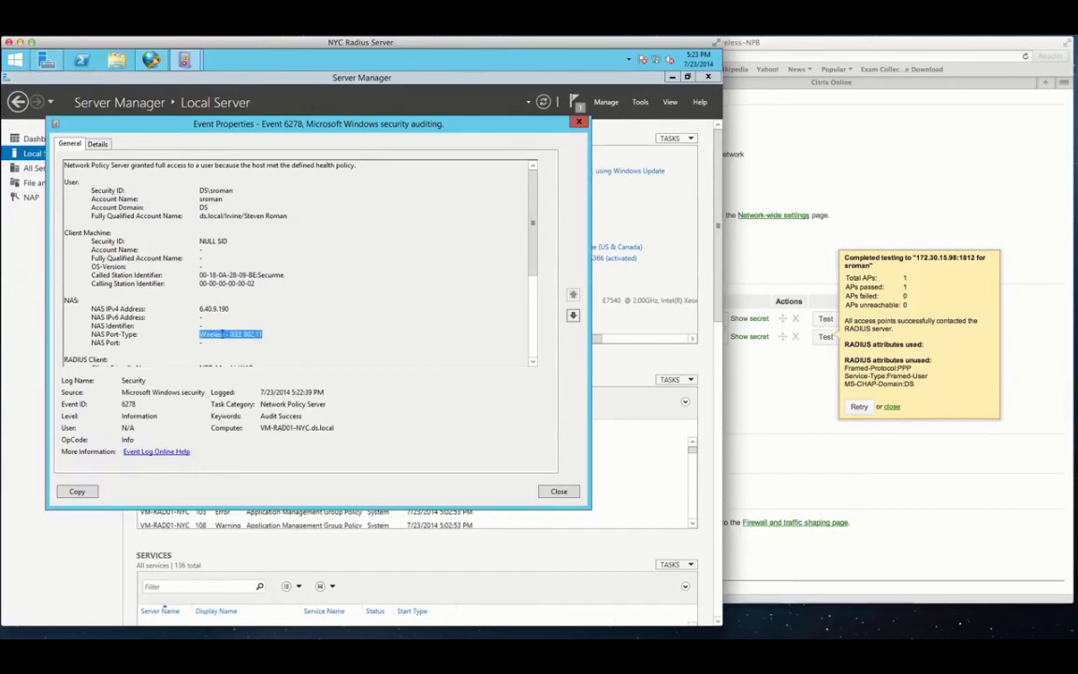
{"action": "mouse_move", "coordinate": [270, 232]}
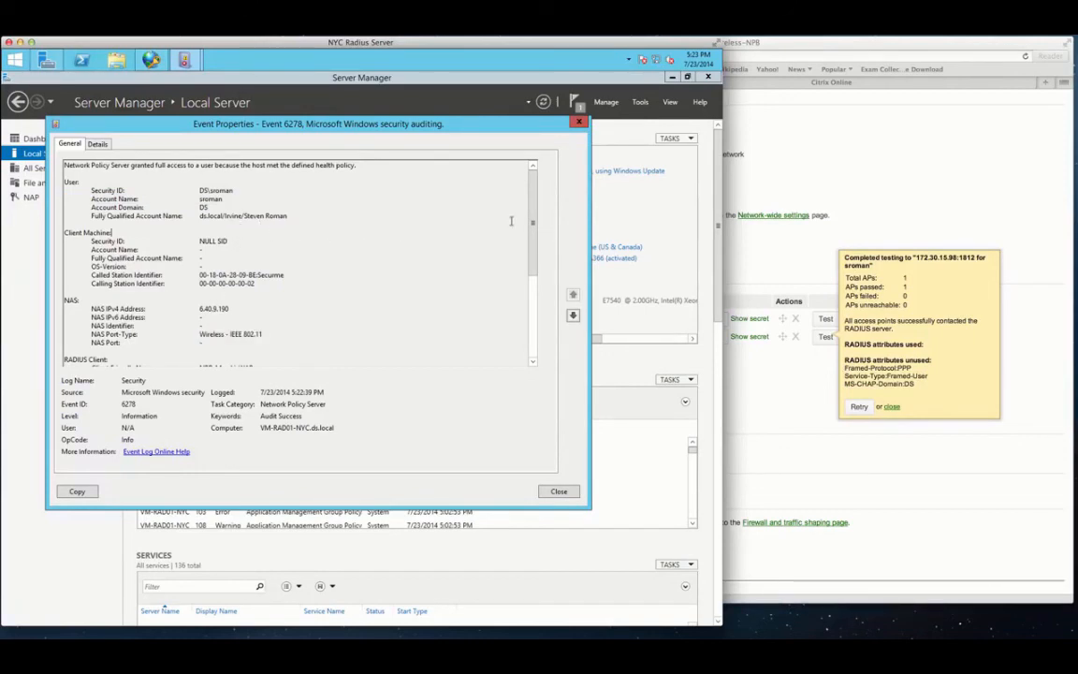
{"action": "scroll", "scroll_direction": "down", "scroll_amount": 3}
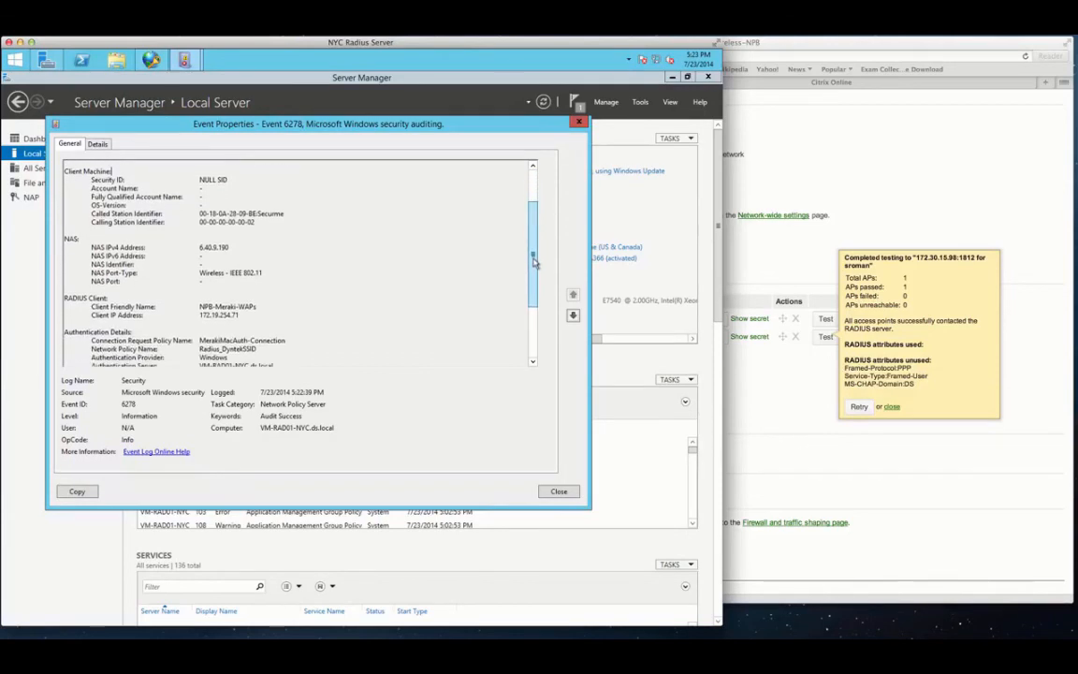
{"action": "scroll", "scroll_direction": "down", "scroll_amount": 3}
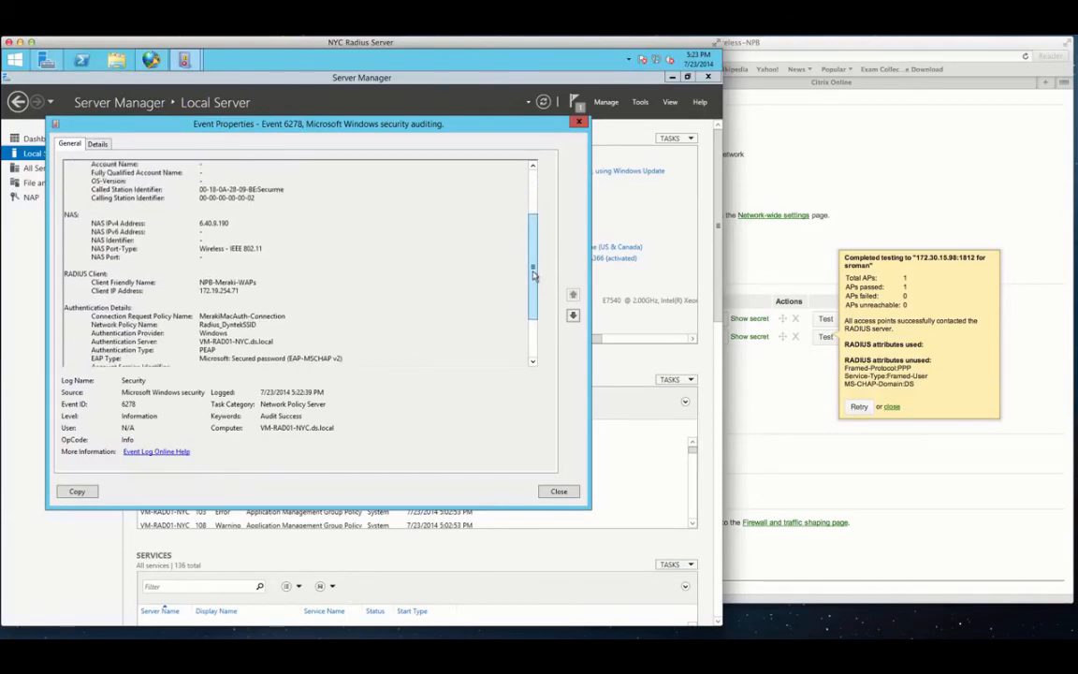
{"action": "scroll", "scroll_direction": "down", "scroll_amount": 3}
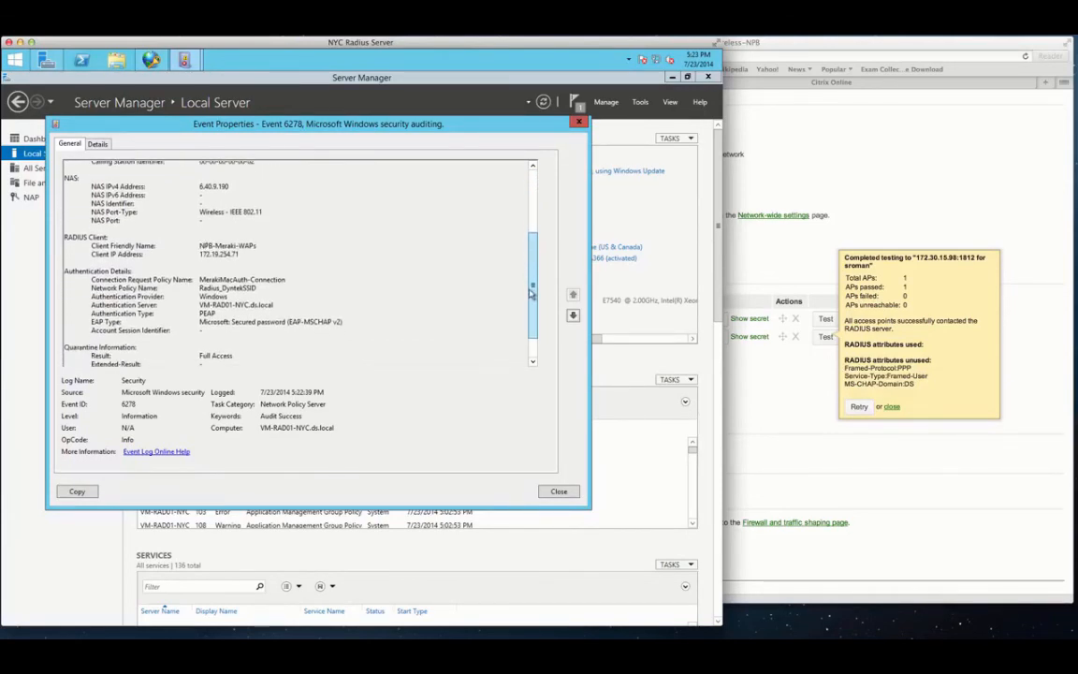